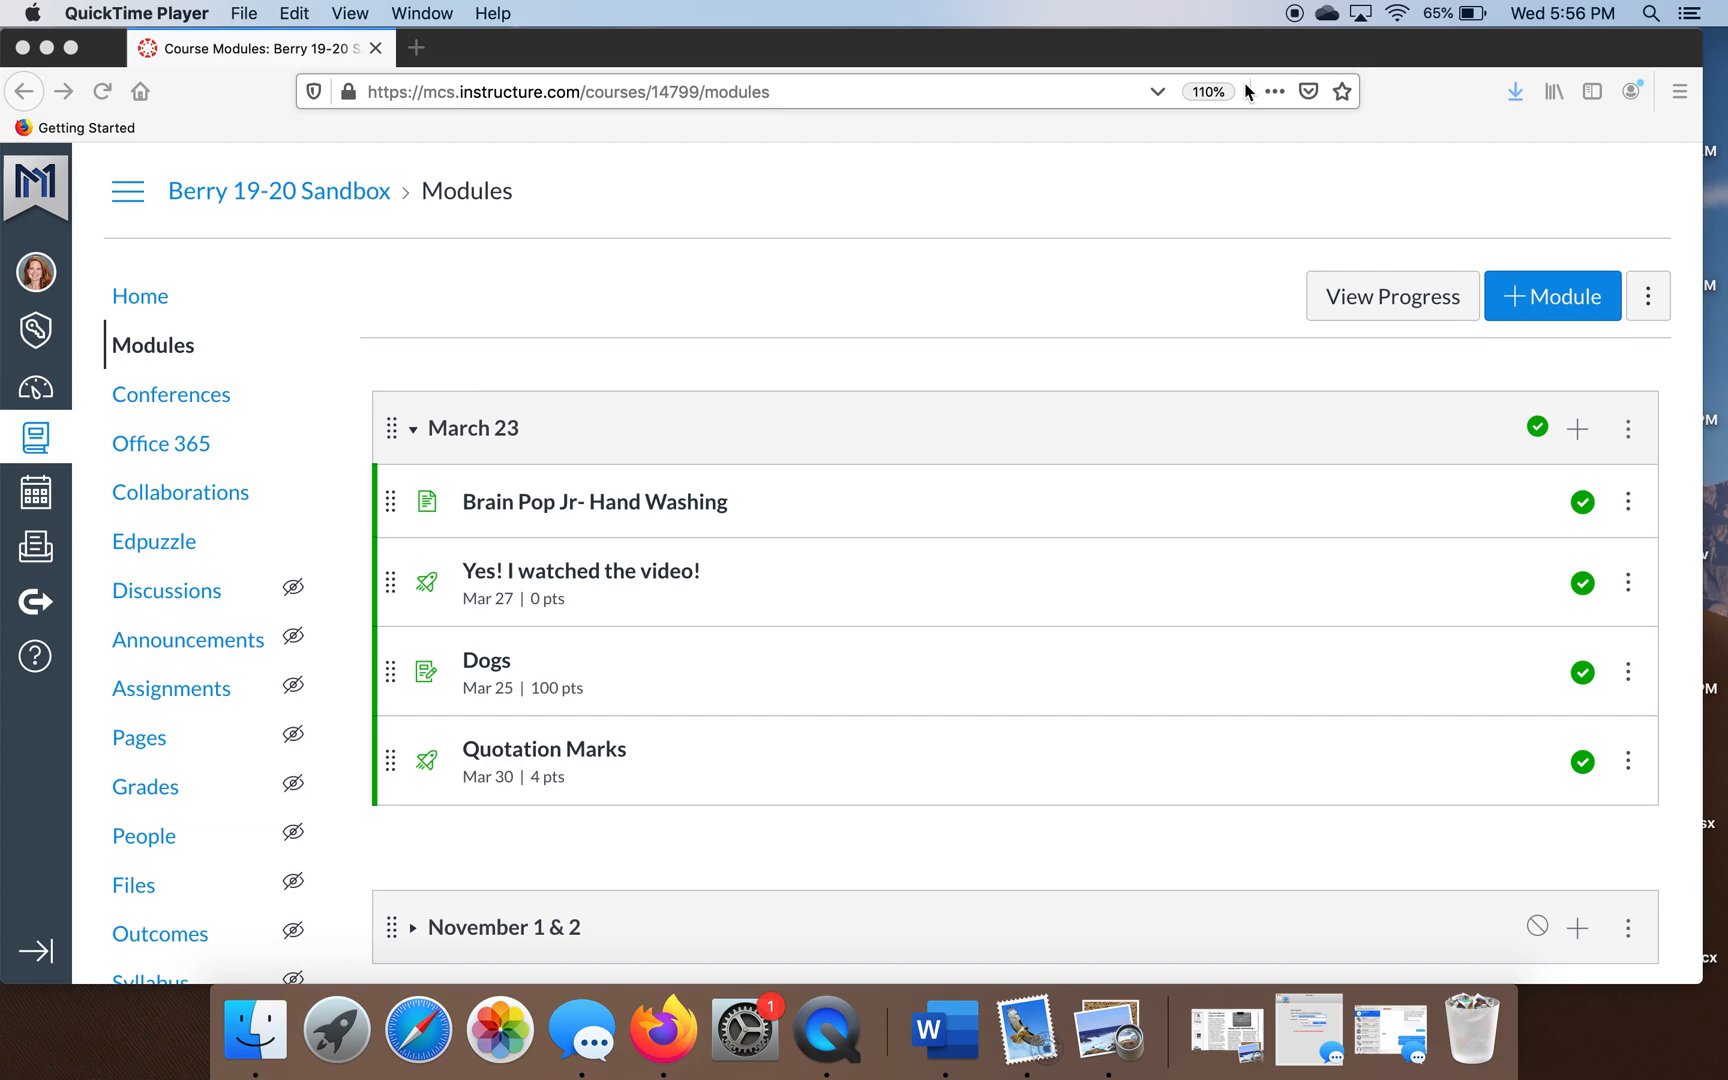
pyautogui.moveTo(488, 458)
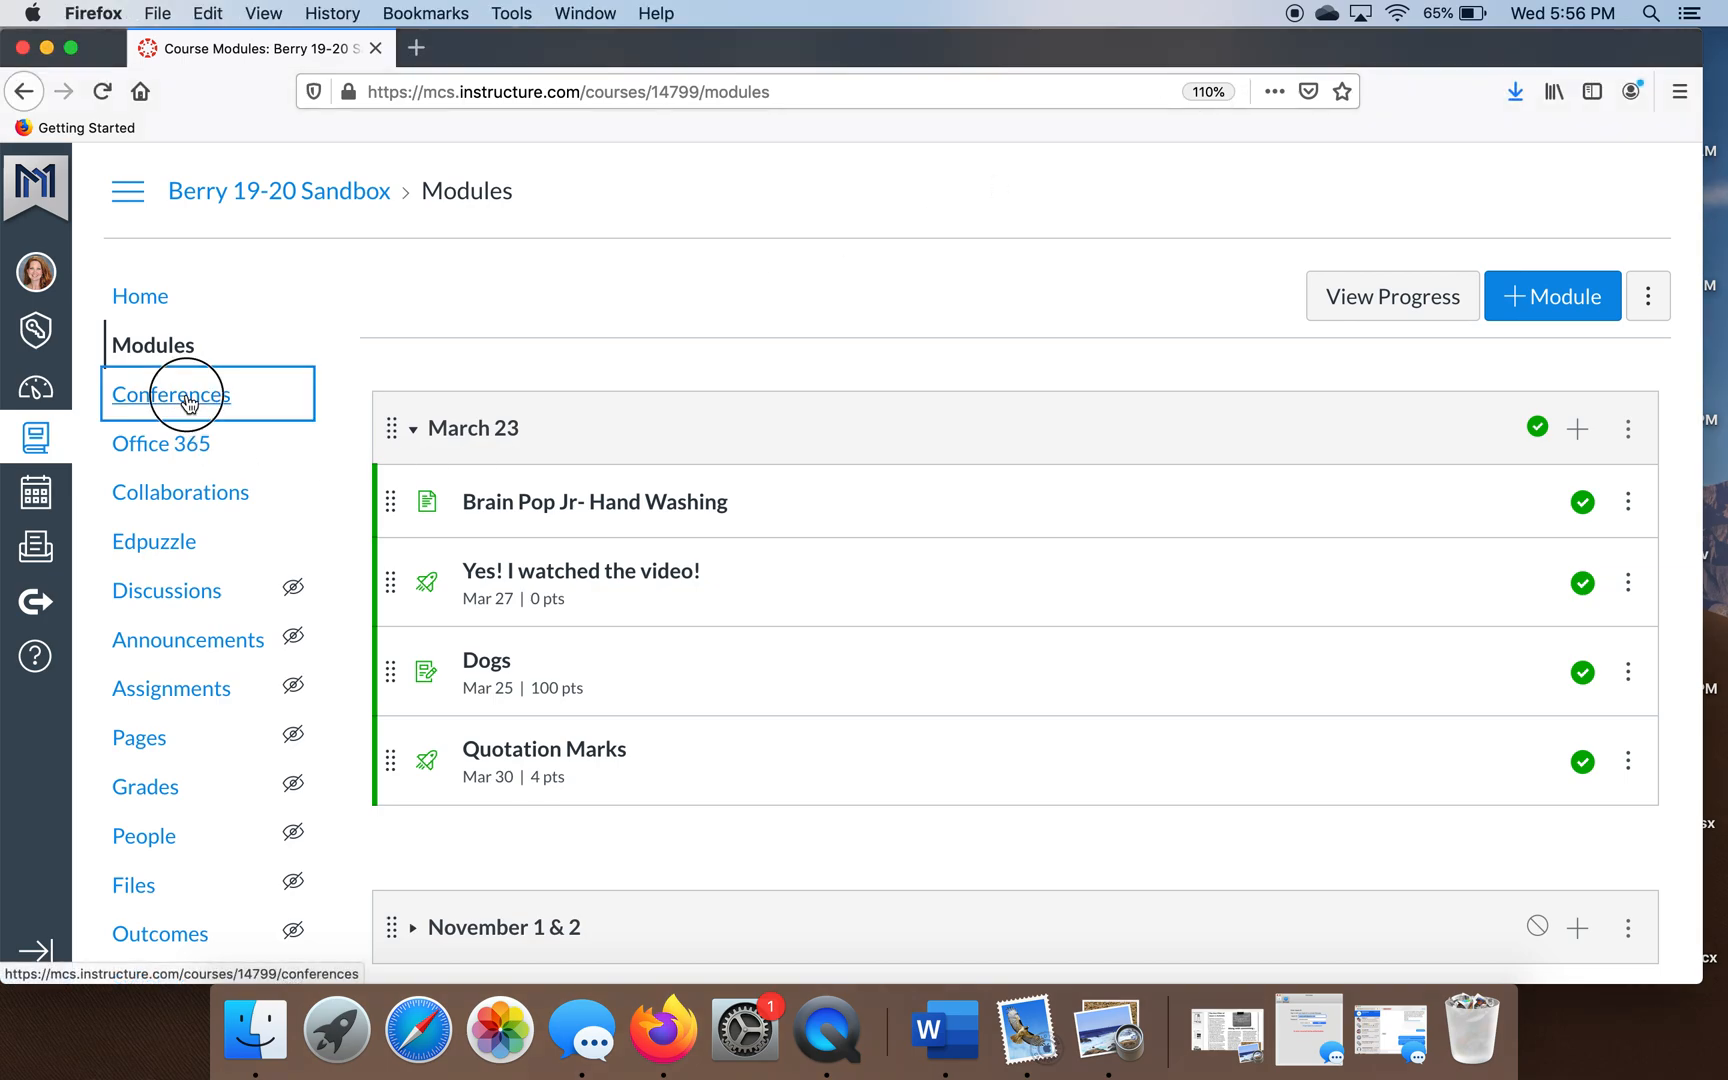
# Start a new conference from the course's Conferences page.
pyautogui.click(171, 395)
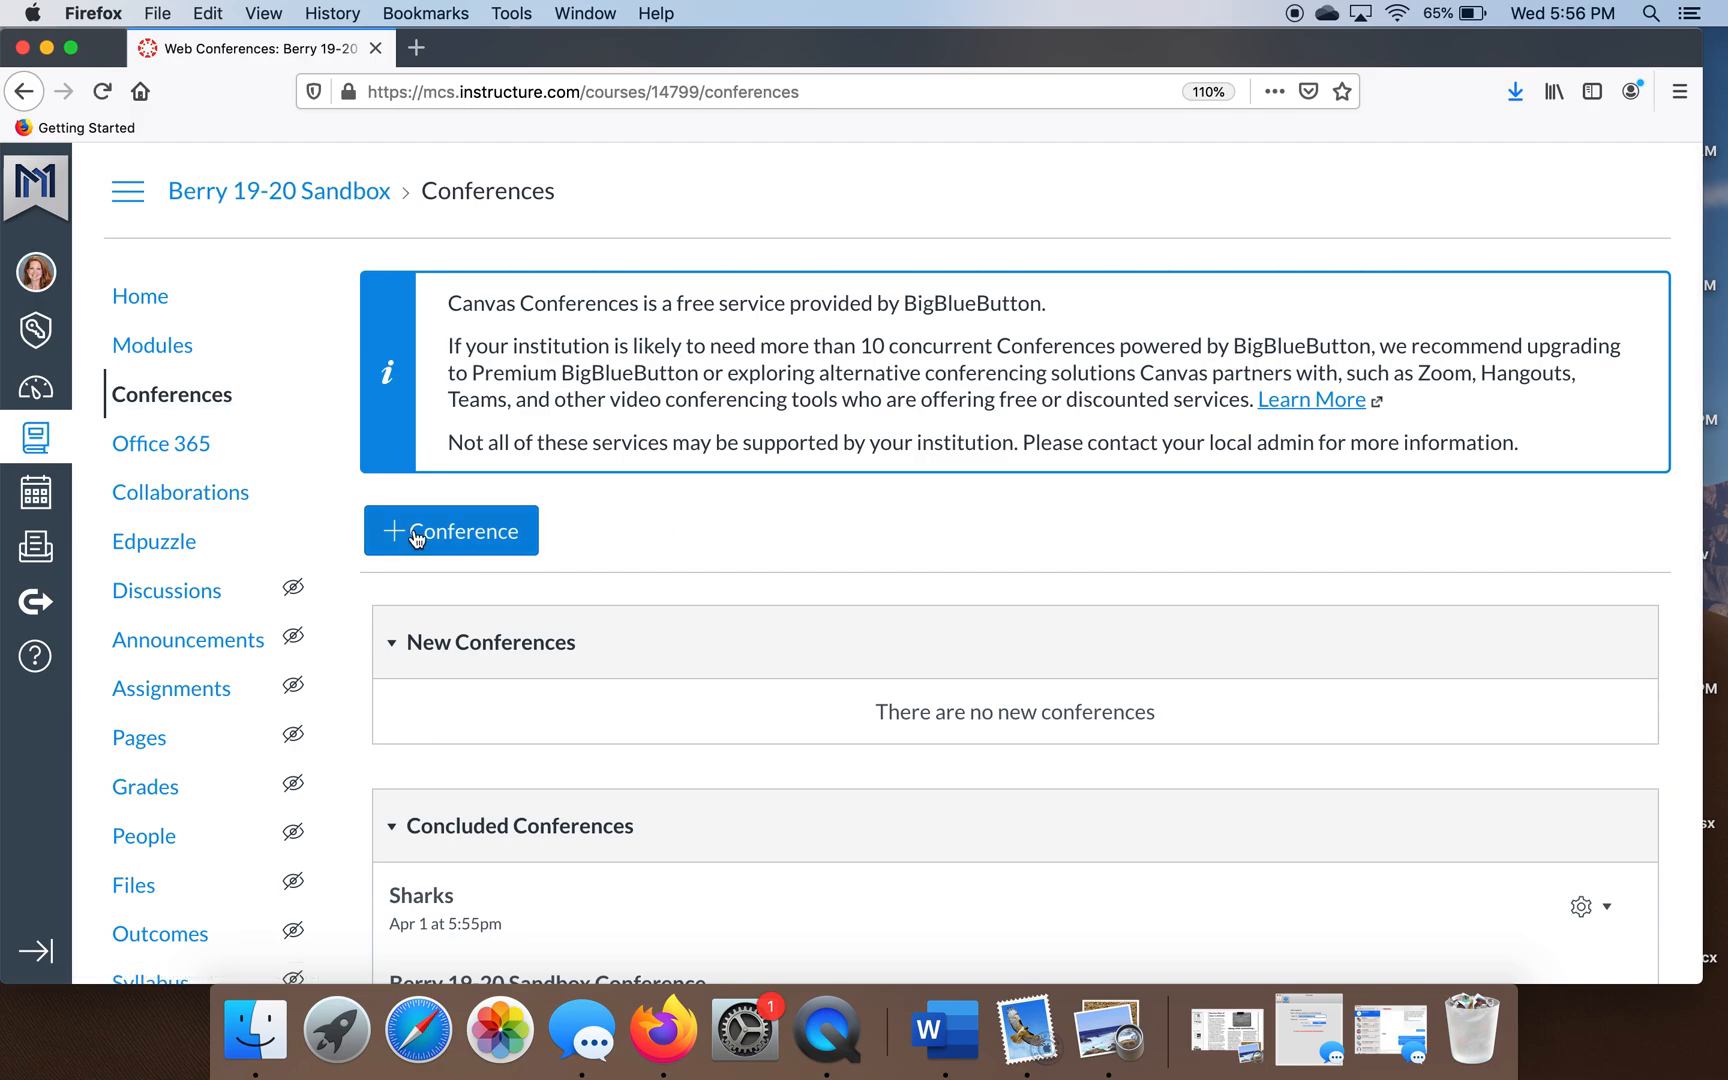
pyautogui.click(450, 530)
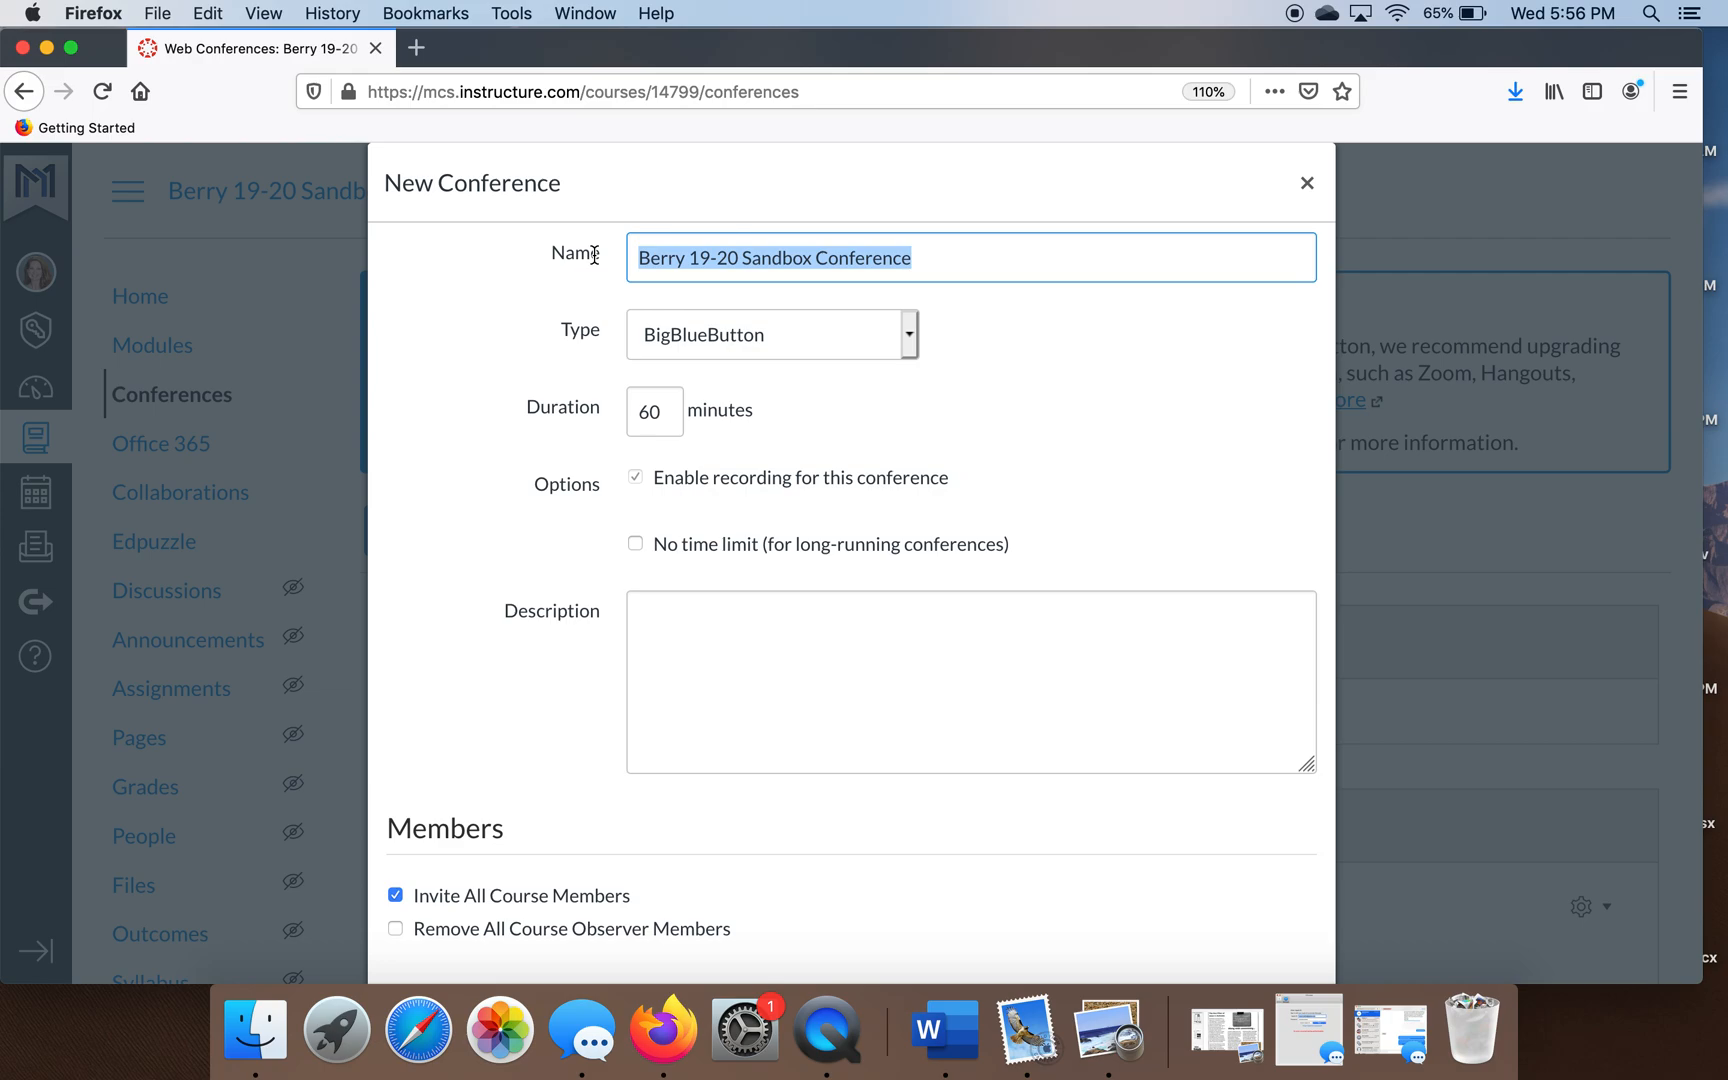
# Name the conference 'Whales' and give it a 20-minute duration.
pyautogui.write('Whales')
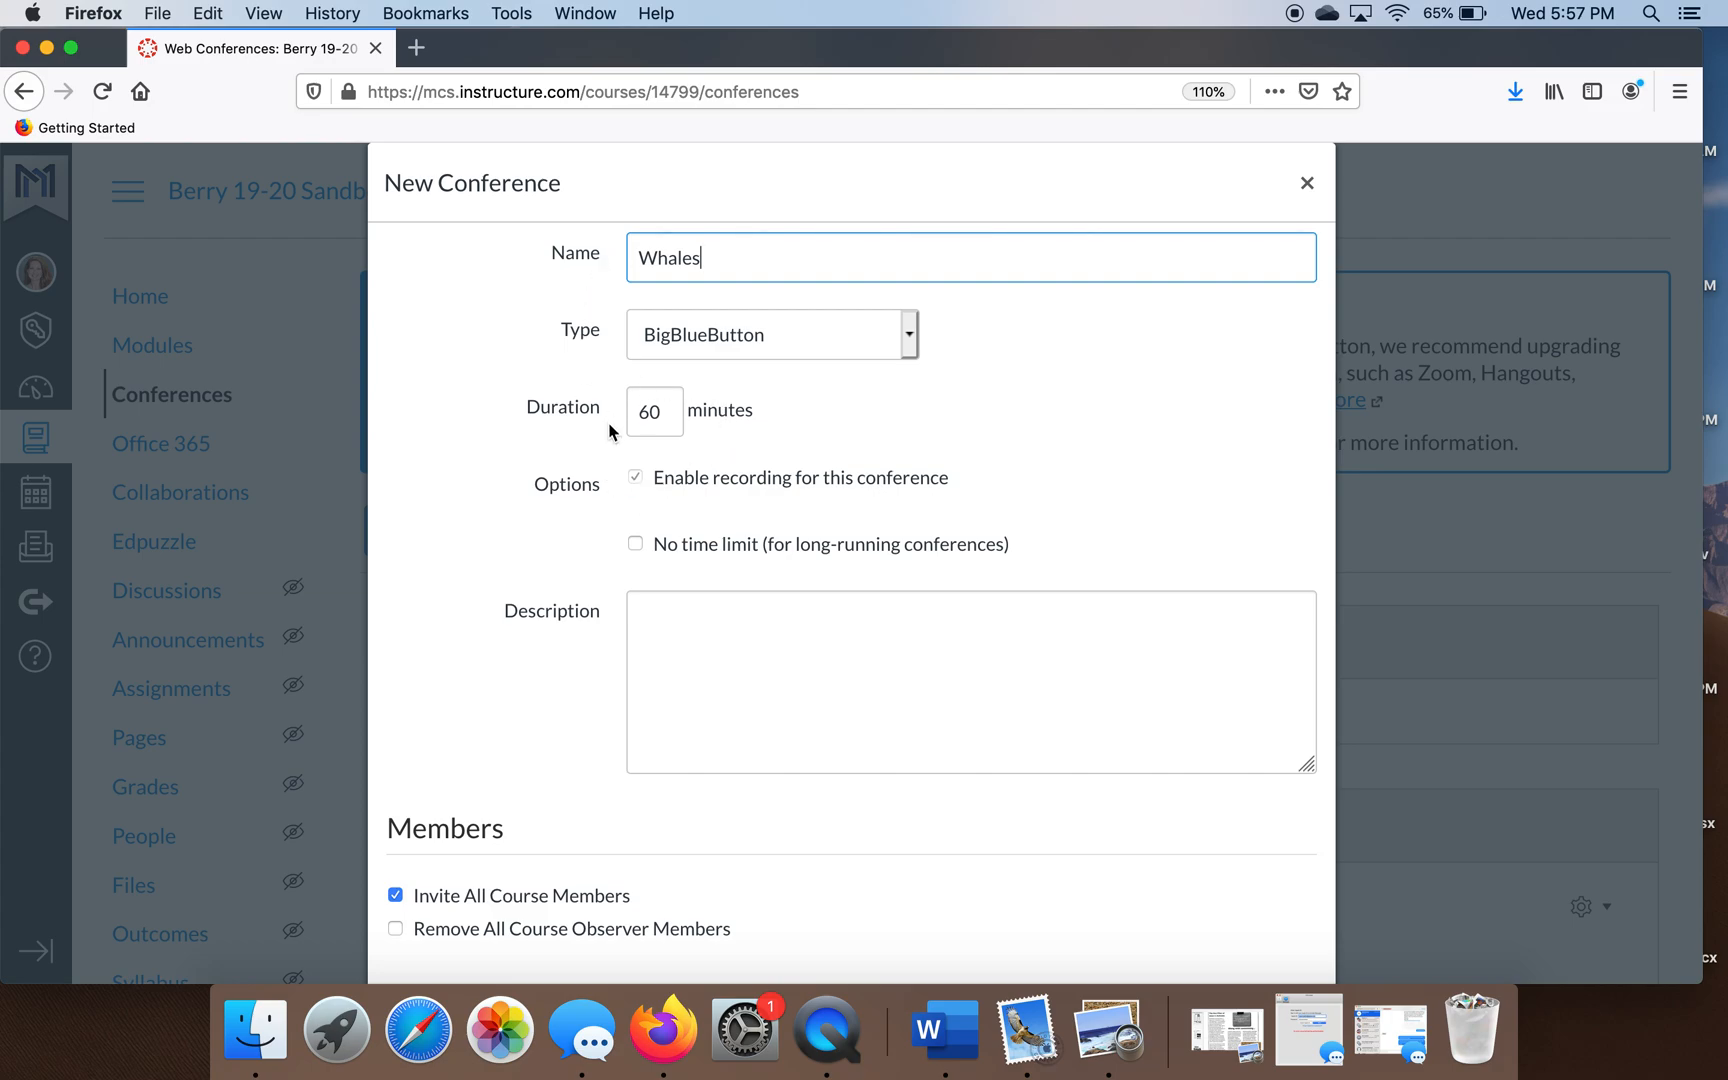
pyautogui.moveTo(639, 422)
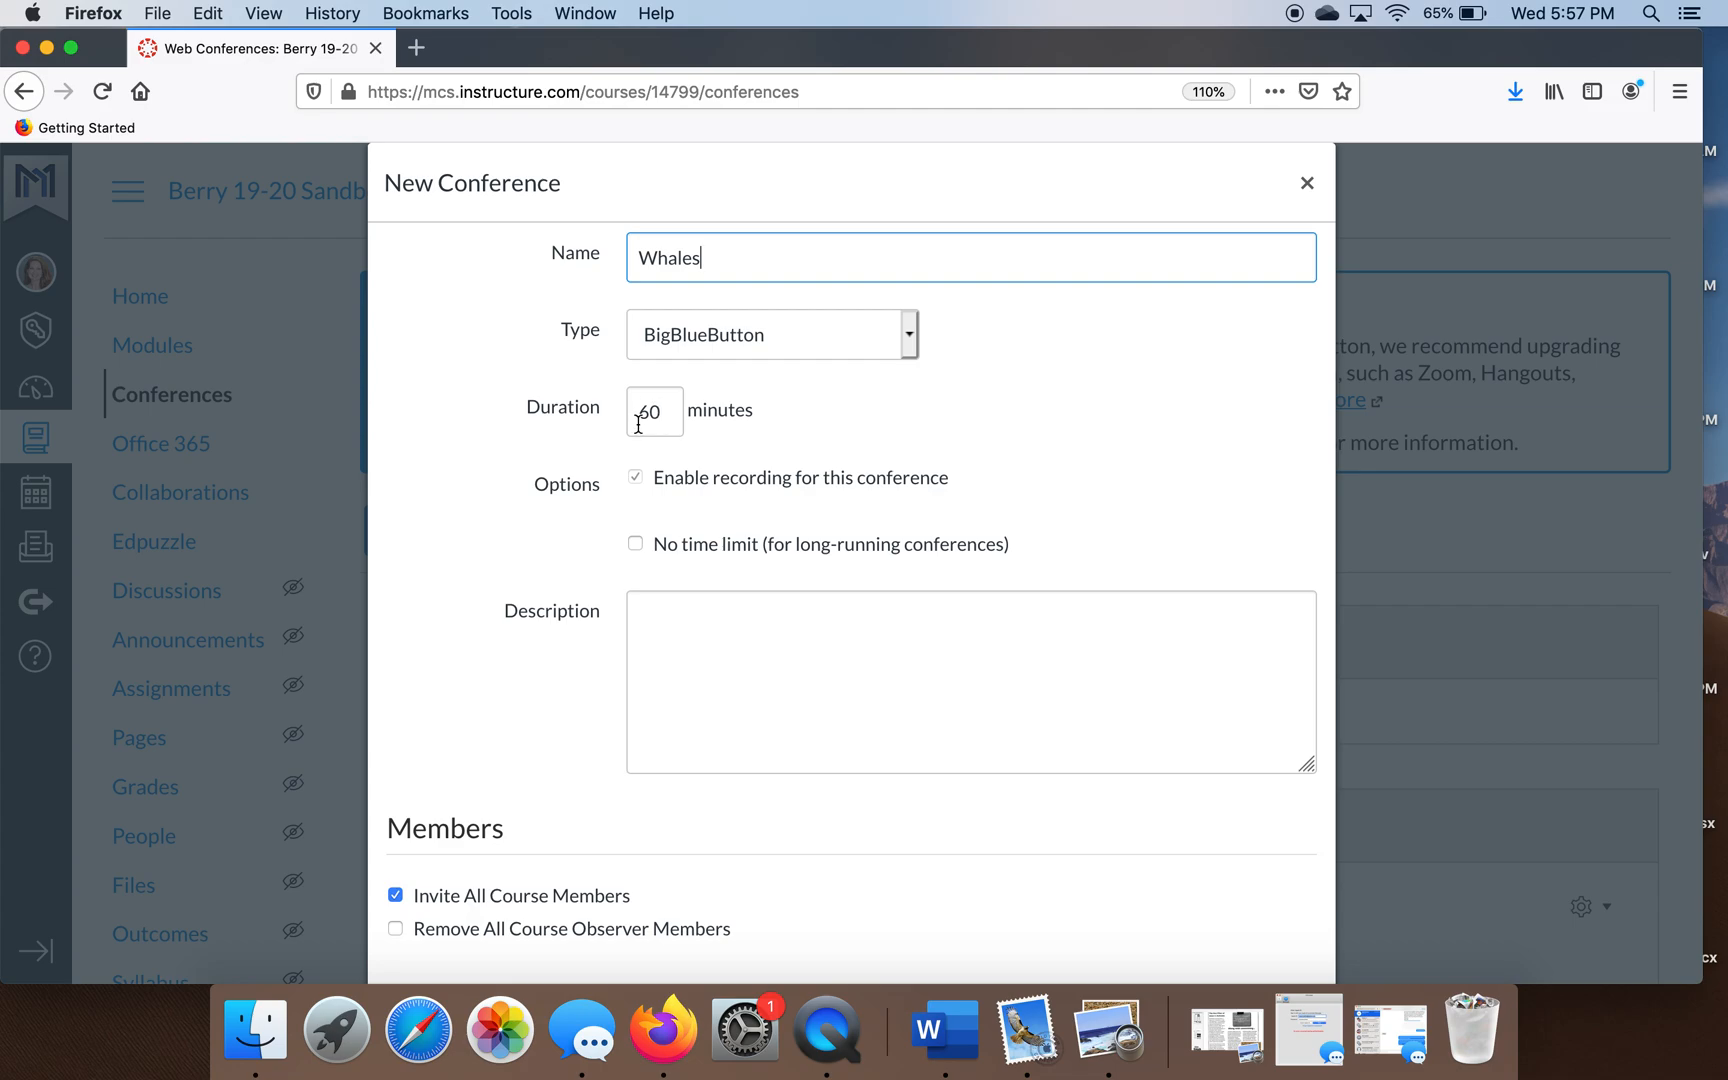
pyautogui.write('2')
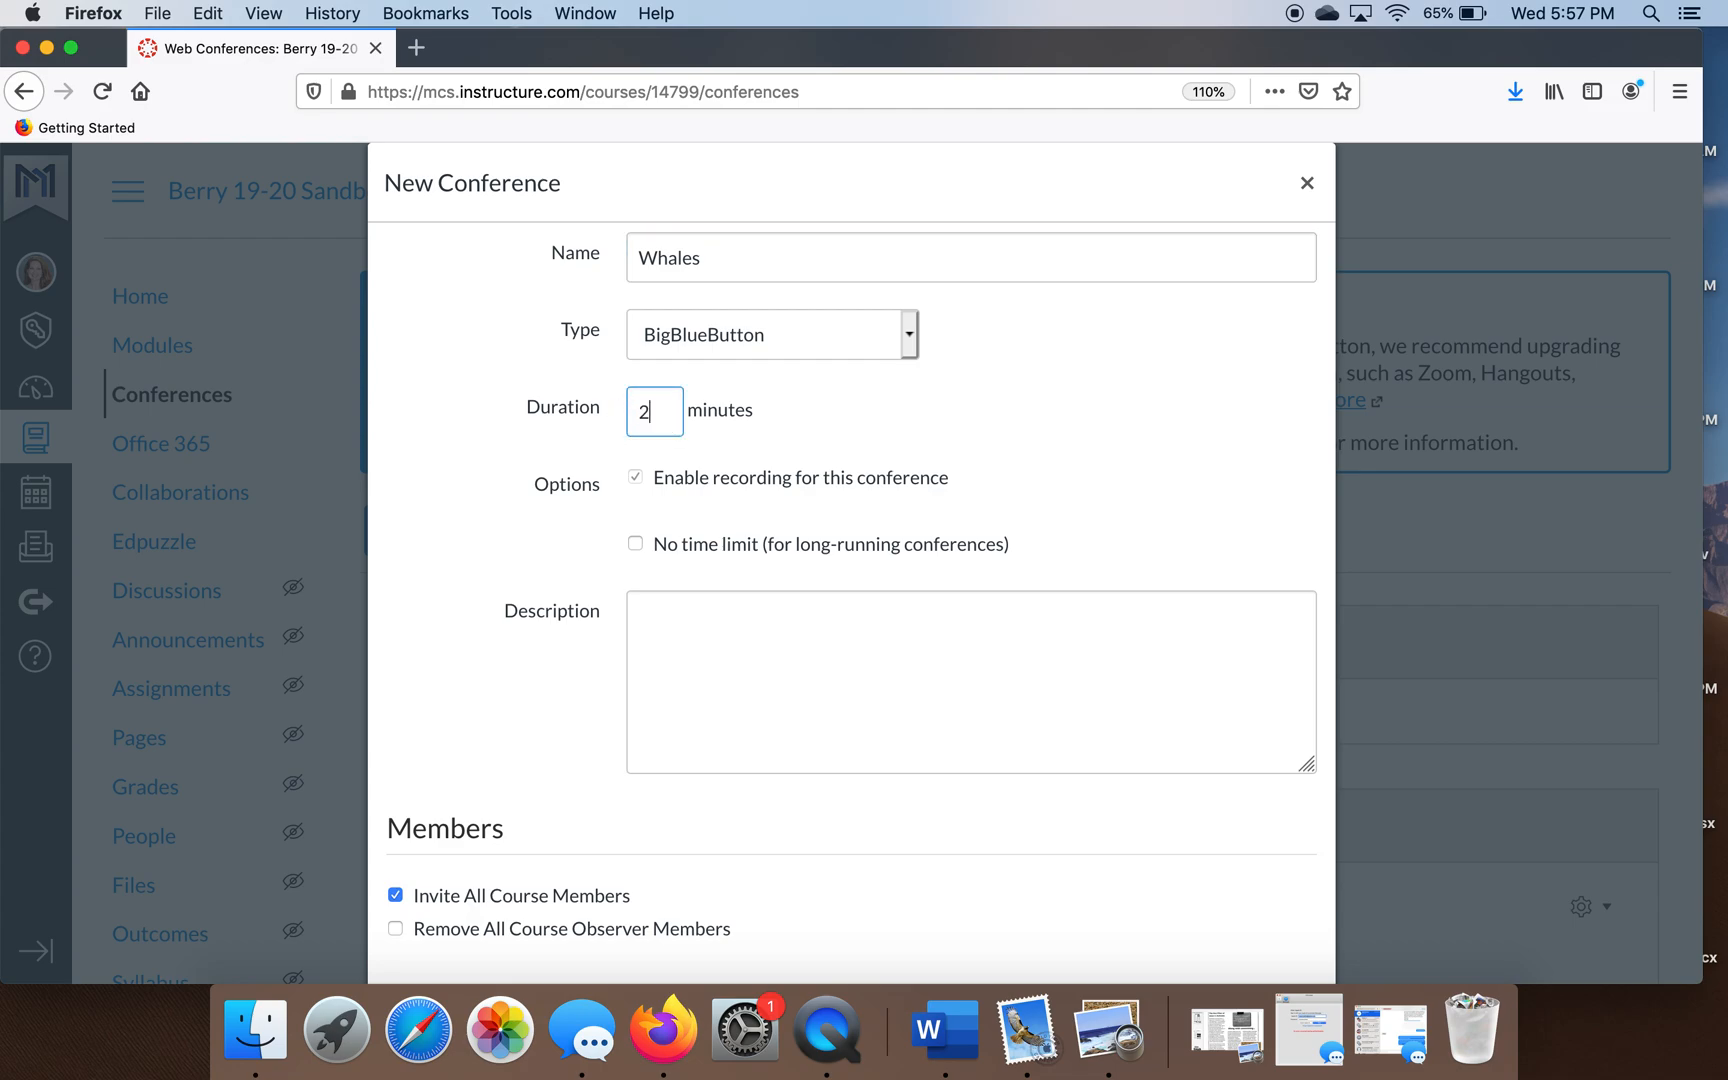
pyautogui.write('0')
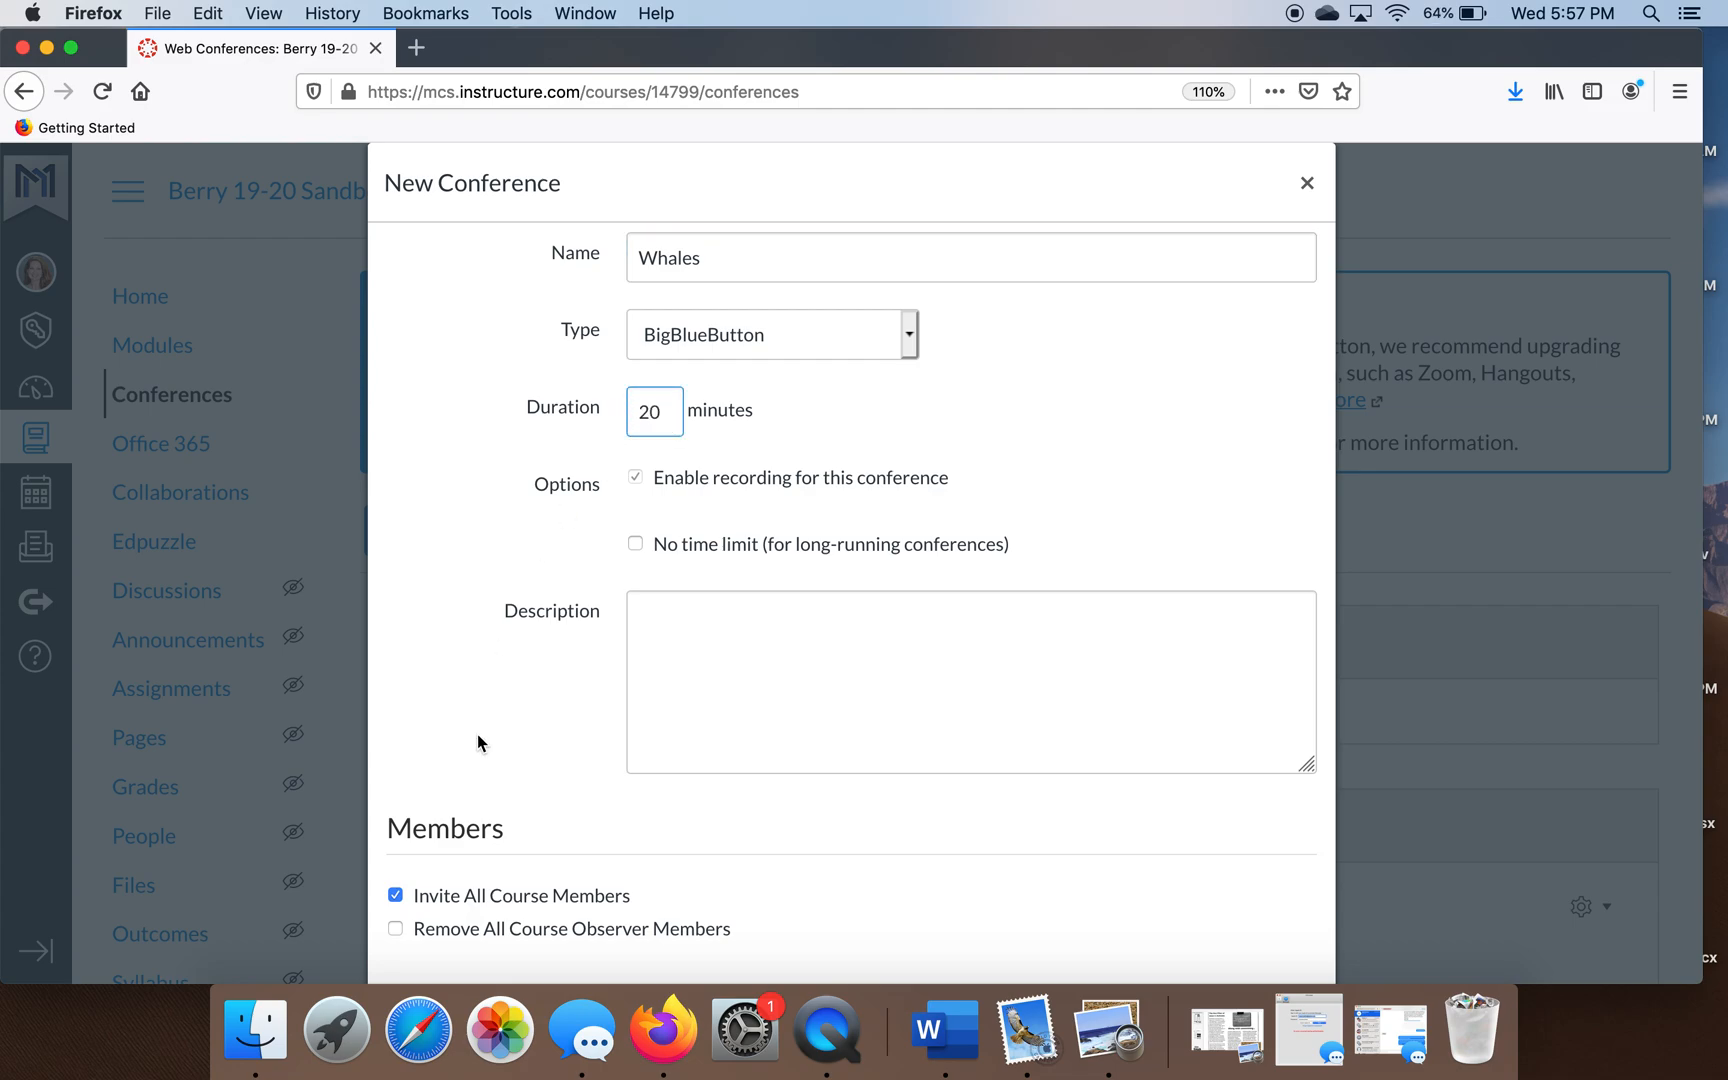
pyautogui.scroll(-3)
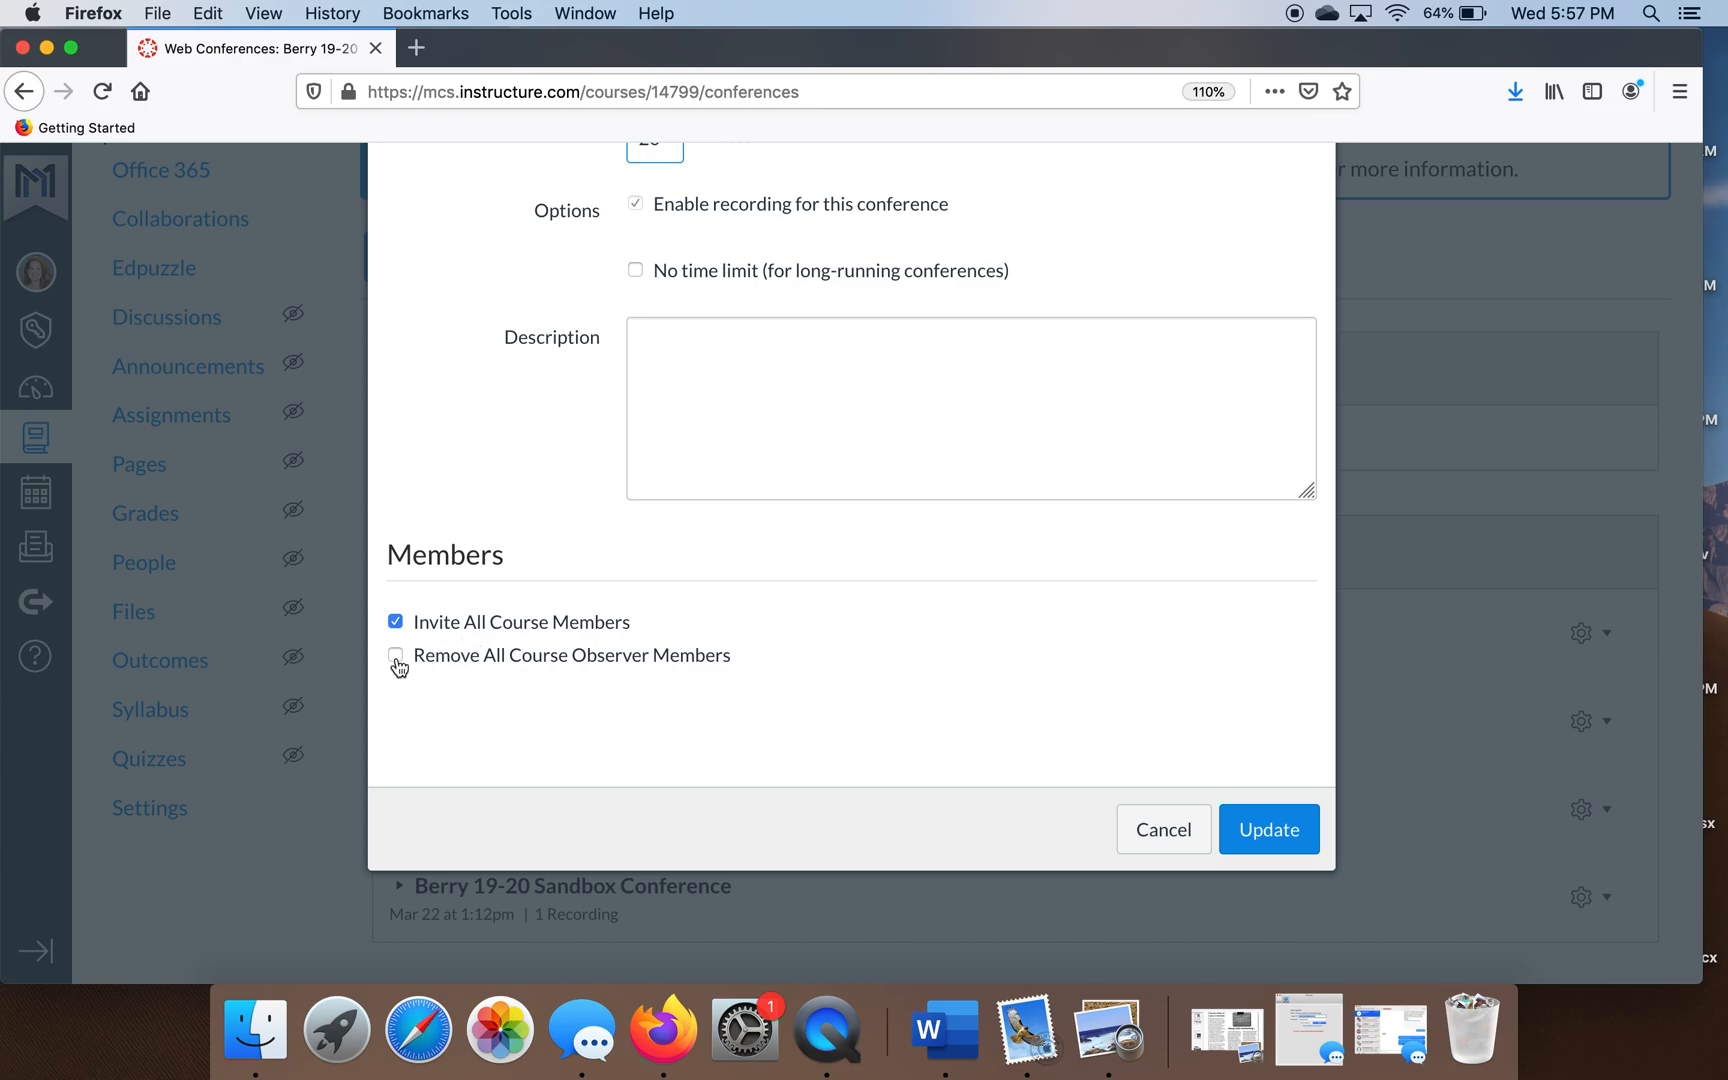
# Invite all course members without excluding course observers.
pyautogui.click(396, 655)
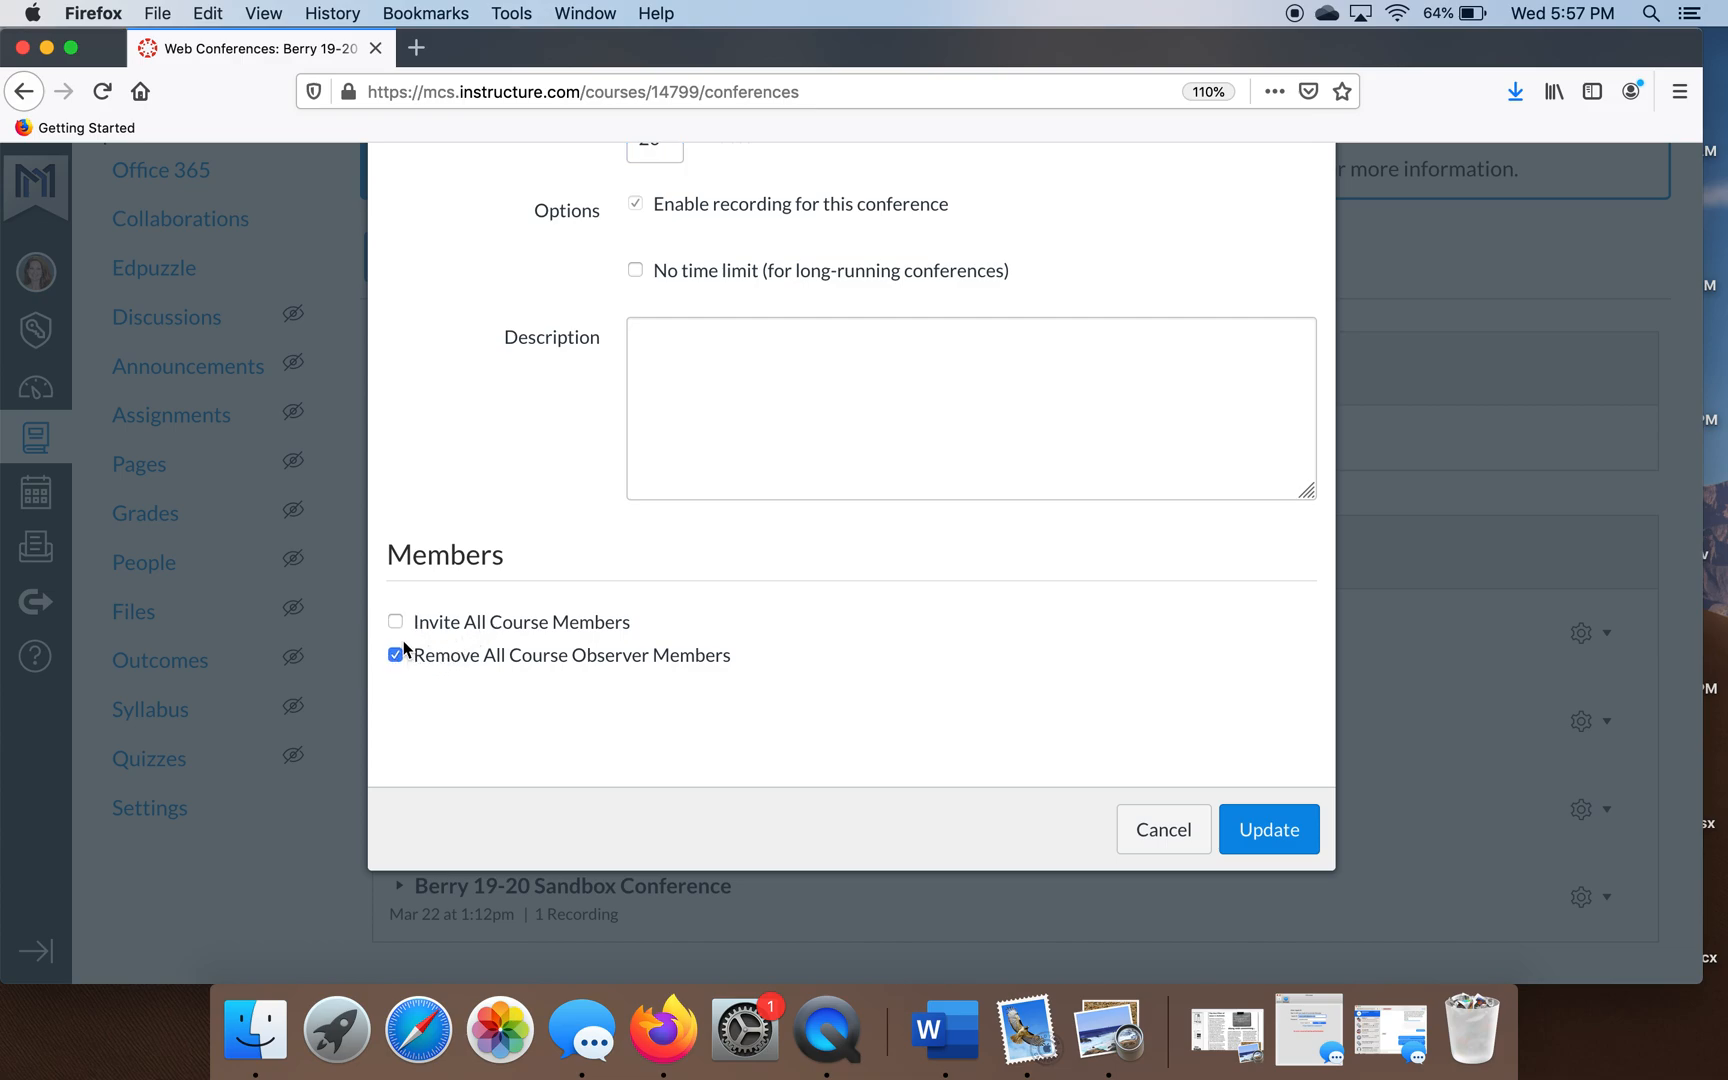
pyautogui.click(395, 620)
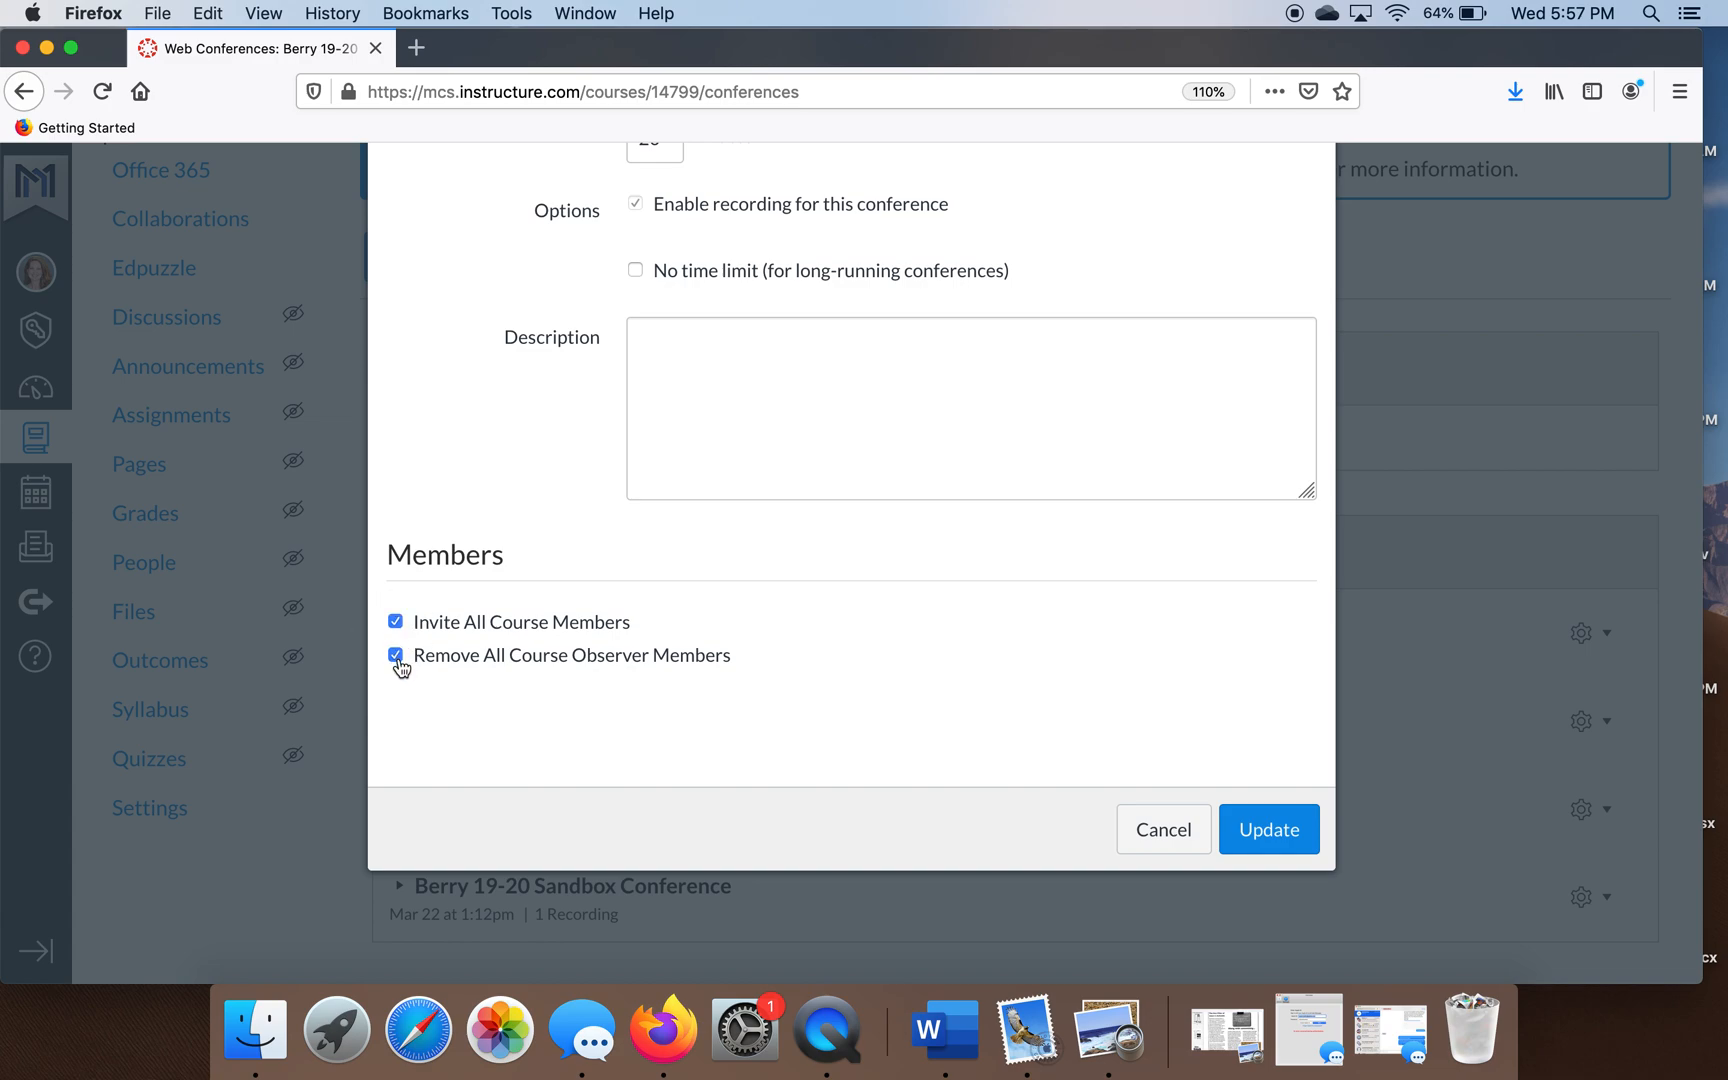
pyautogui.click(395, 655)
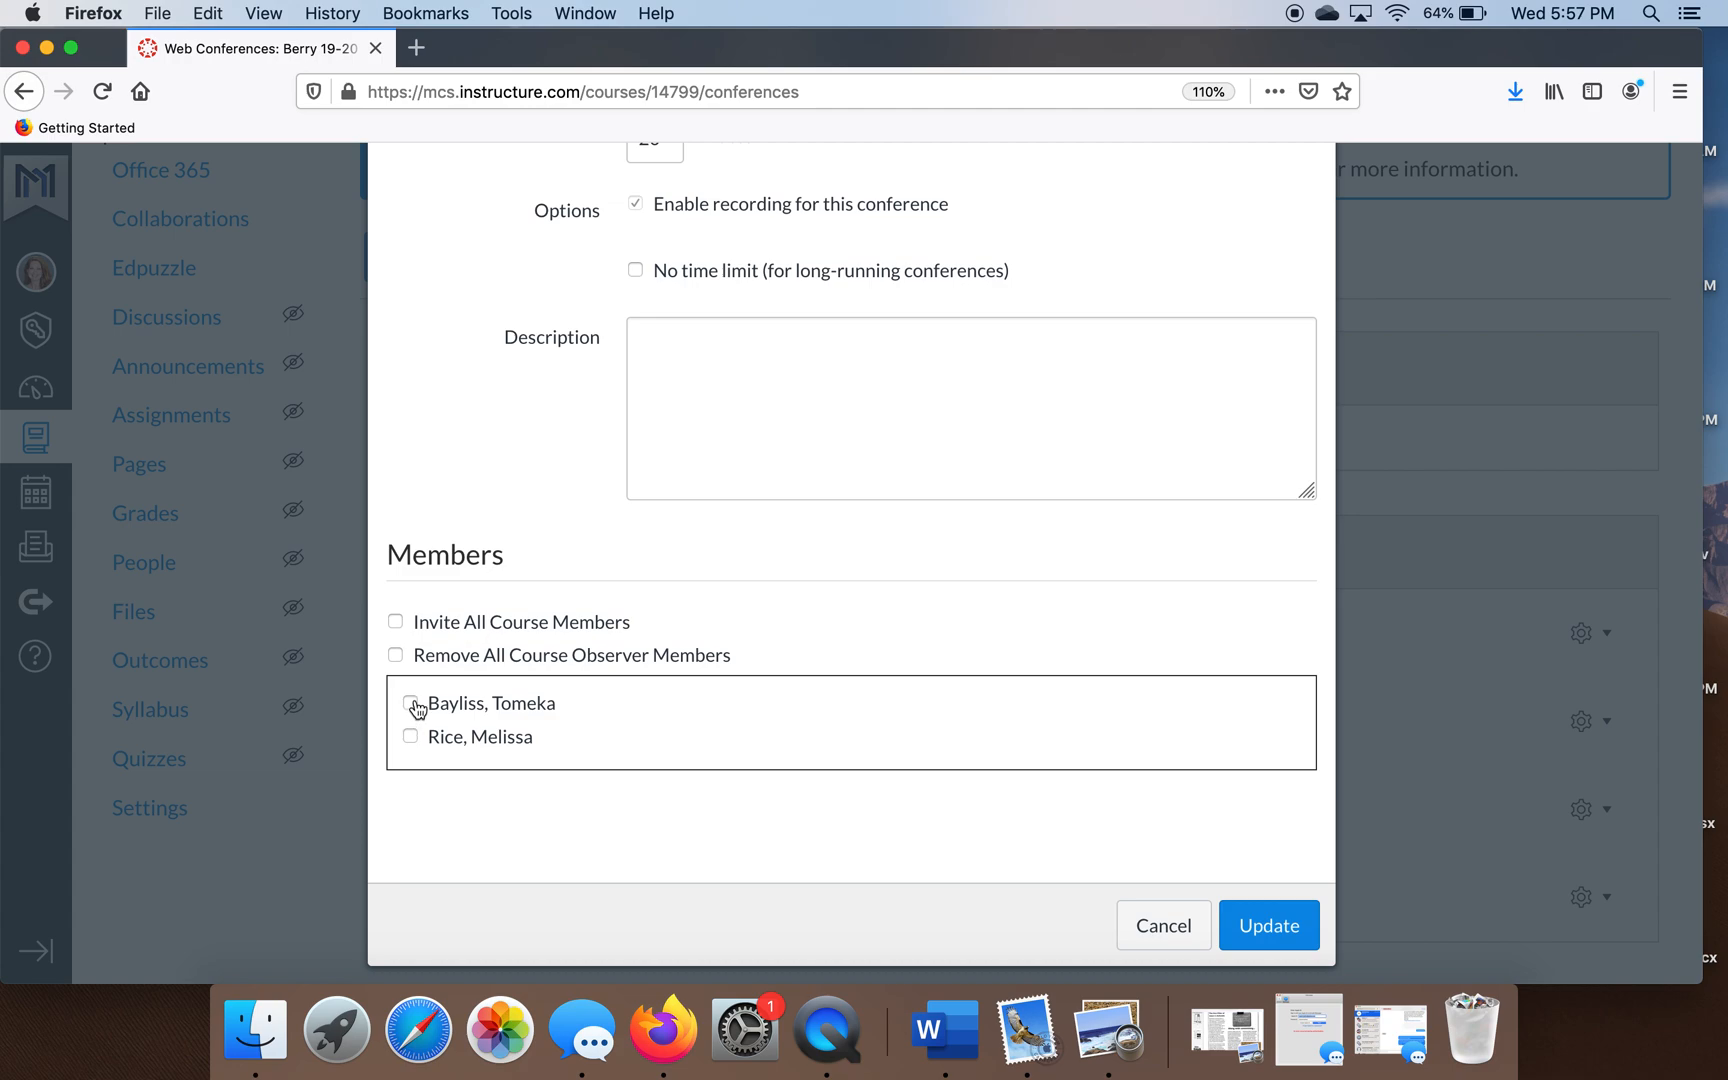
pyautogui.moveTo(503, 741)
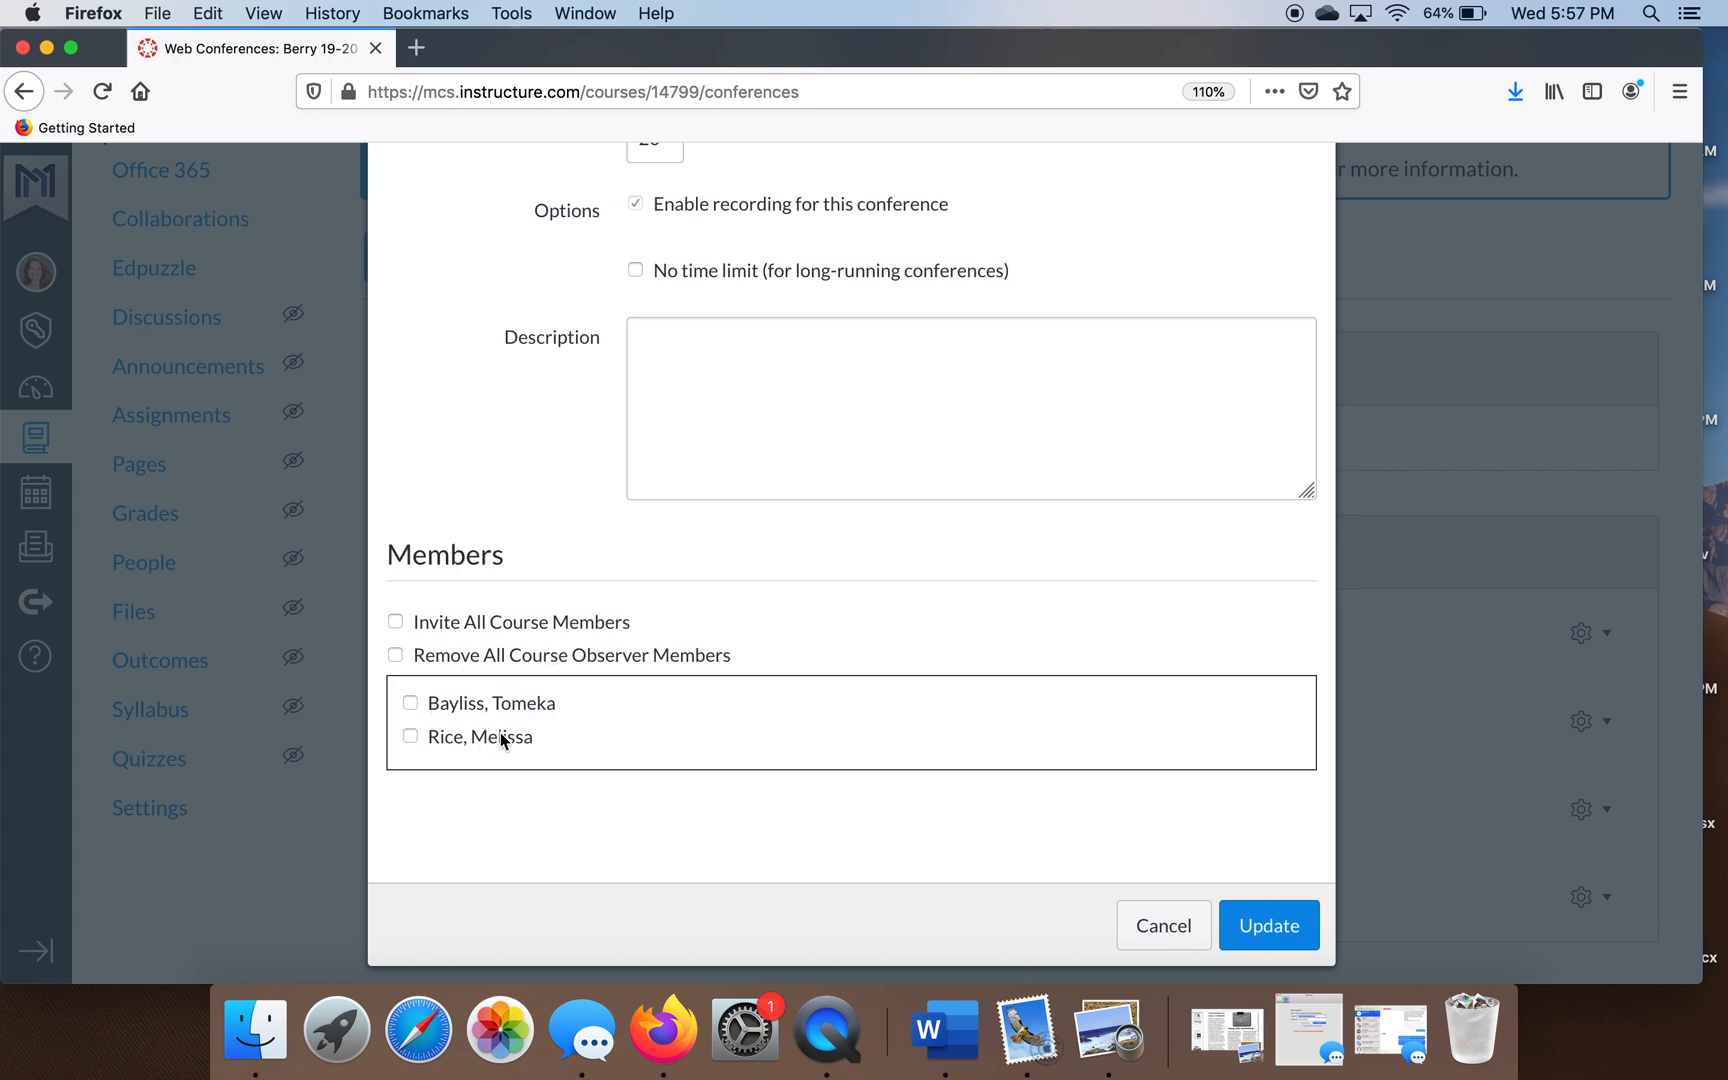
pyautogui.moveTo(493, 736)
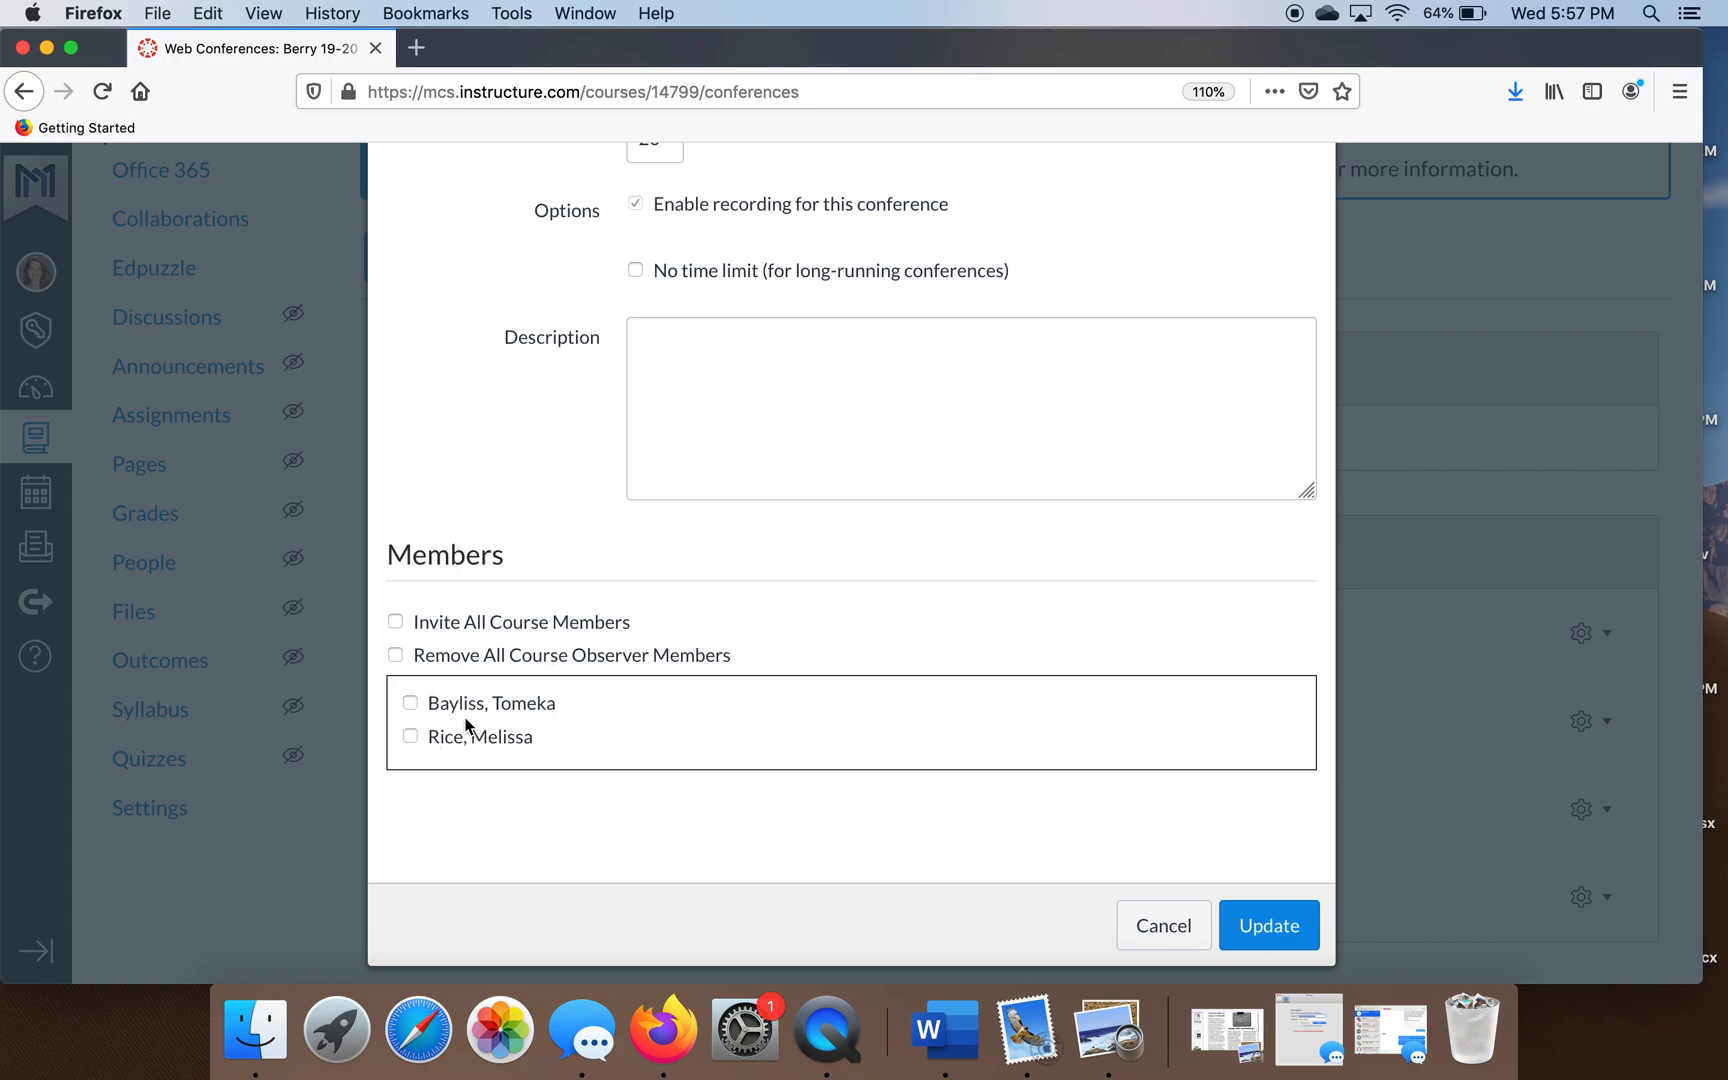
pyautogui.moveTo(440, 739)
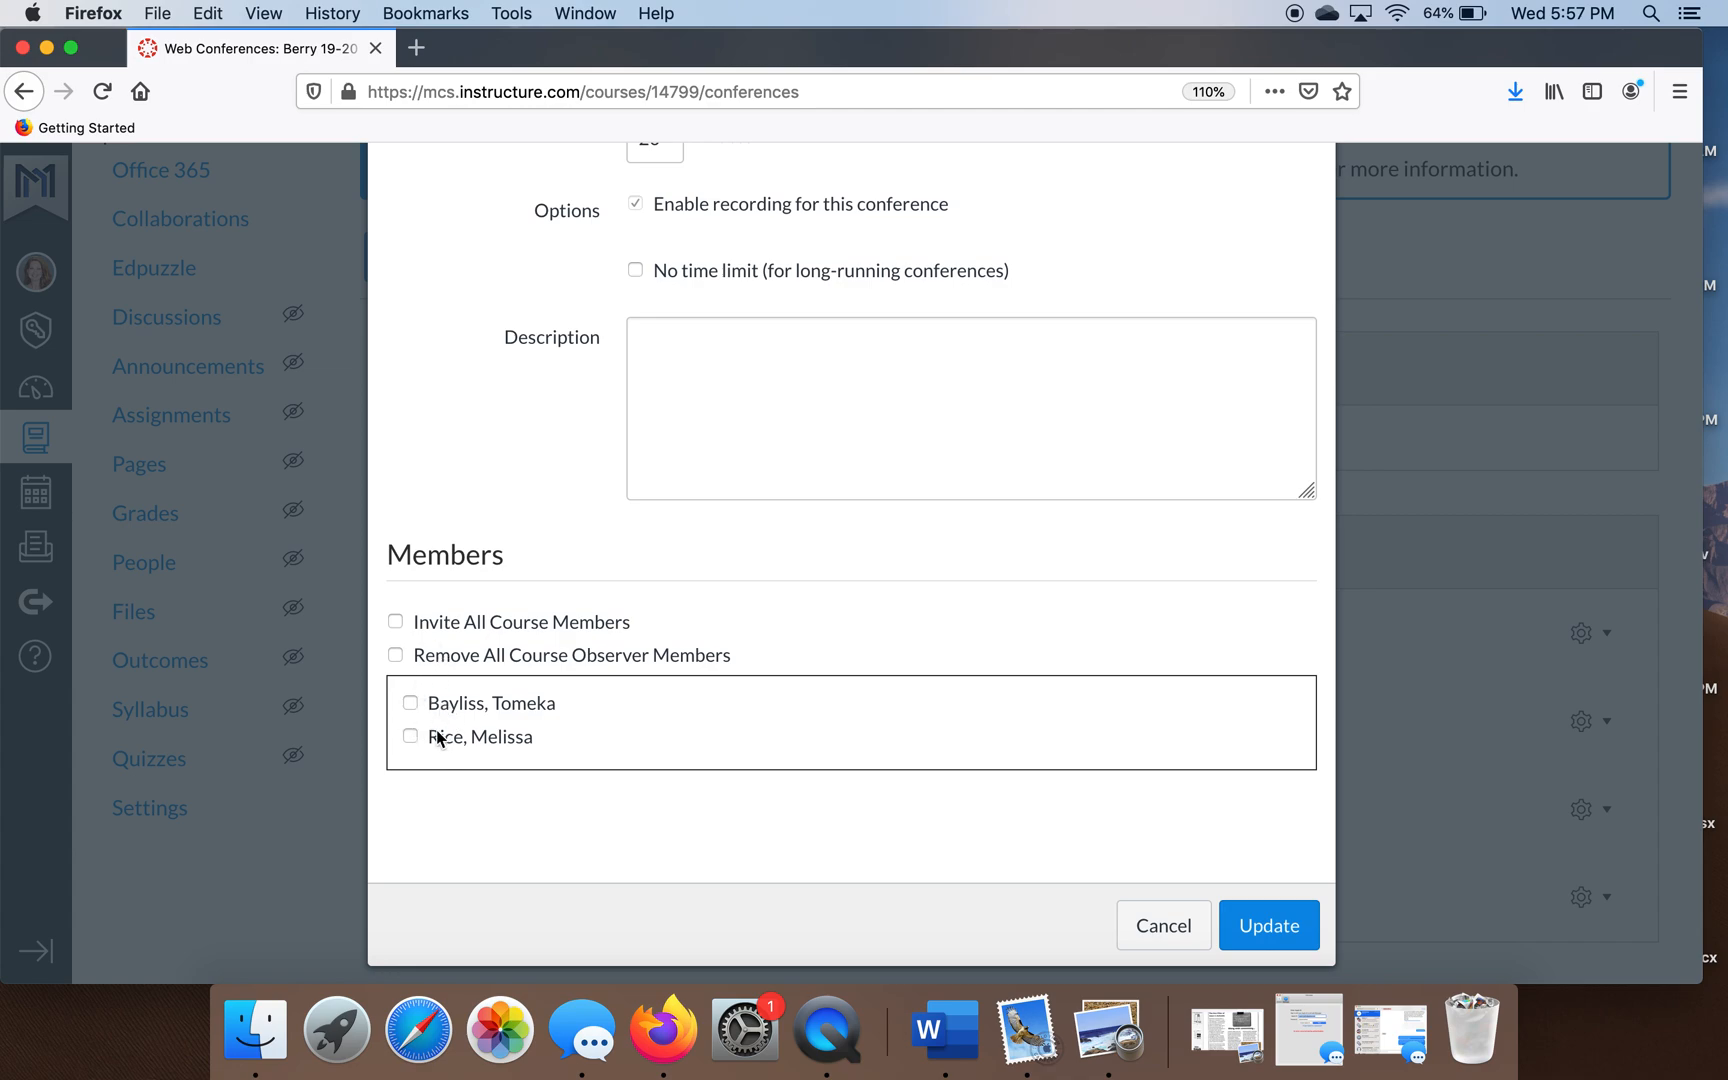
pyautogui.moveTo(414, 711)
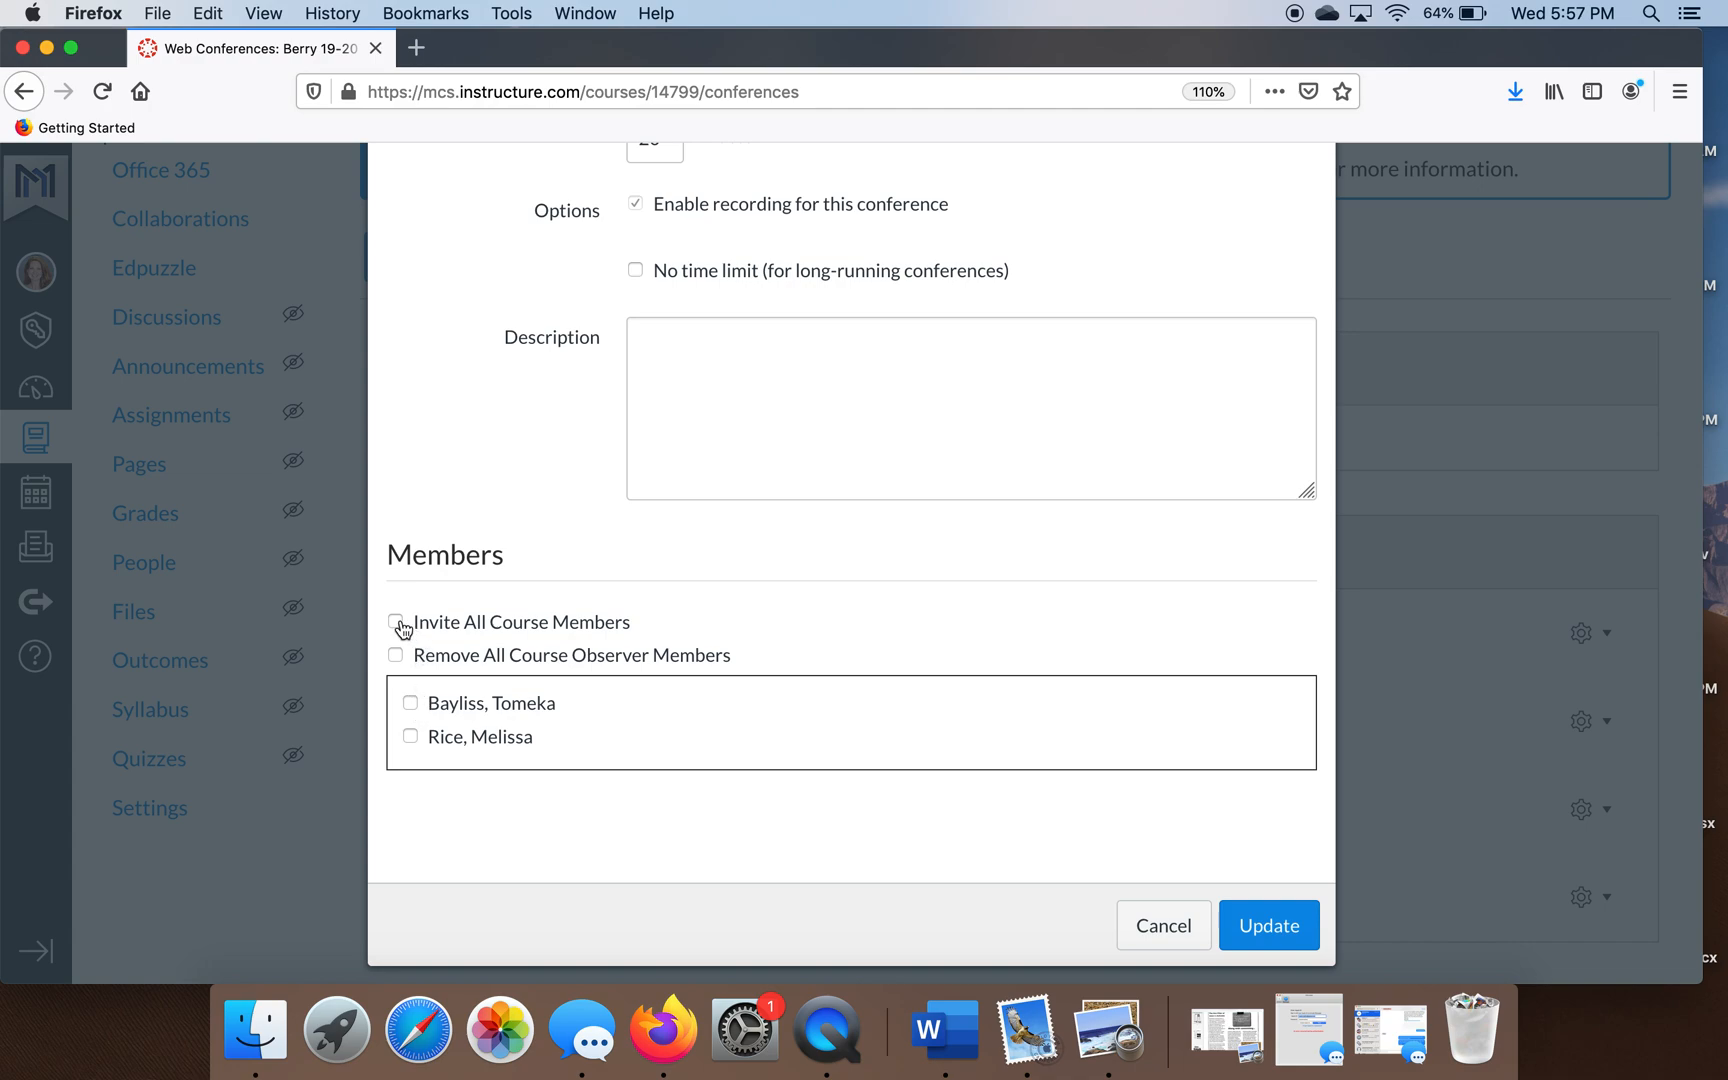
pyautogui.click(395, 622)
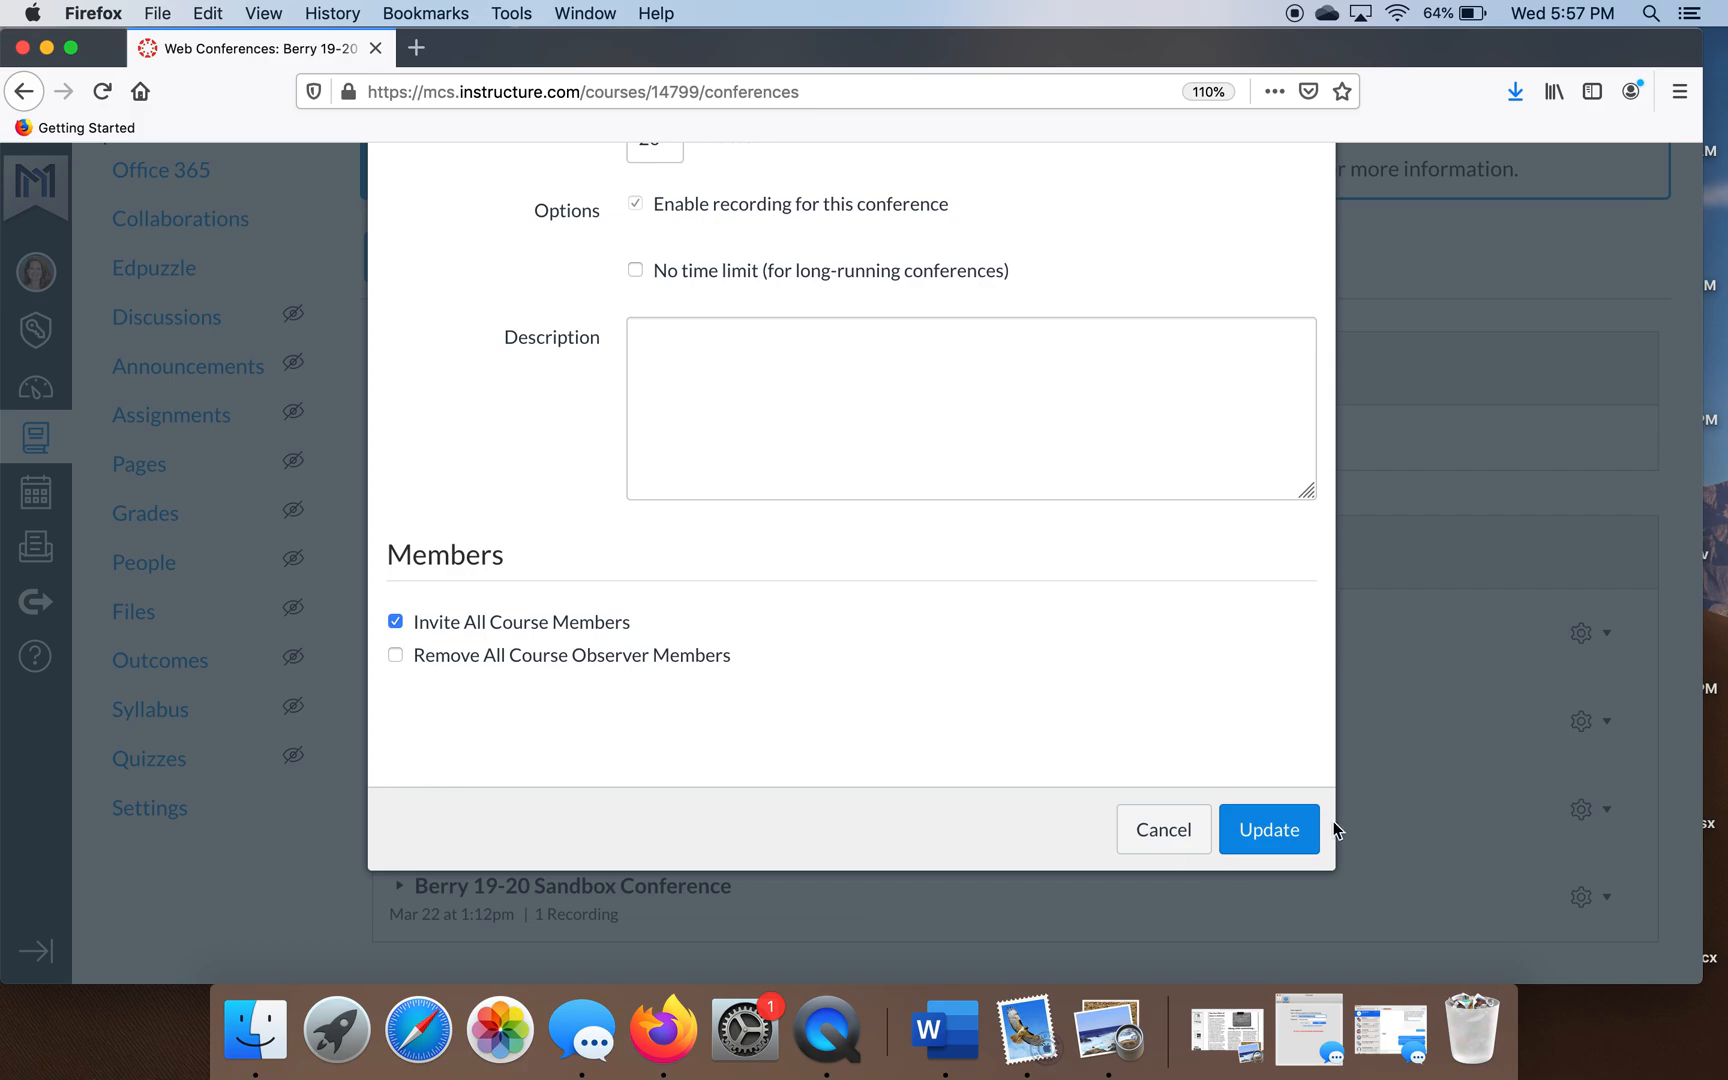
# Save the Whales conference and start it, launching the BigBlueButton session.
pyautogui.click(1268, 829)
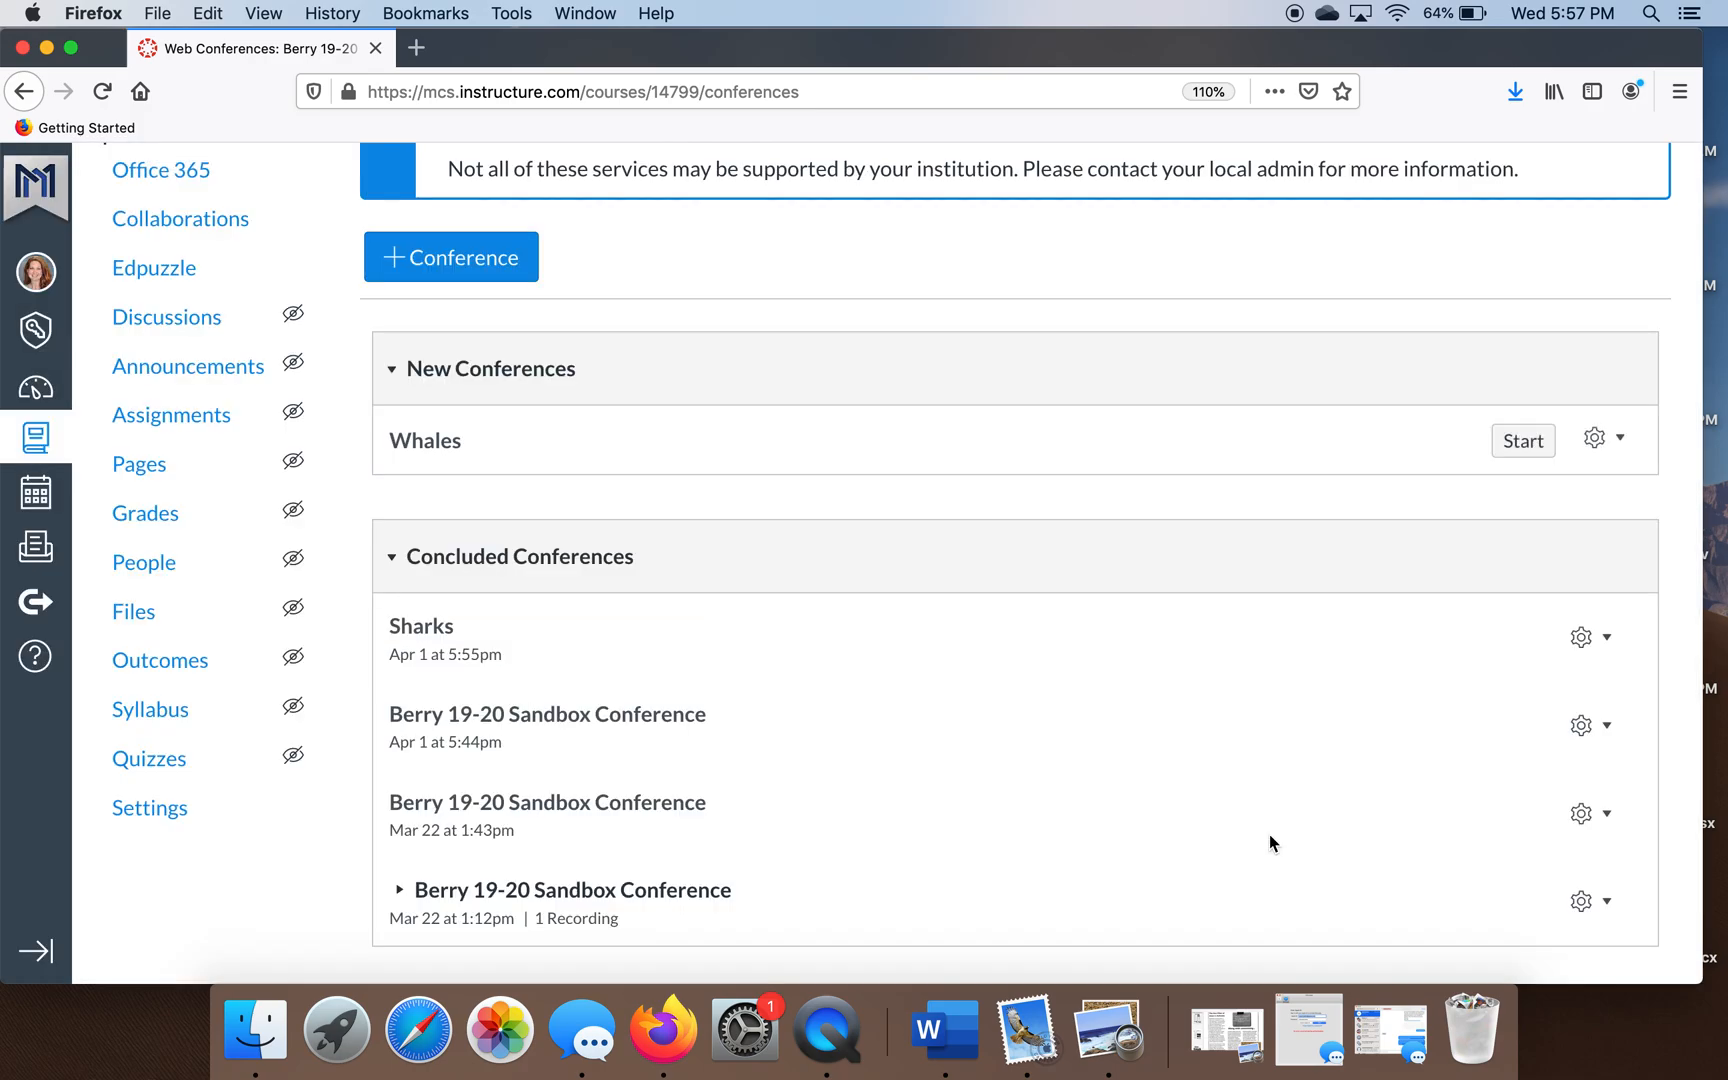
pyautogui.moveTo(1641, 453)
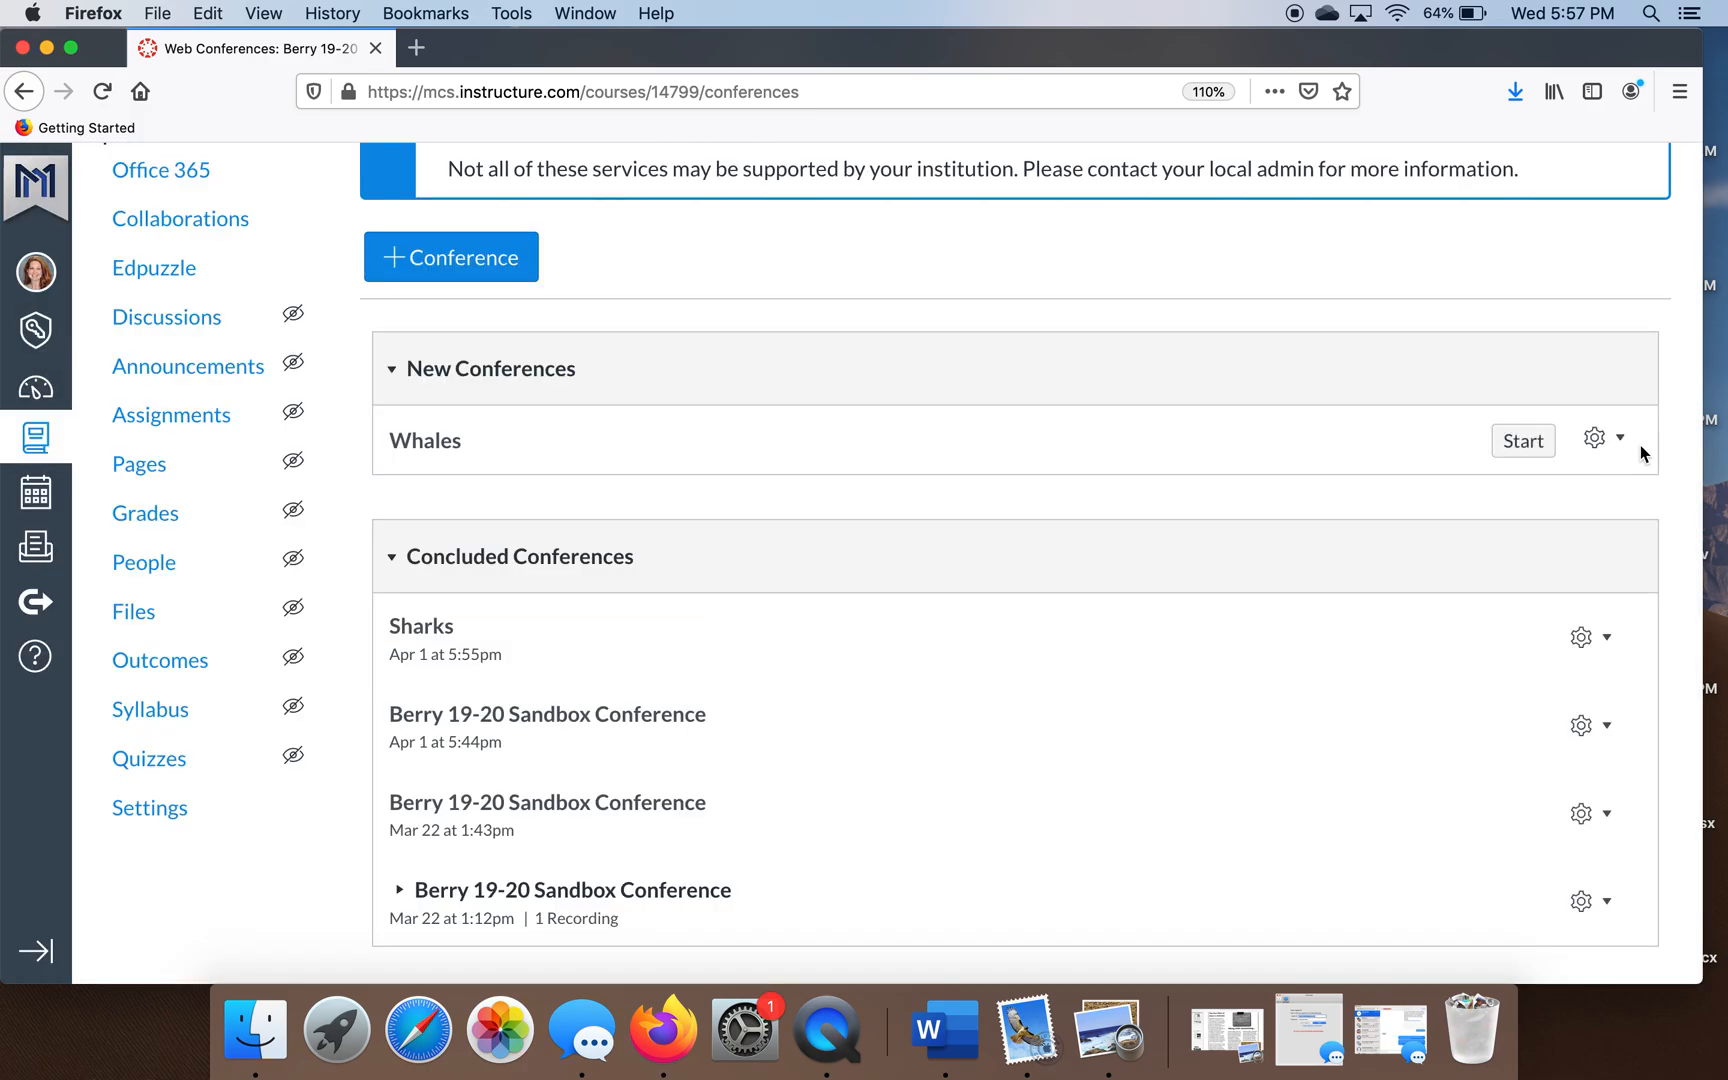
pyautogui.click(1595, 440)
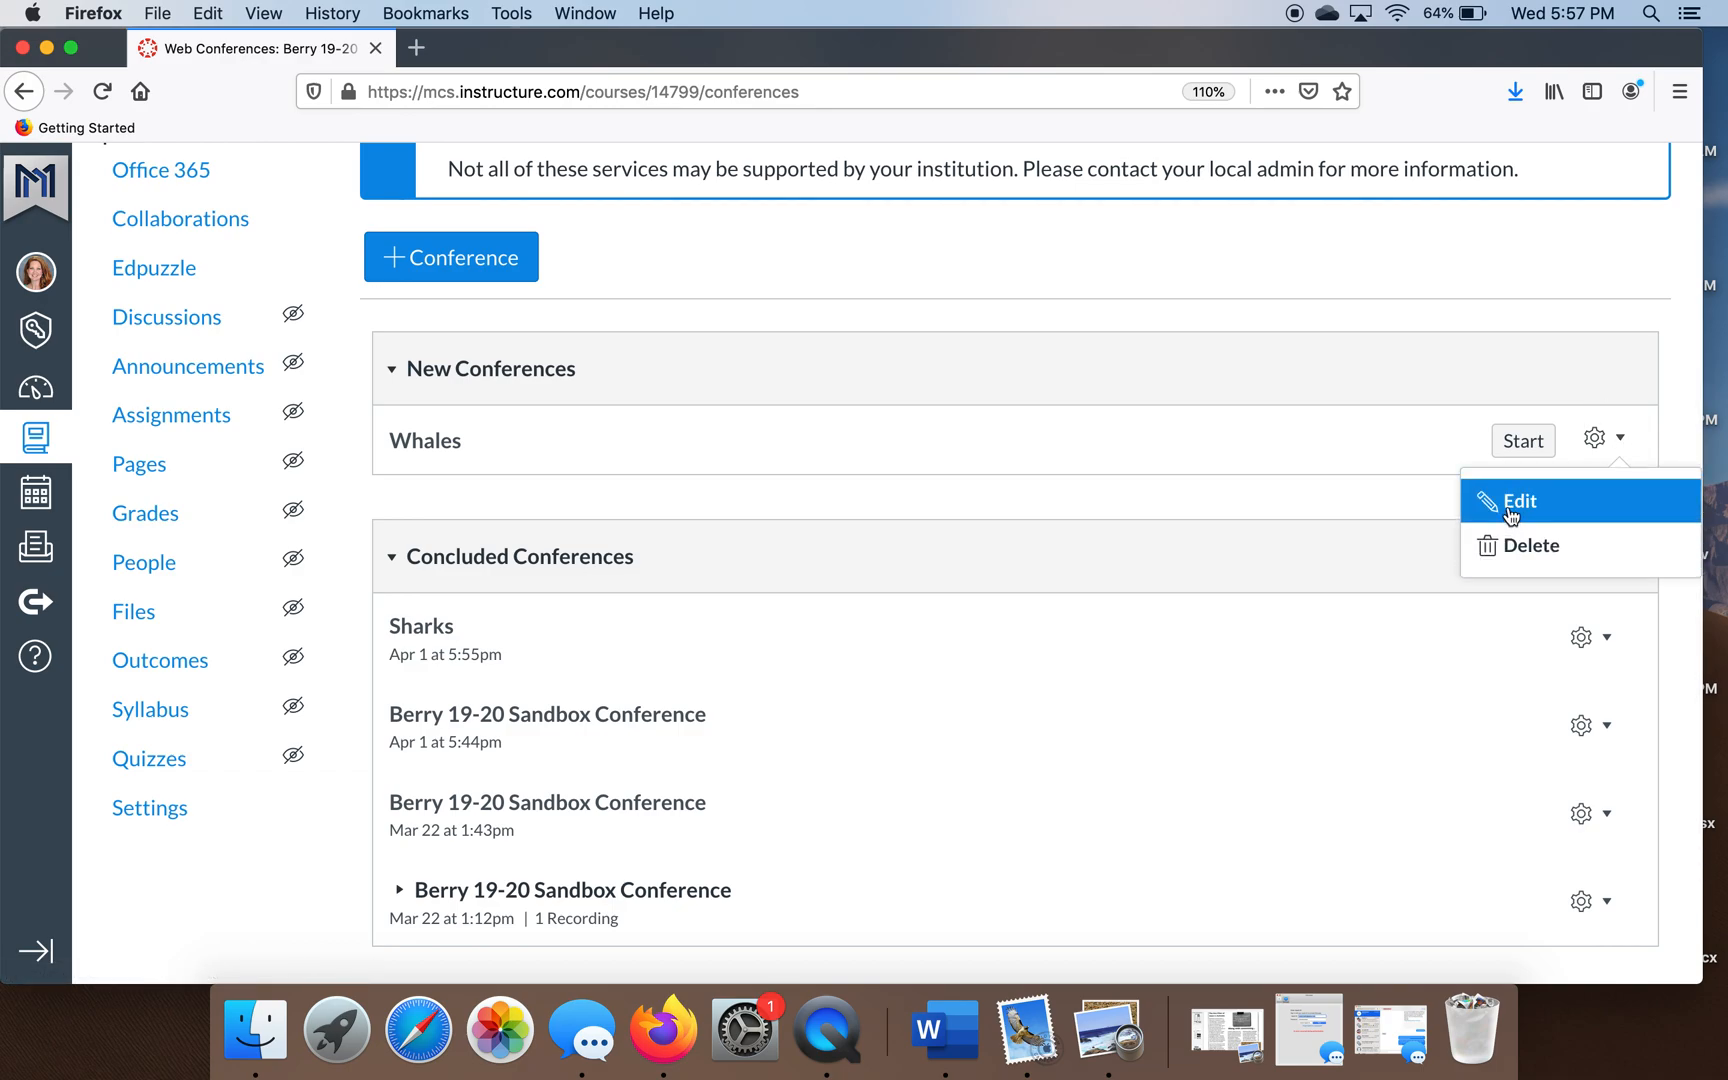
pyautogui.moveTo(1531, 546)
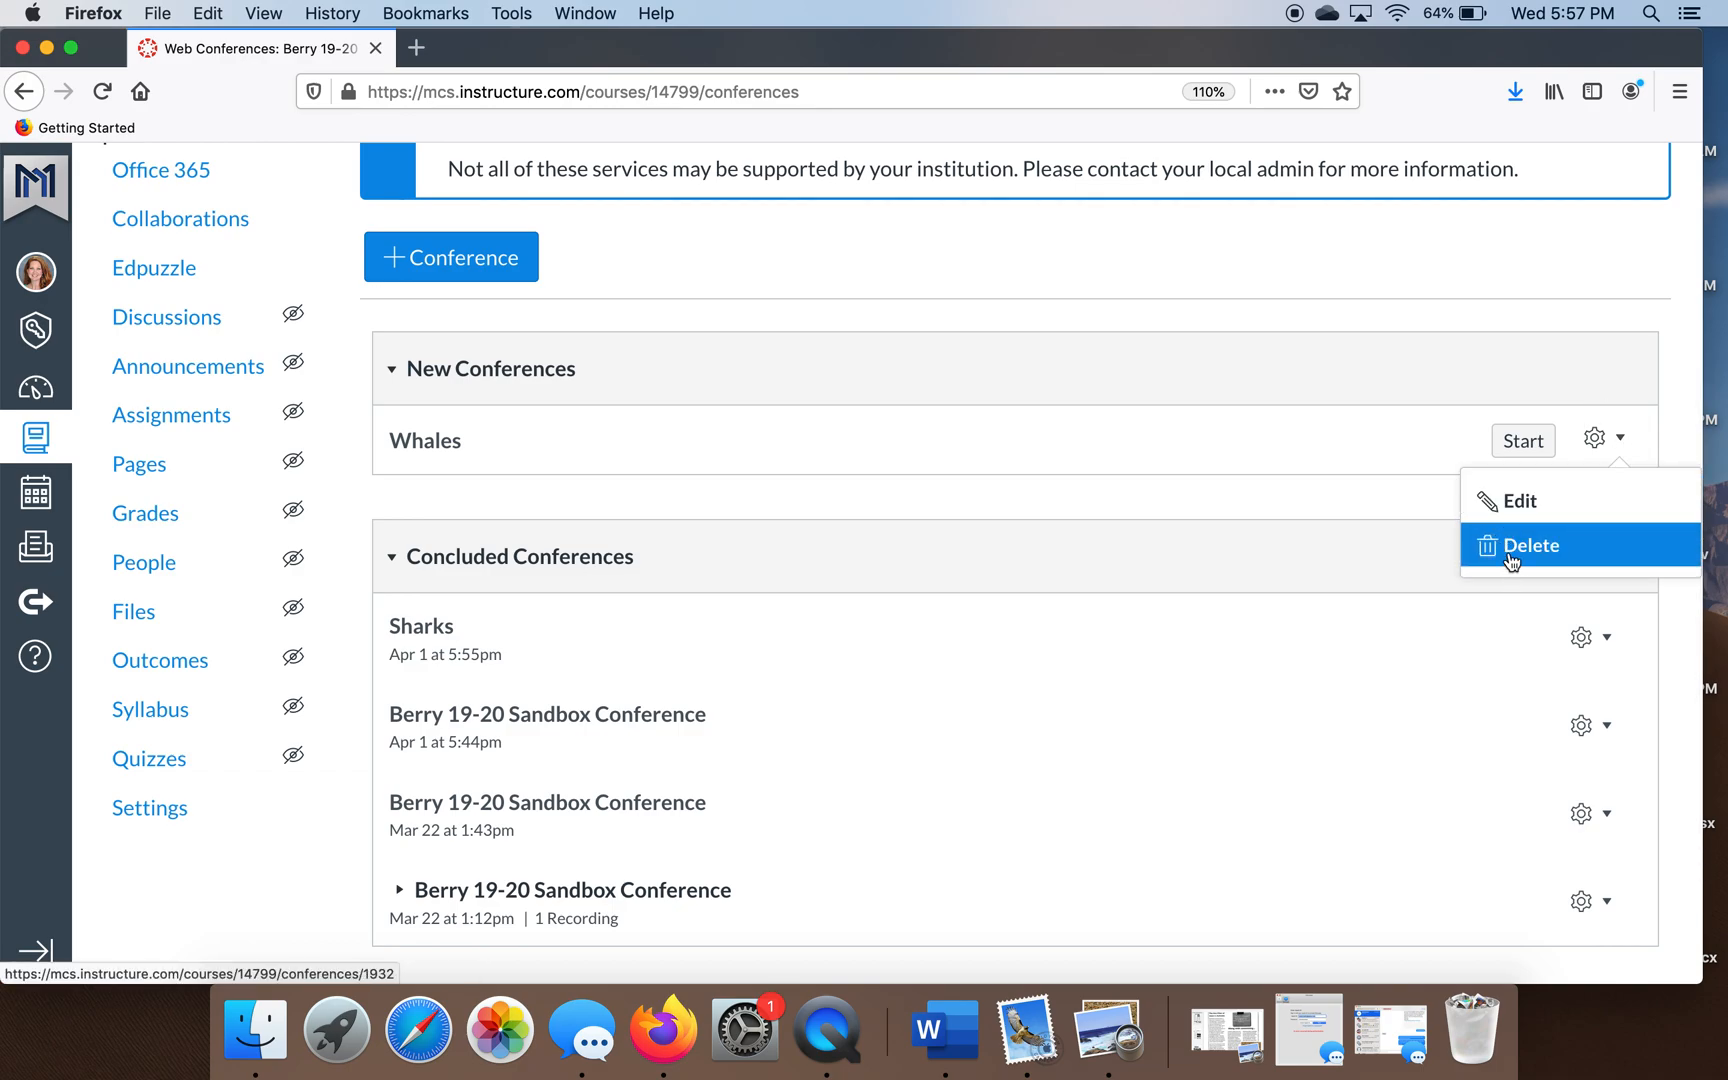
pyautogui.moveTo(1531, 544)
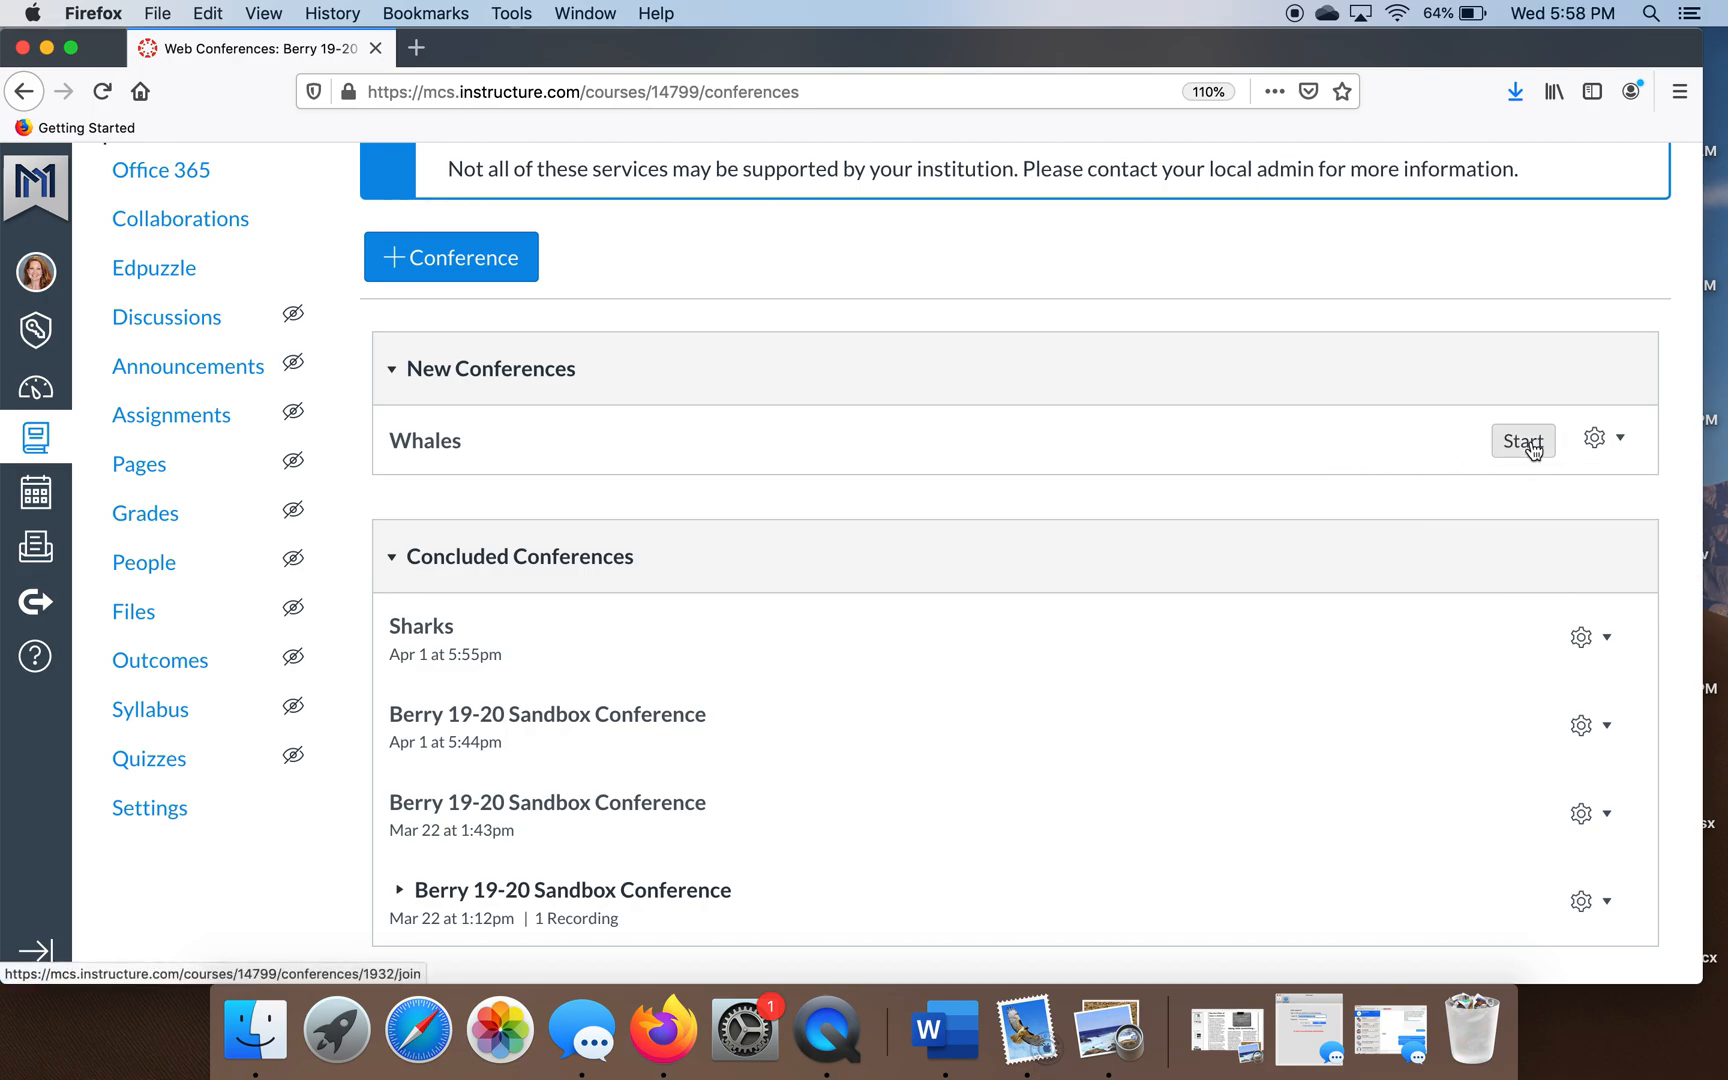
pyautogui.click(1522, 441)
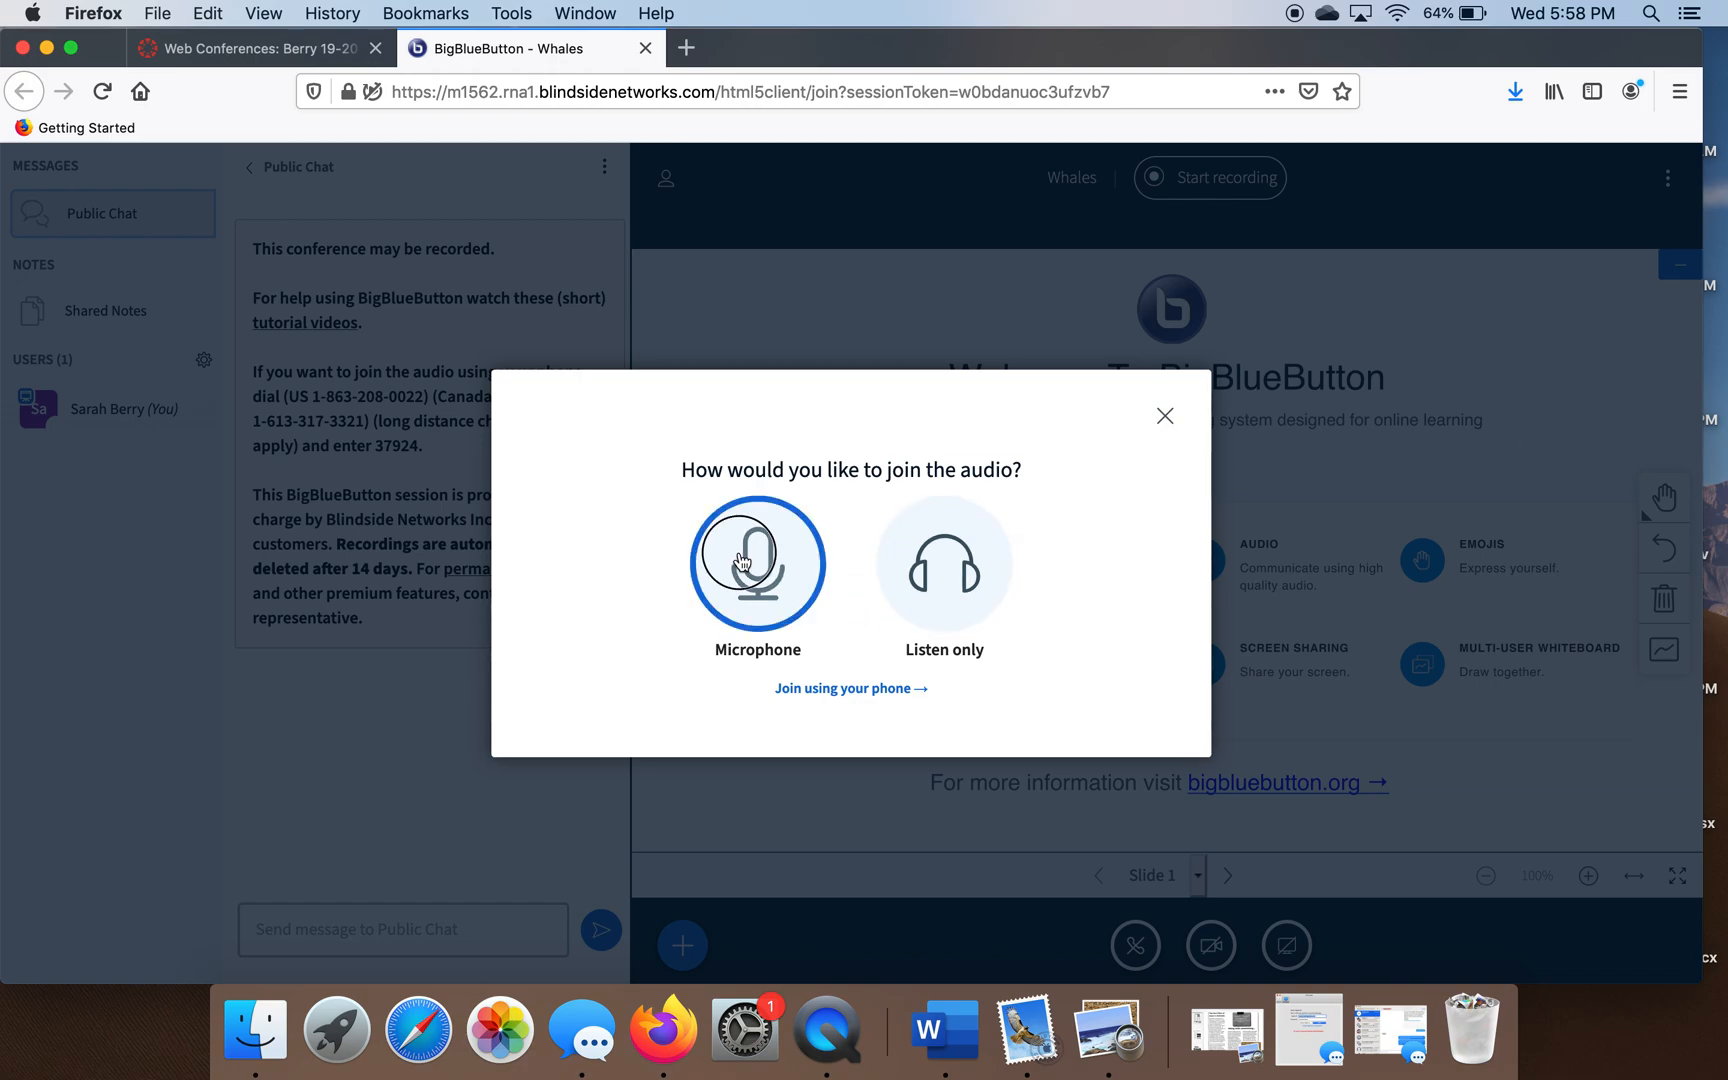
# Join audio with the microphone, allowing mic access and confirming the echo test.
pyautogui.click(757, 563)
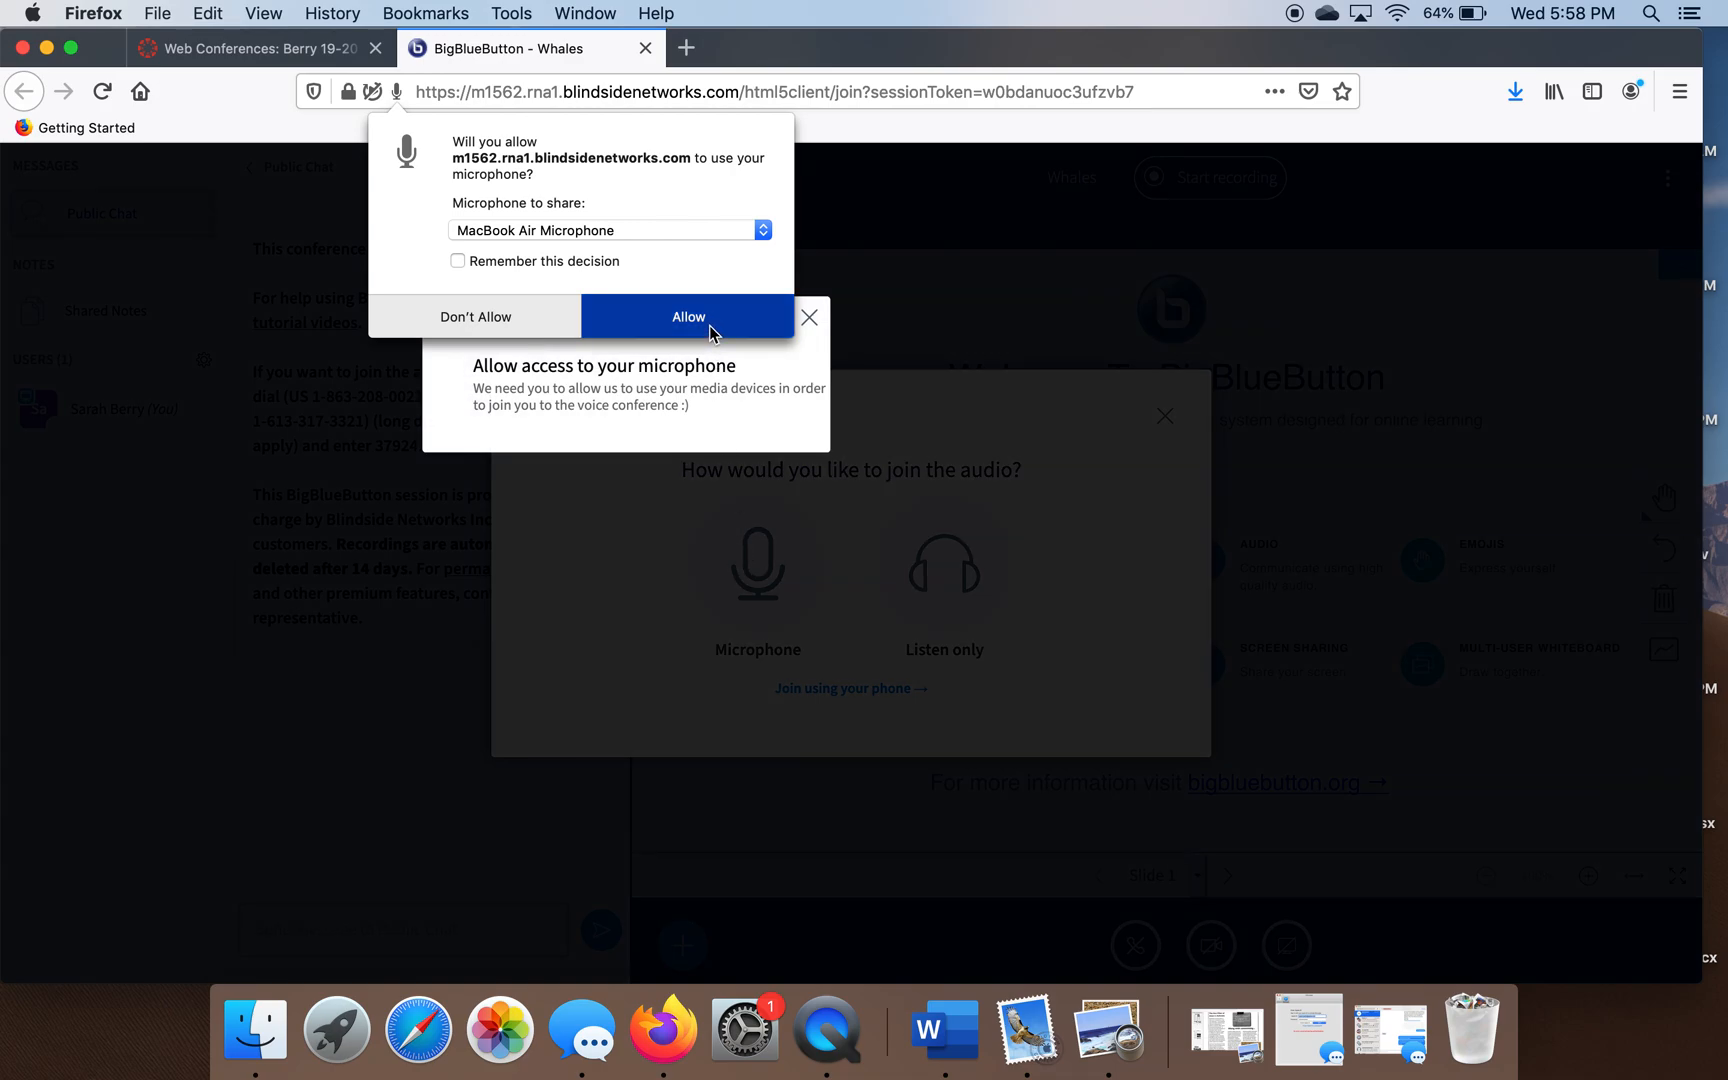
pyautogui.click(688, 316)
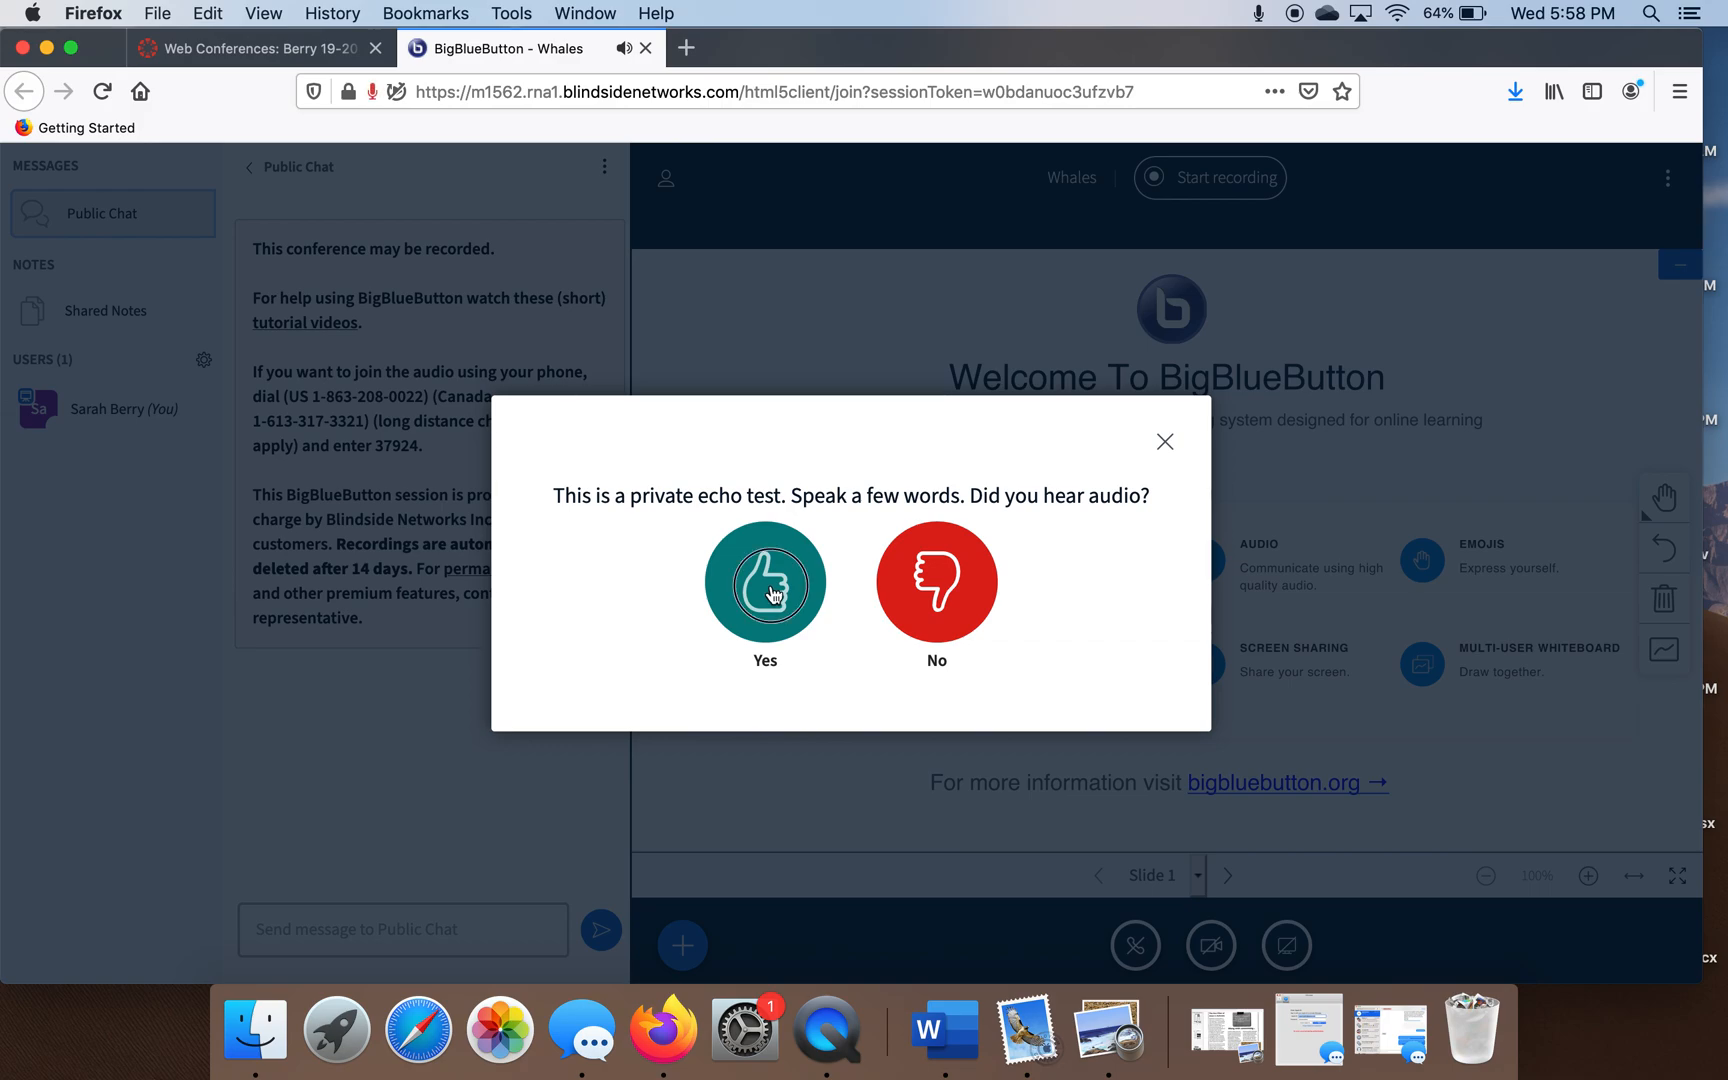
pyautogui.click(765, 581)
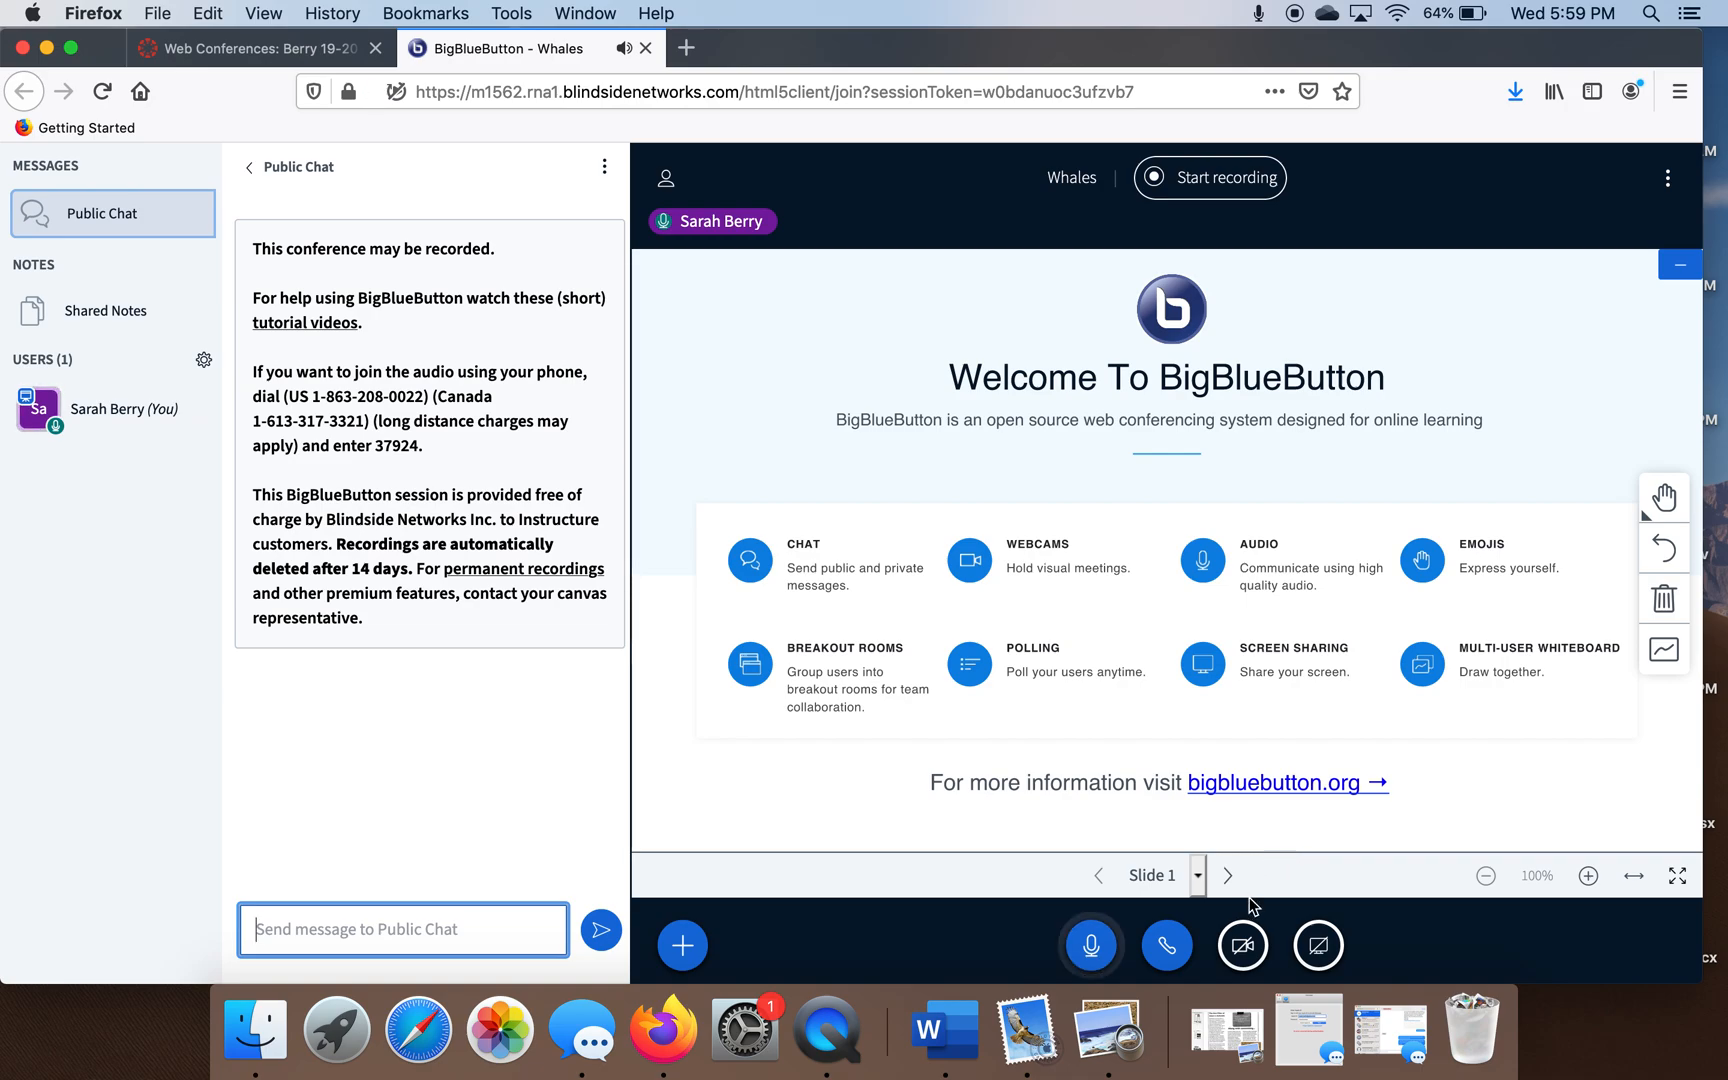
pyautogui.moveTo(1242, 944)
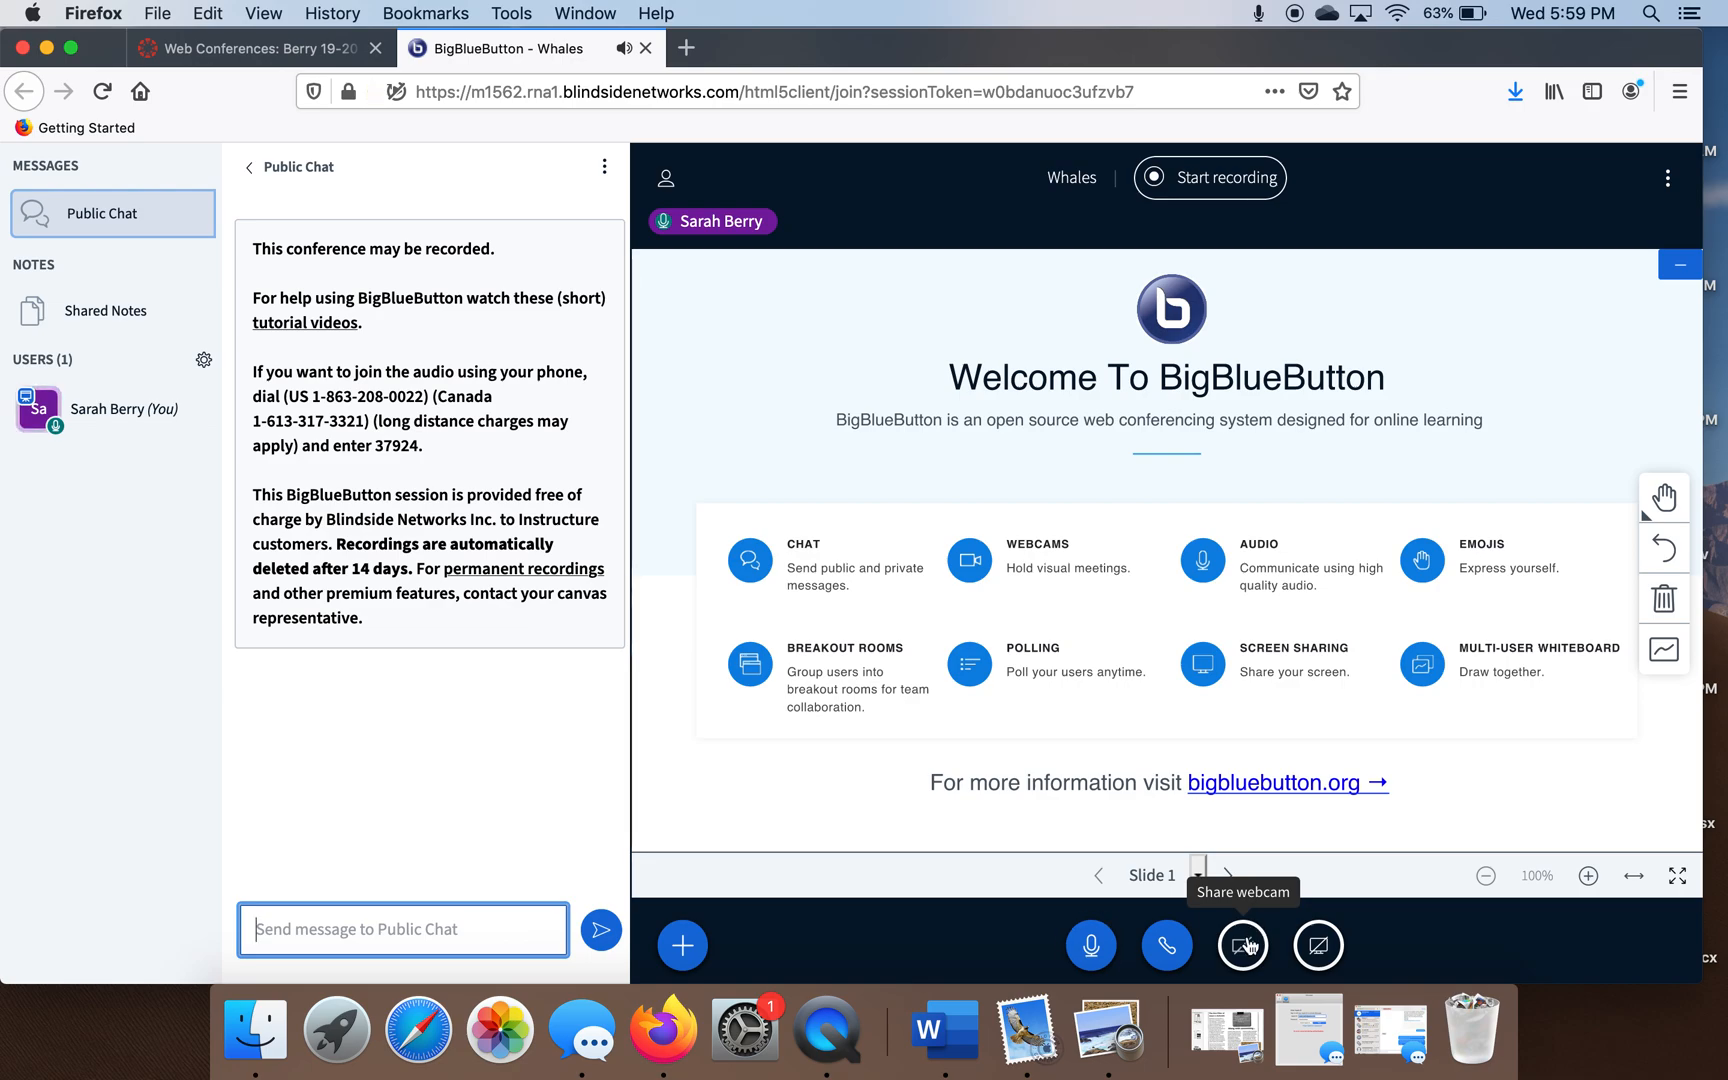
# Share the FaceTime HD Camera webcam, allowing camera access and starting the broadcast.
pyautogui.click(1242, 944)
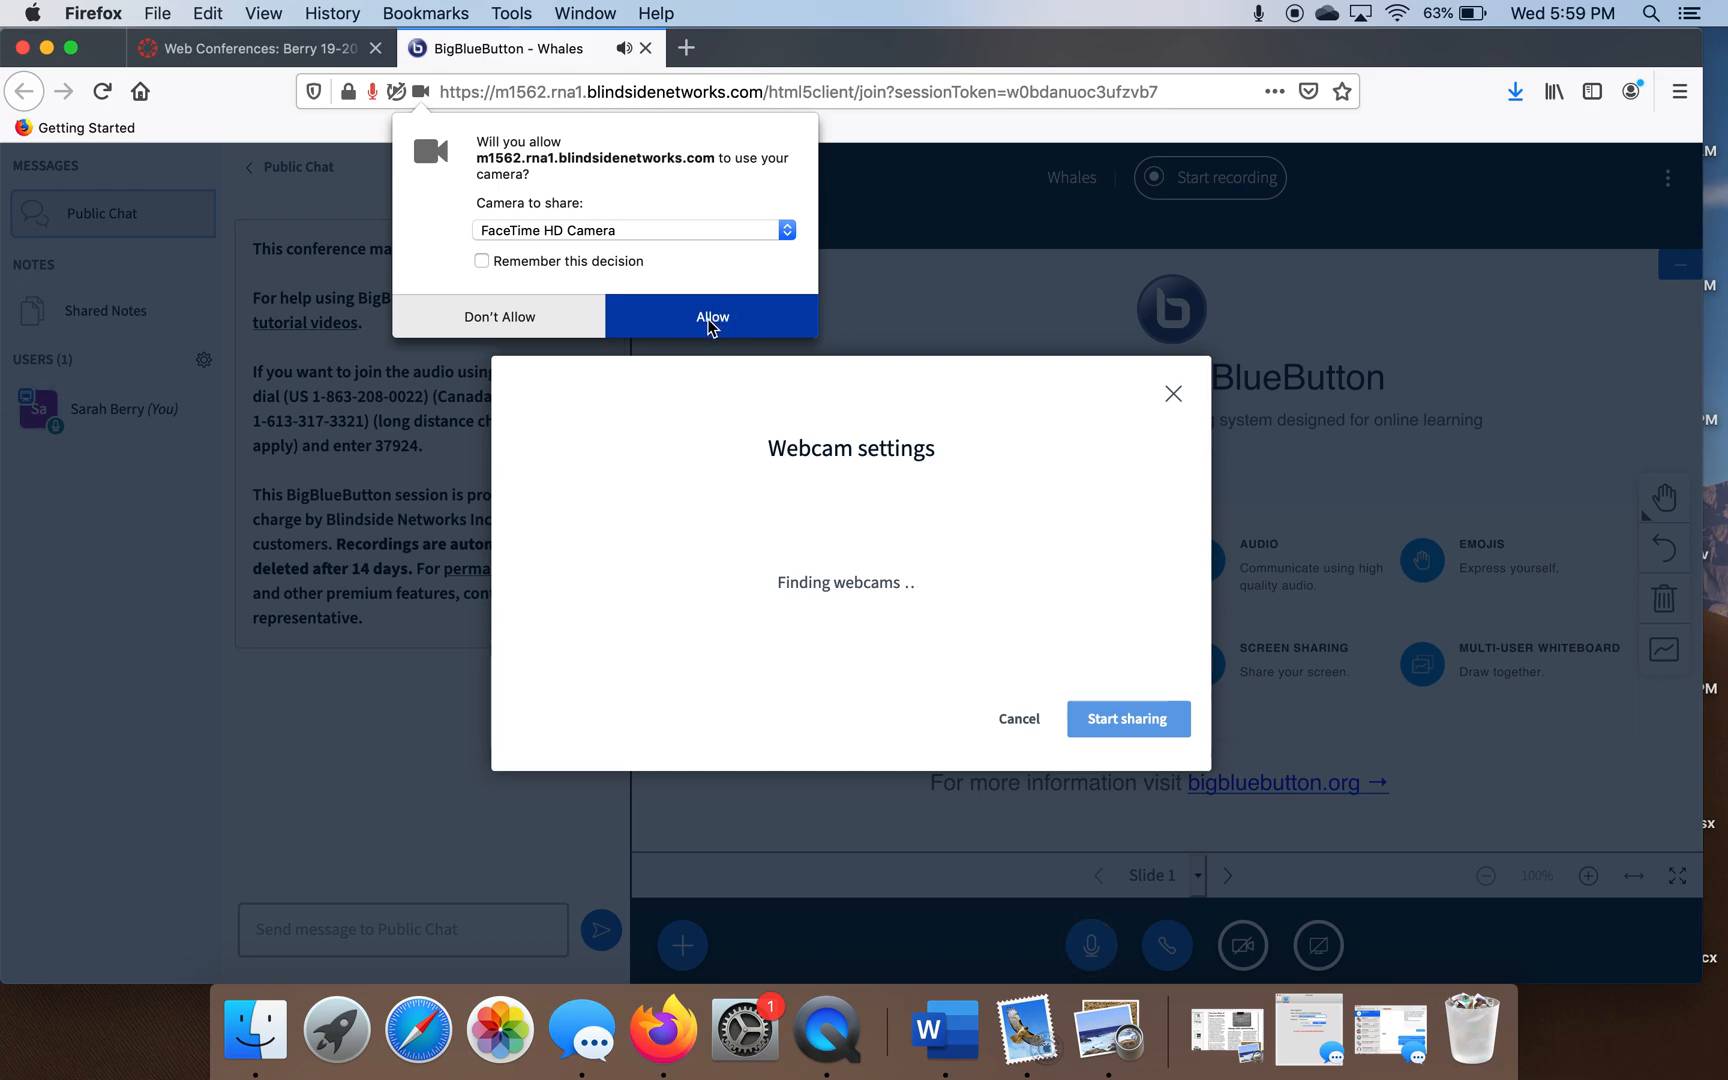
pyautogui.click(712, 316)
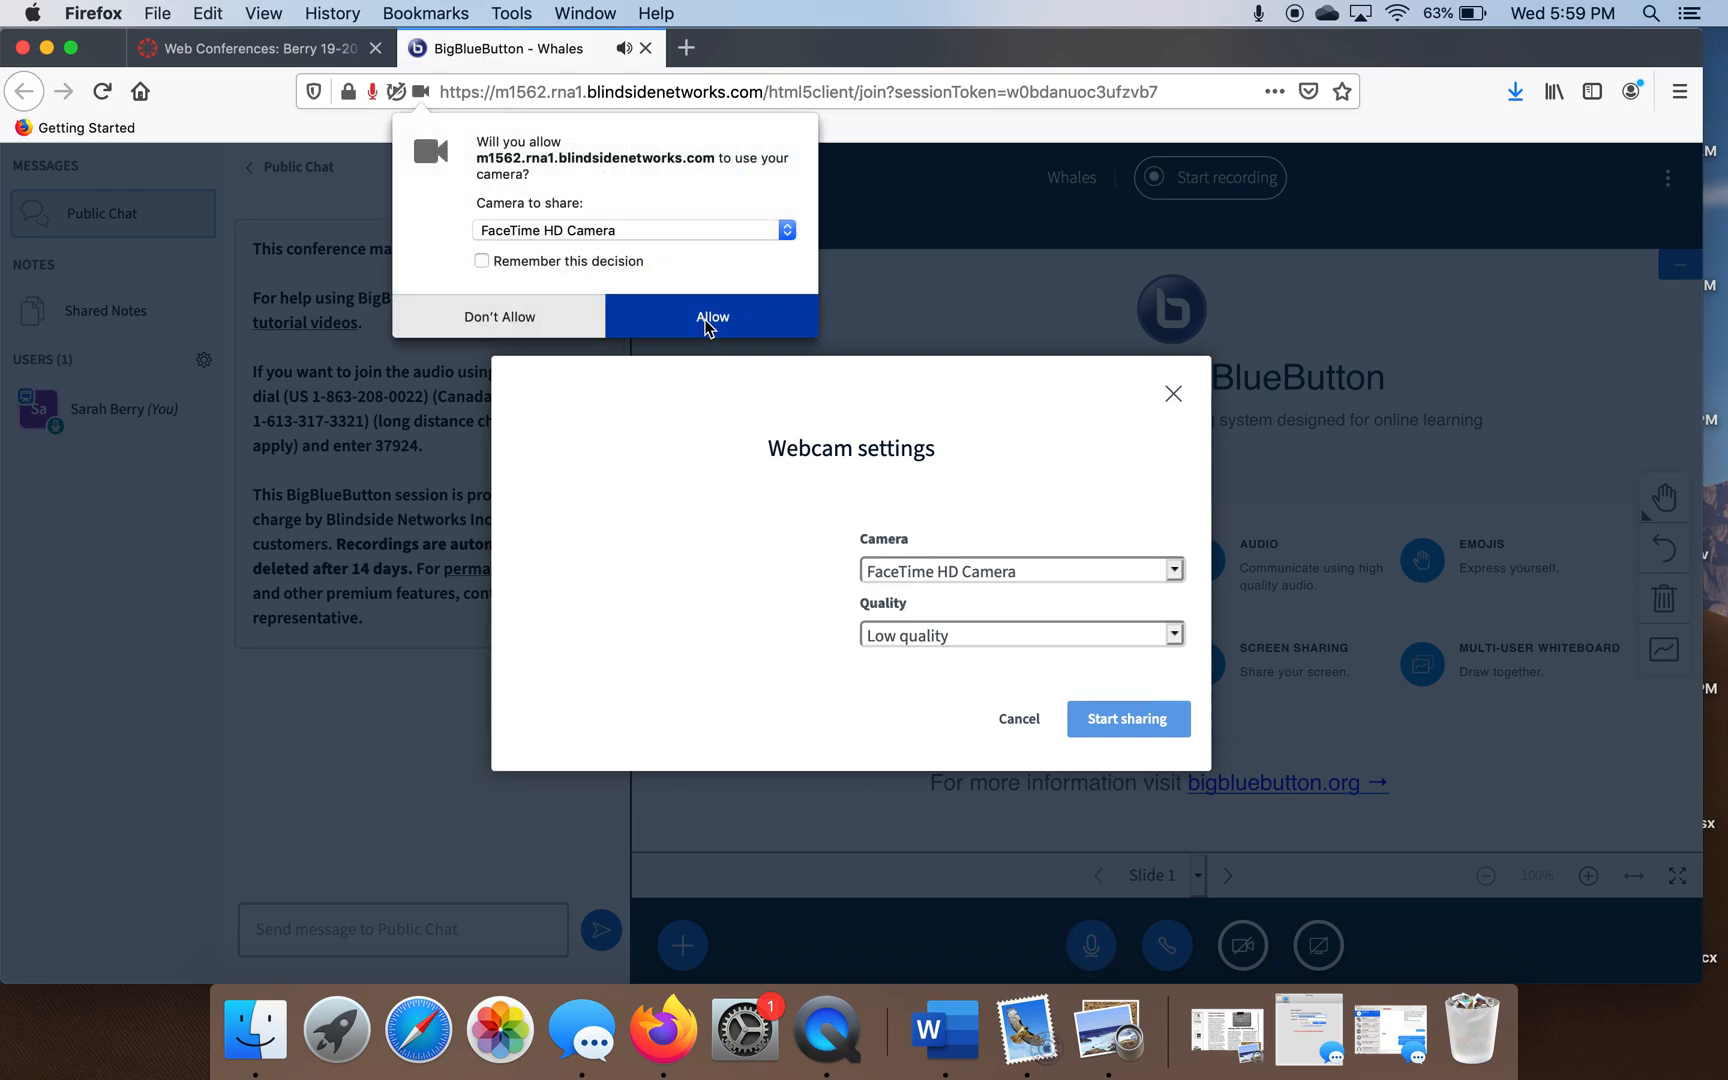
pyautogui.click(712, 316)
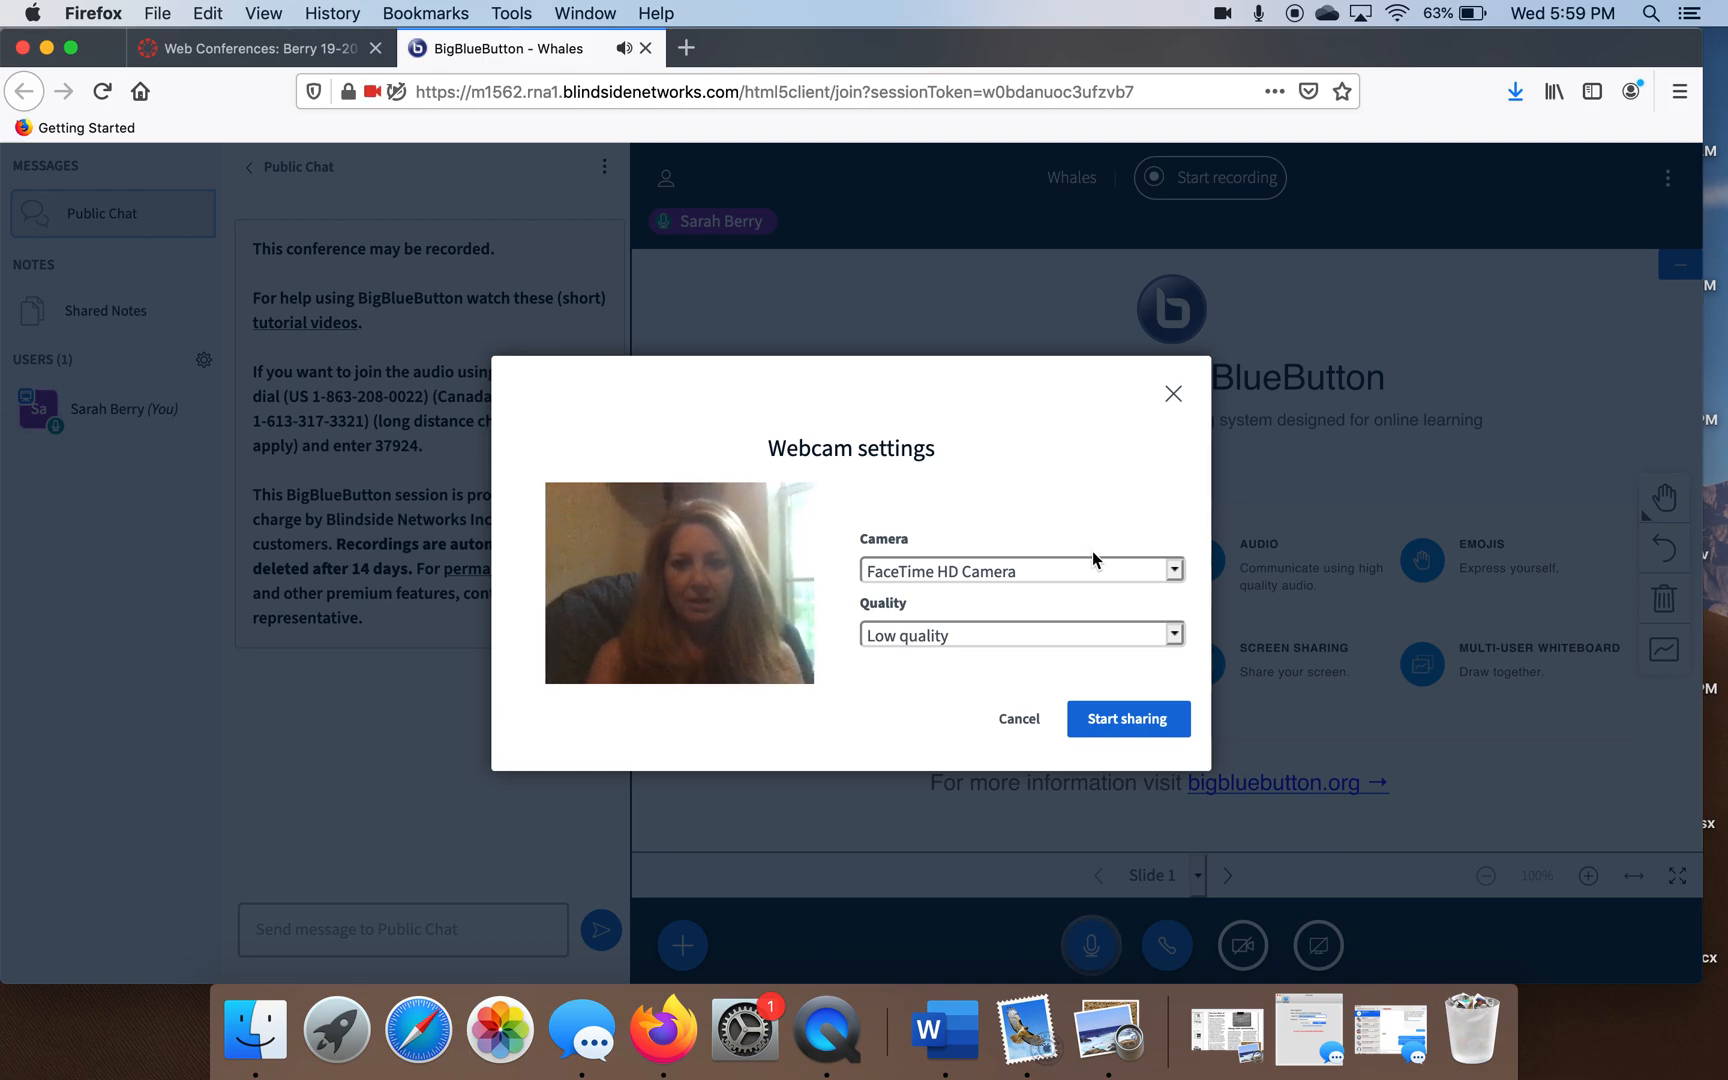
pyautogui.moveTo(1127, 719)
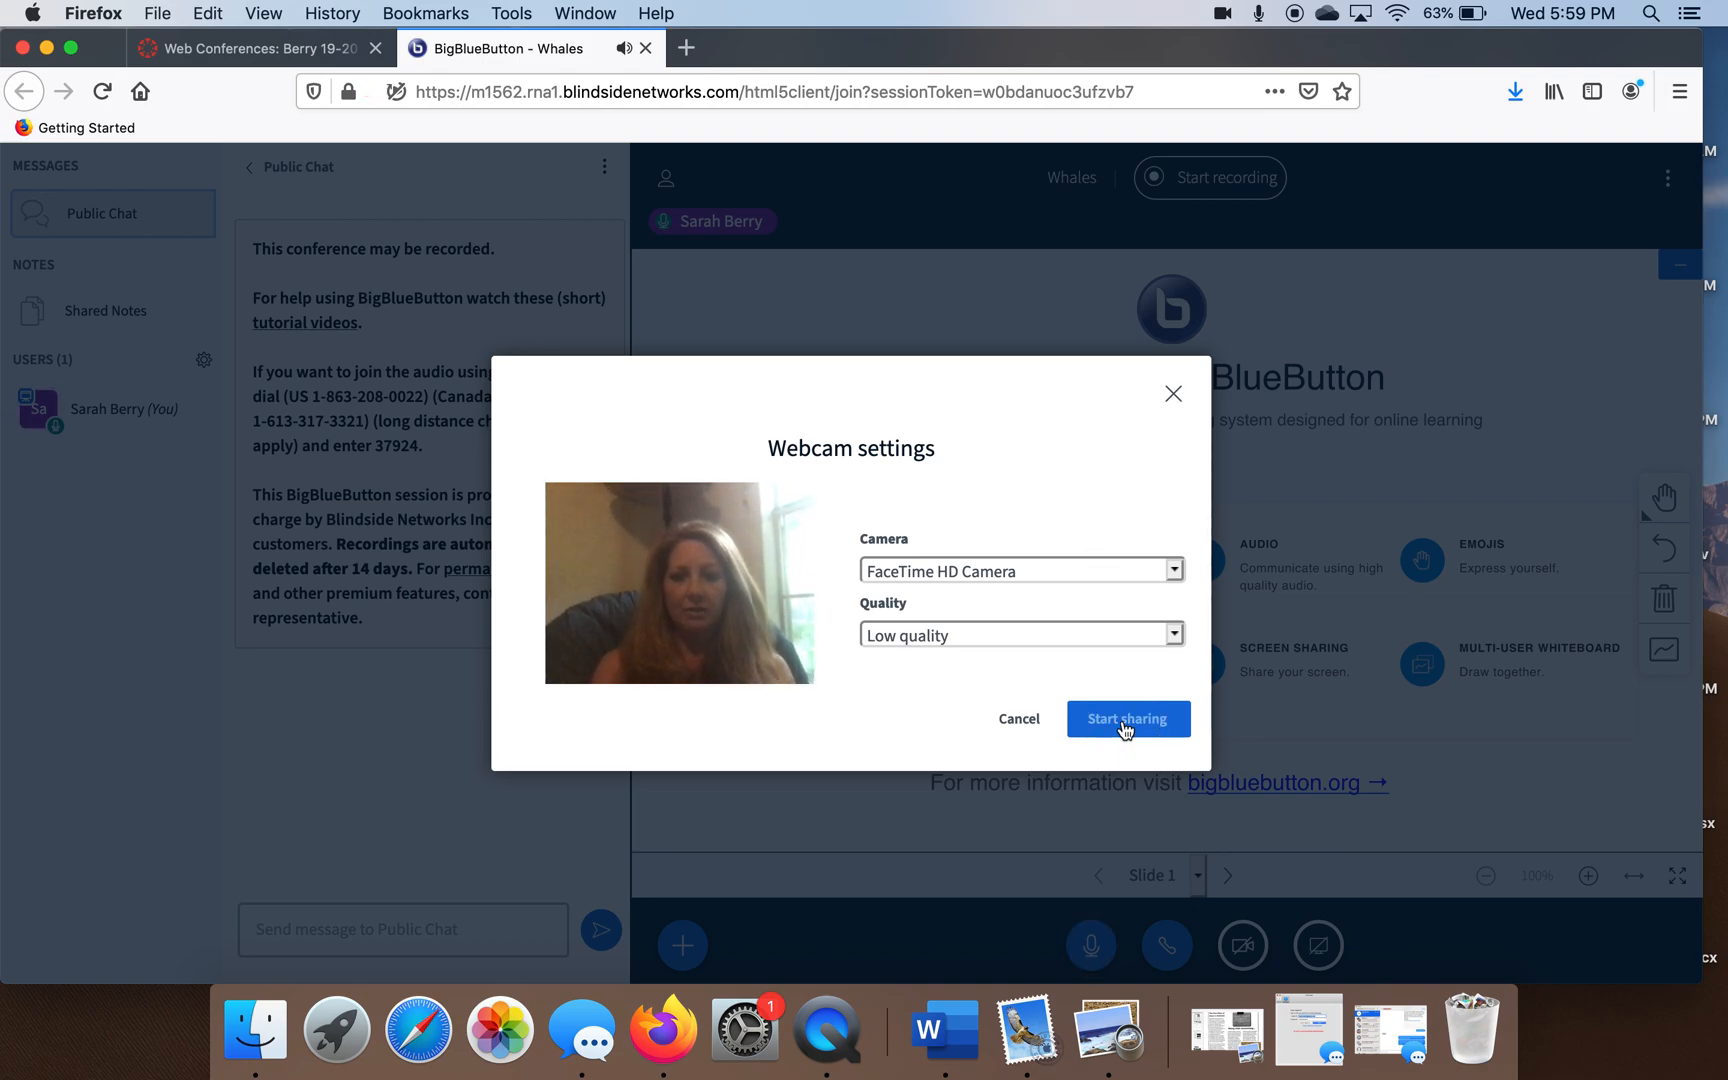
pyautogui.click(1126, 719)
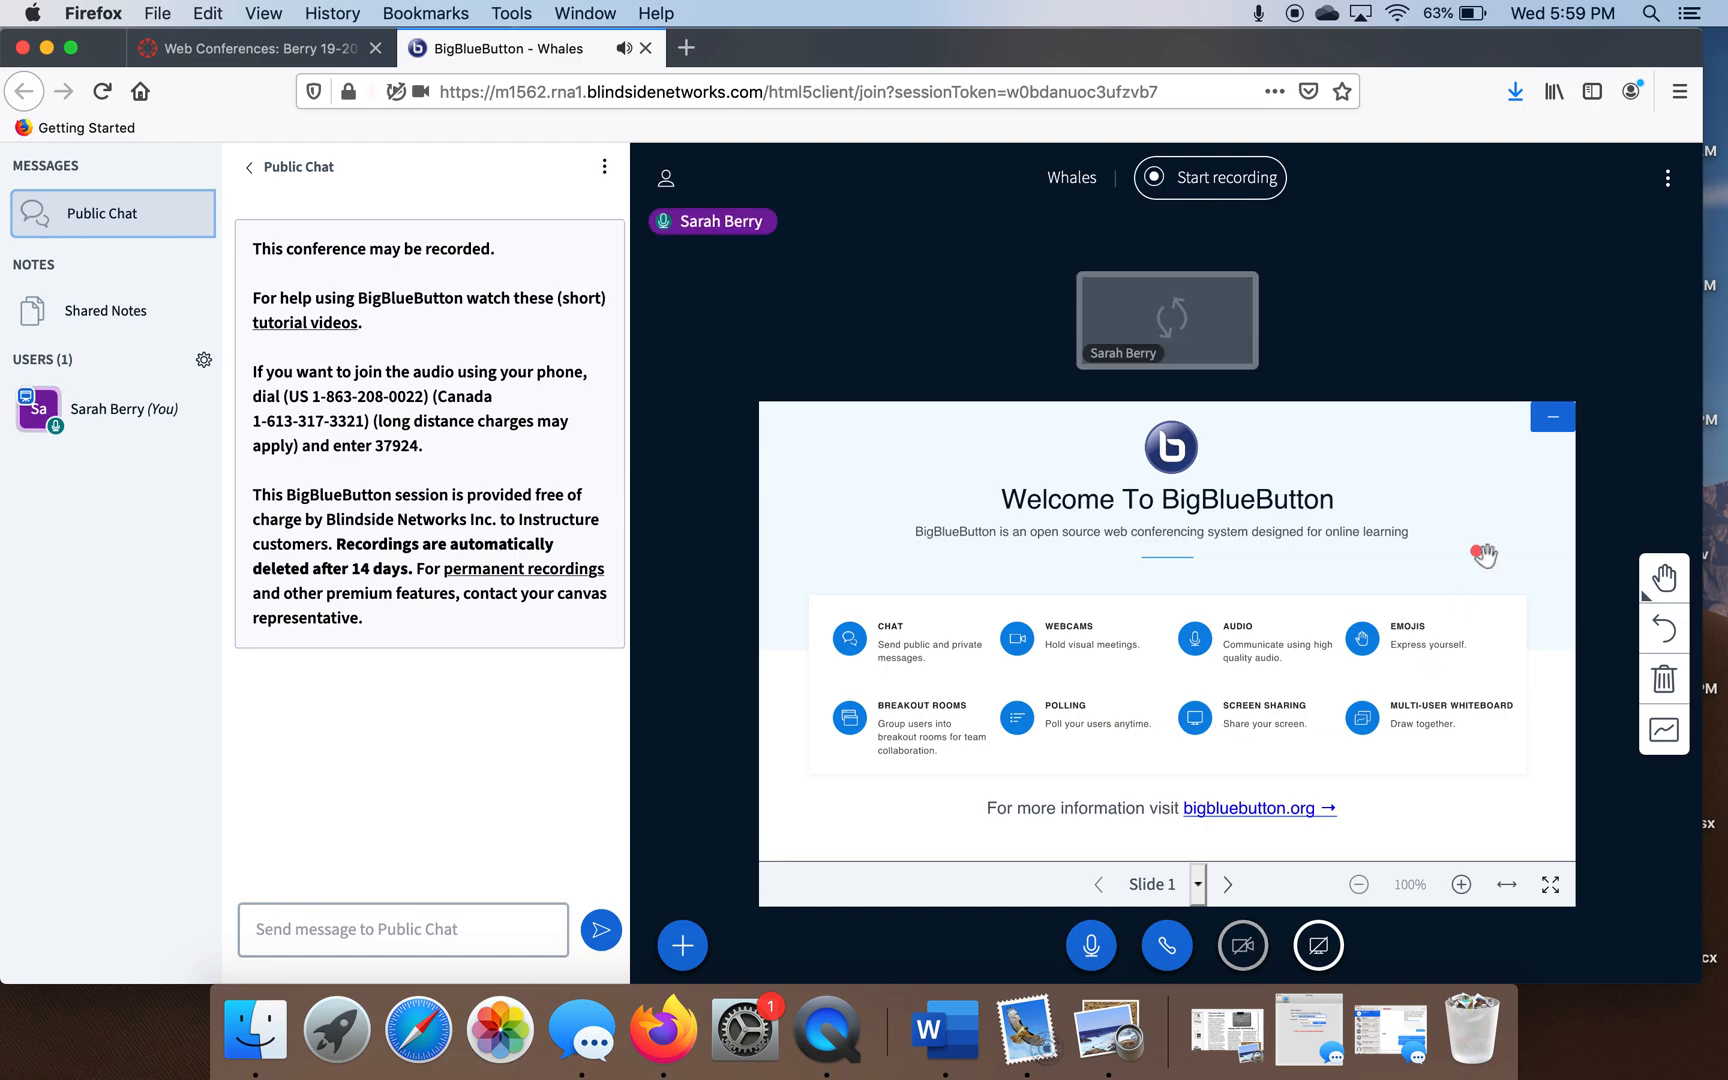
pyautogui.click(1242, 944)
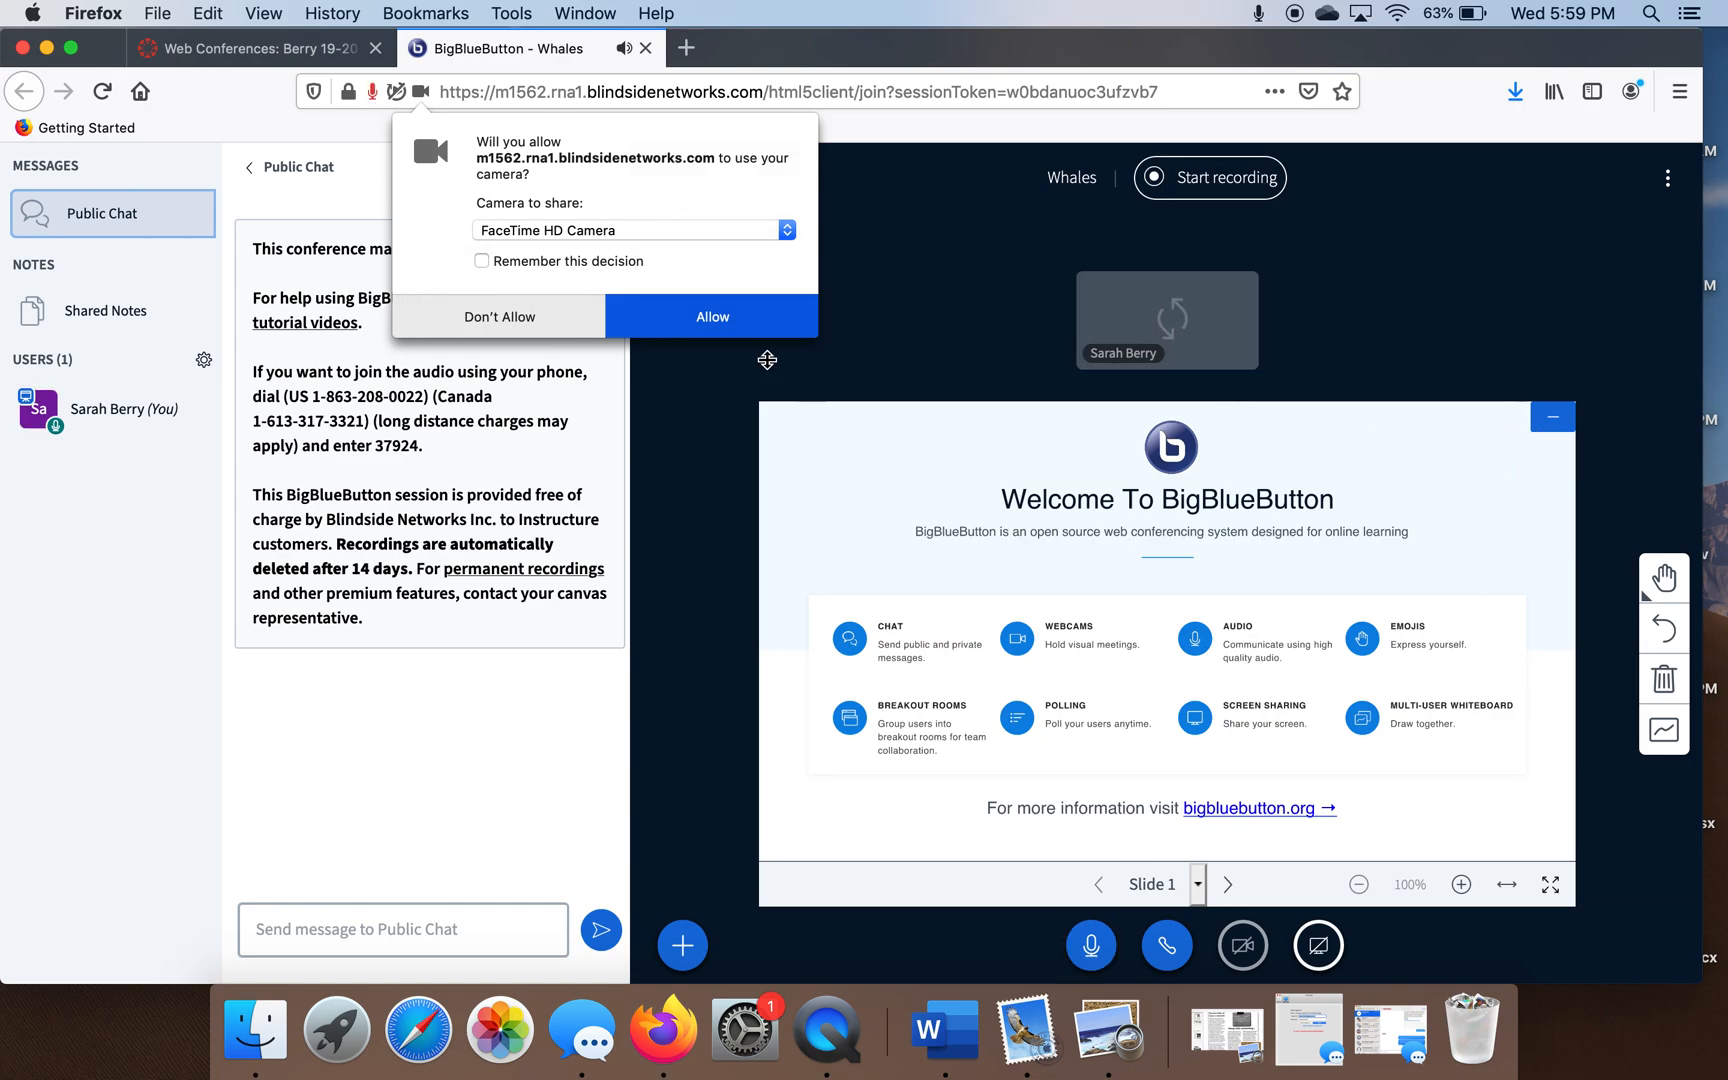
# Allow camera access for the live feed and hide the presentation so video fills the view.
pyautogui.click(711, 316)
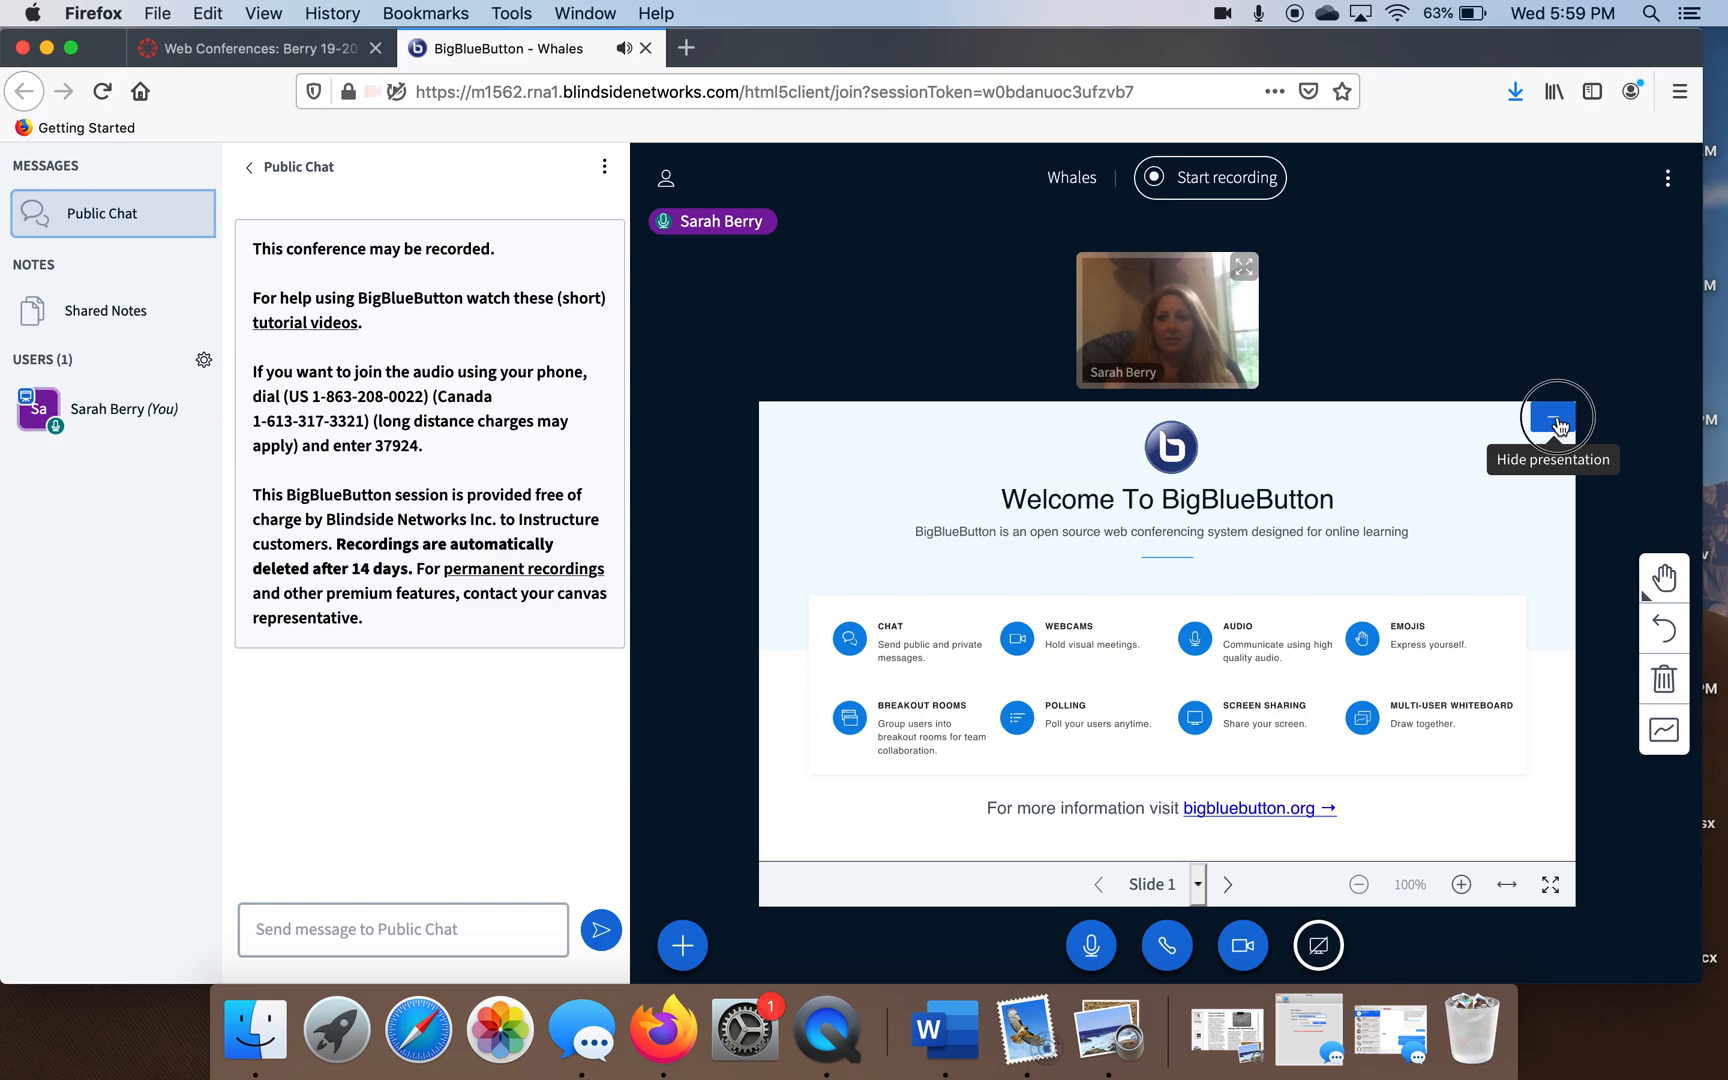
pyautogui.click(1558, 420)
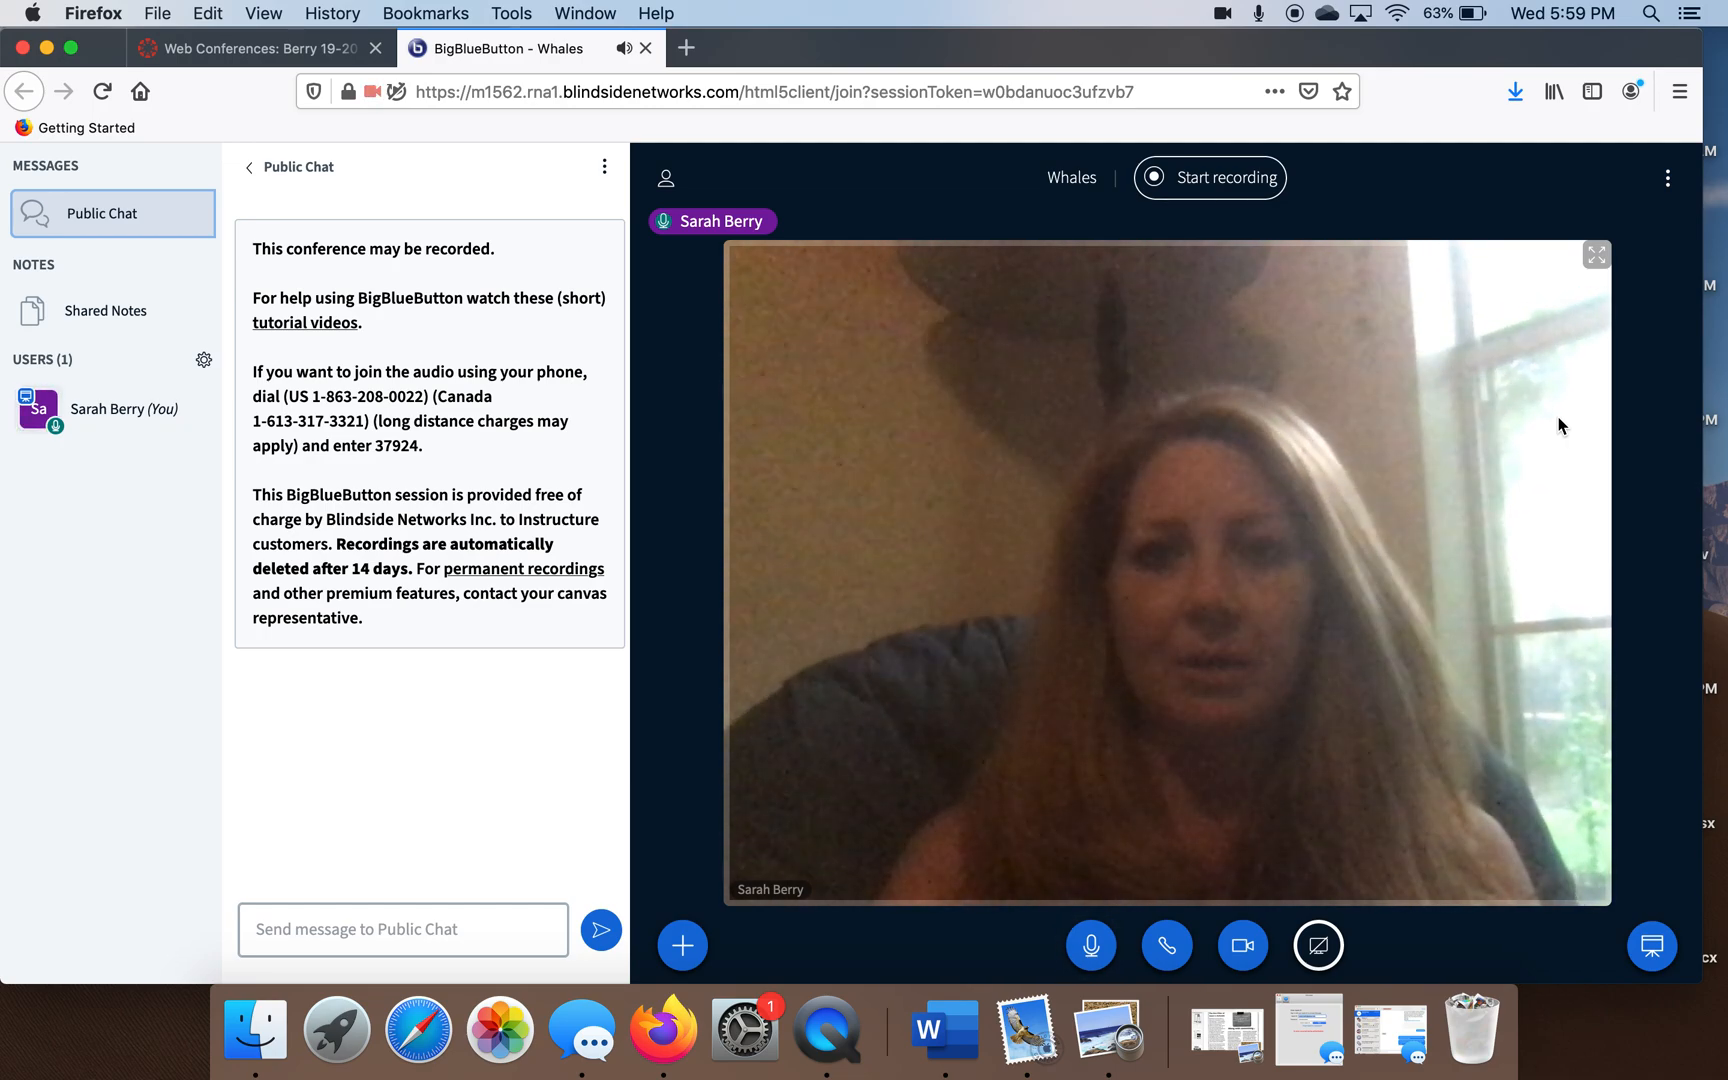
pyautogui.moveTo(1019, 236)
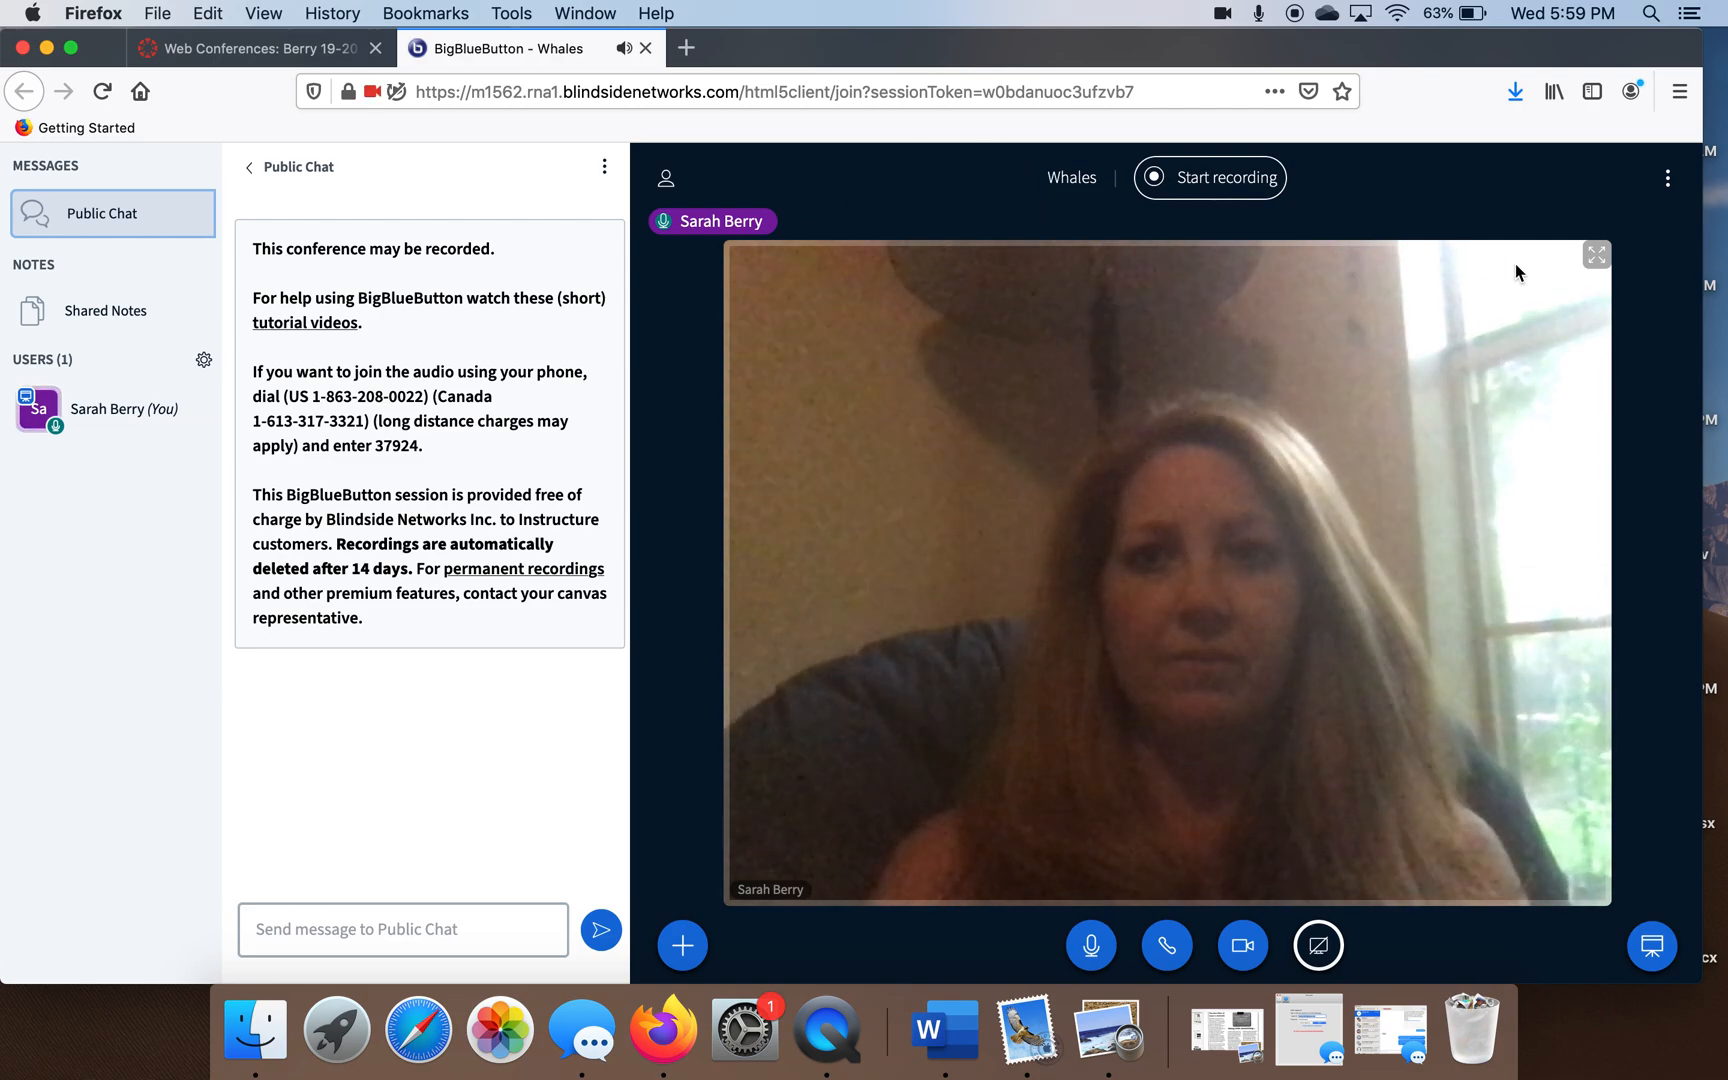
pyautogui.moveTo(1038, 361)
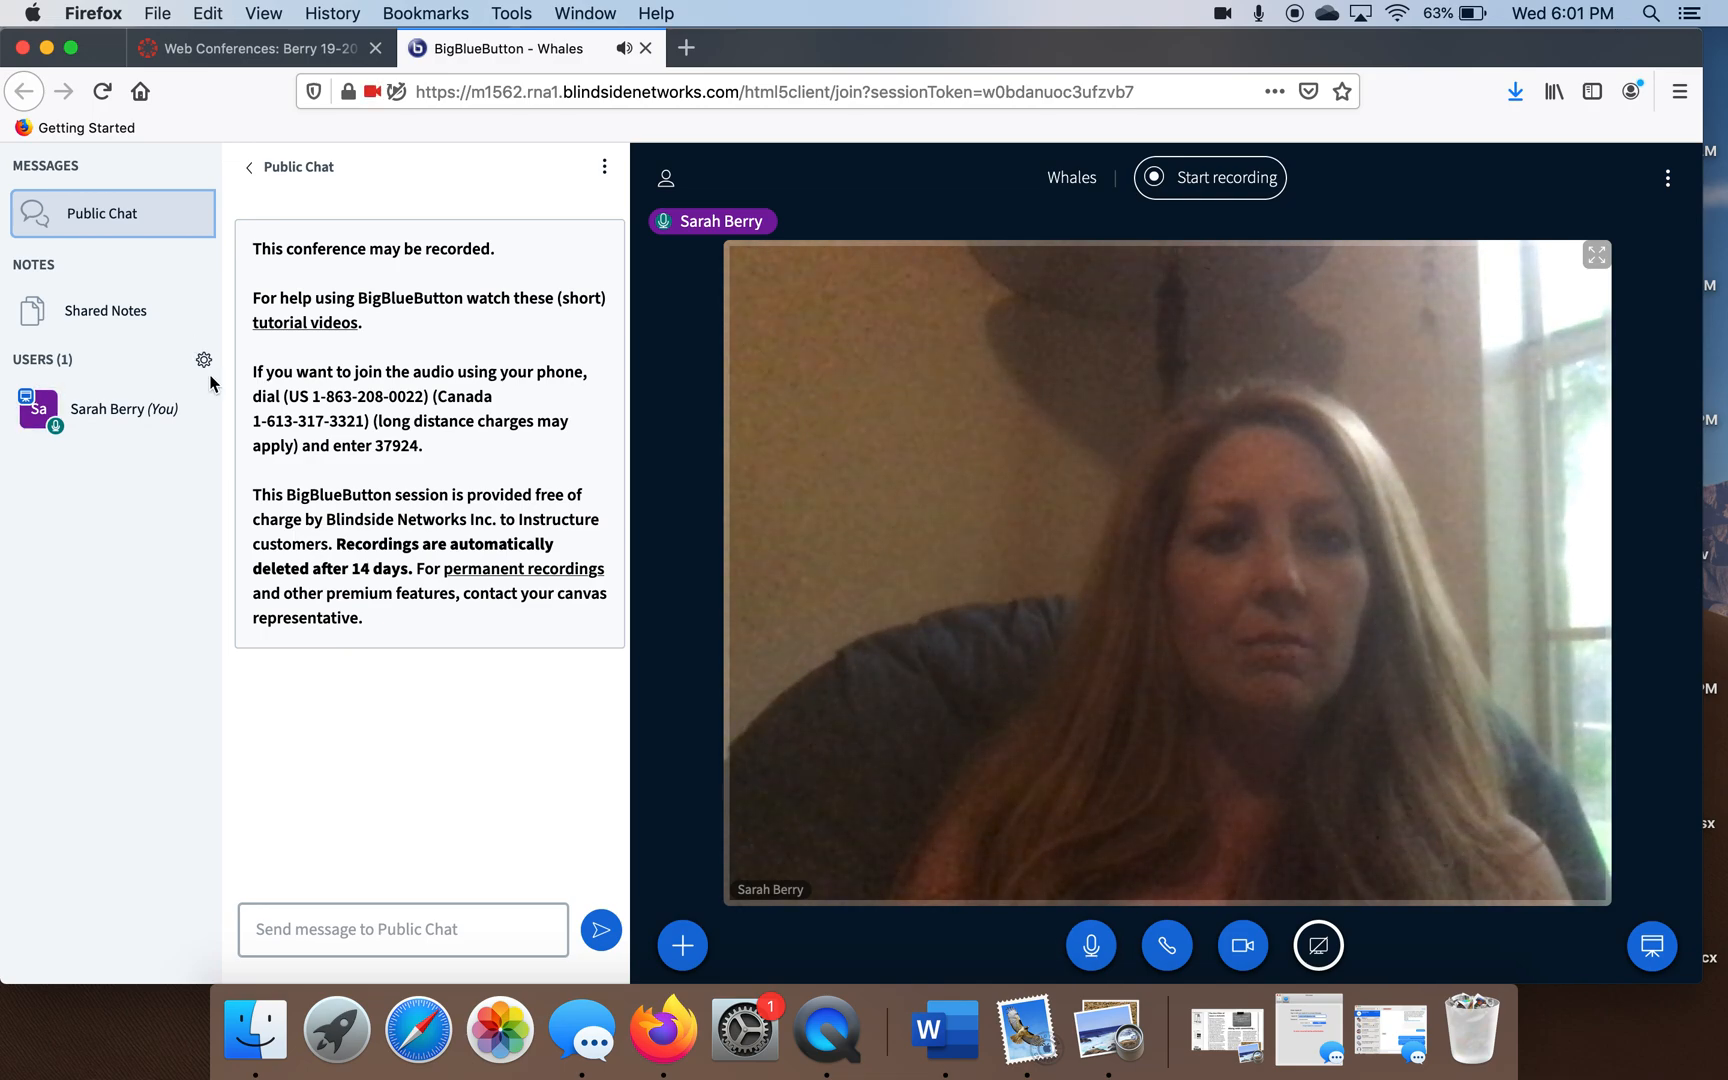
pyautogui.moveTo(204, 360)
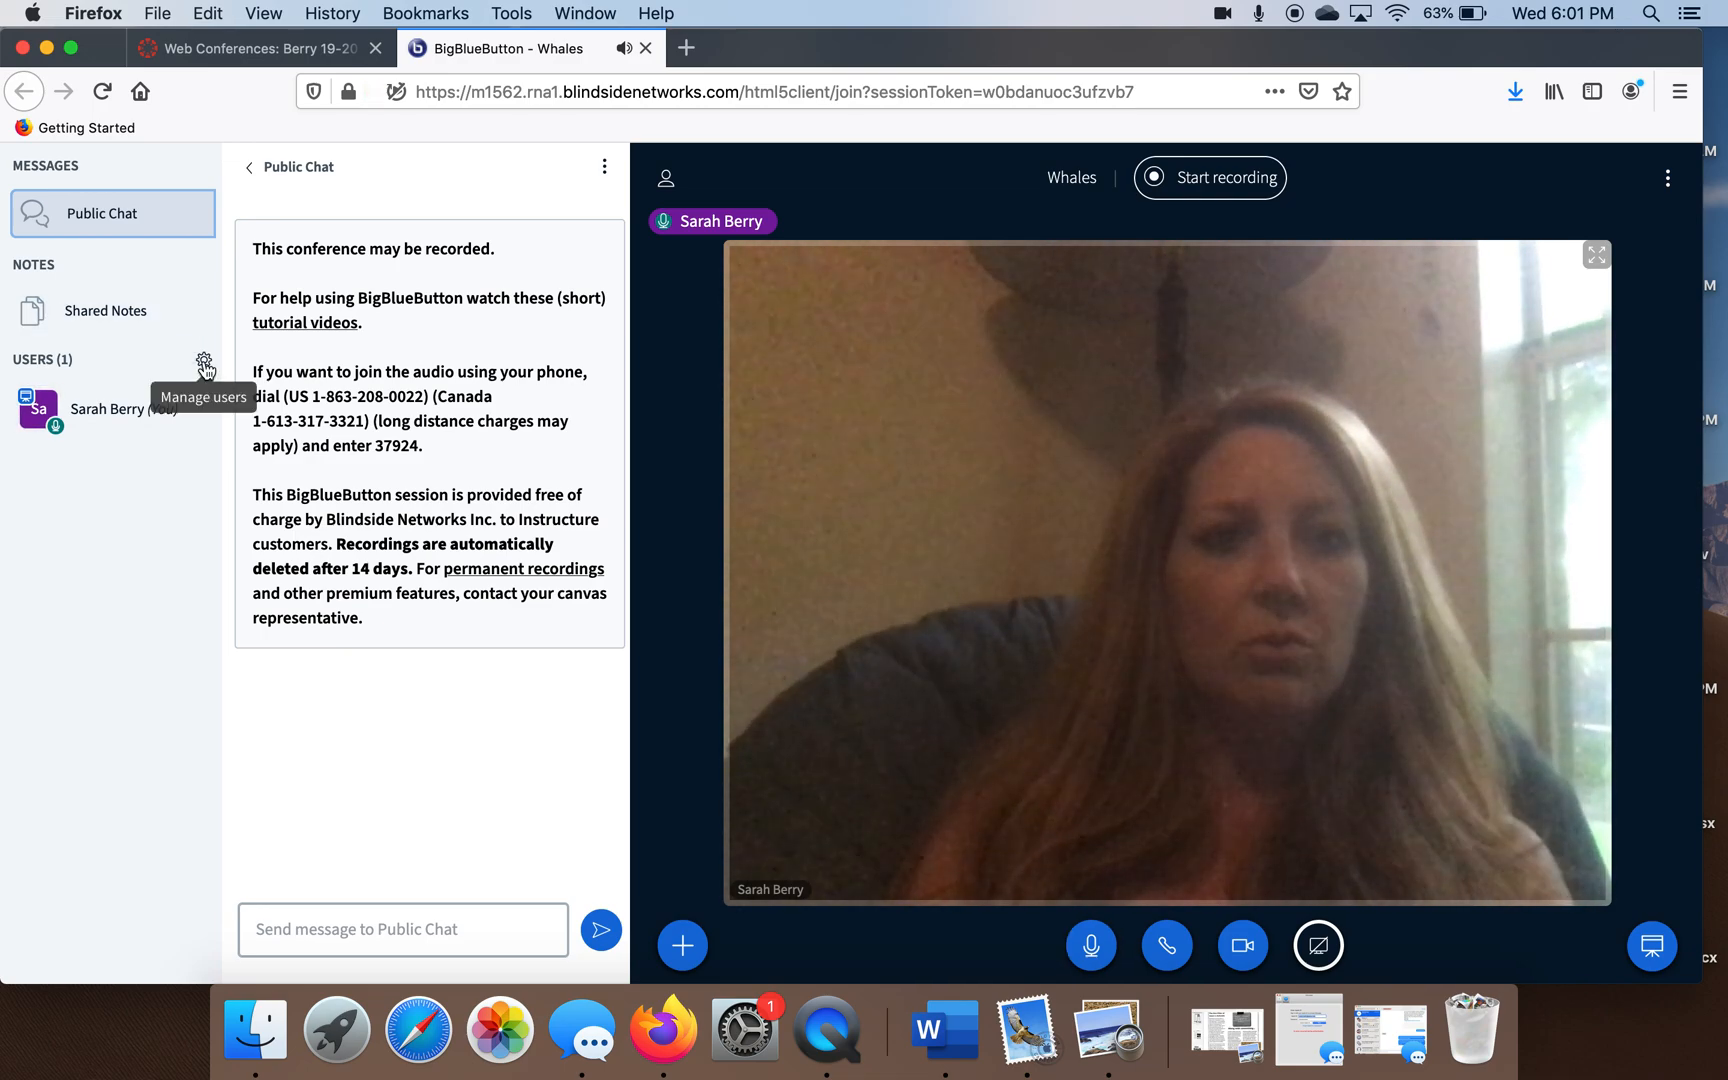
pyautogui.click(205, 360)
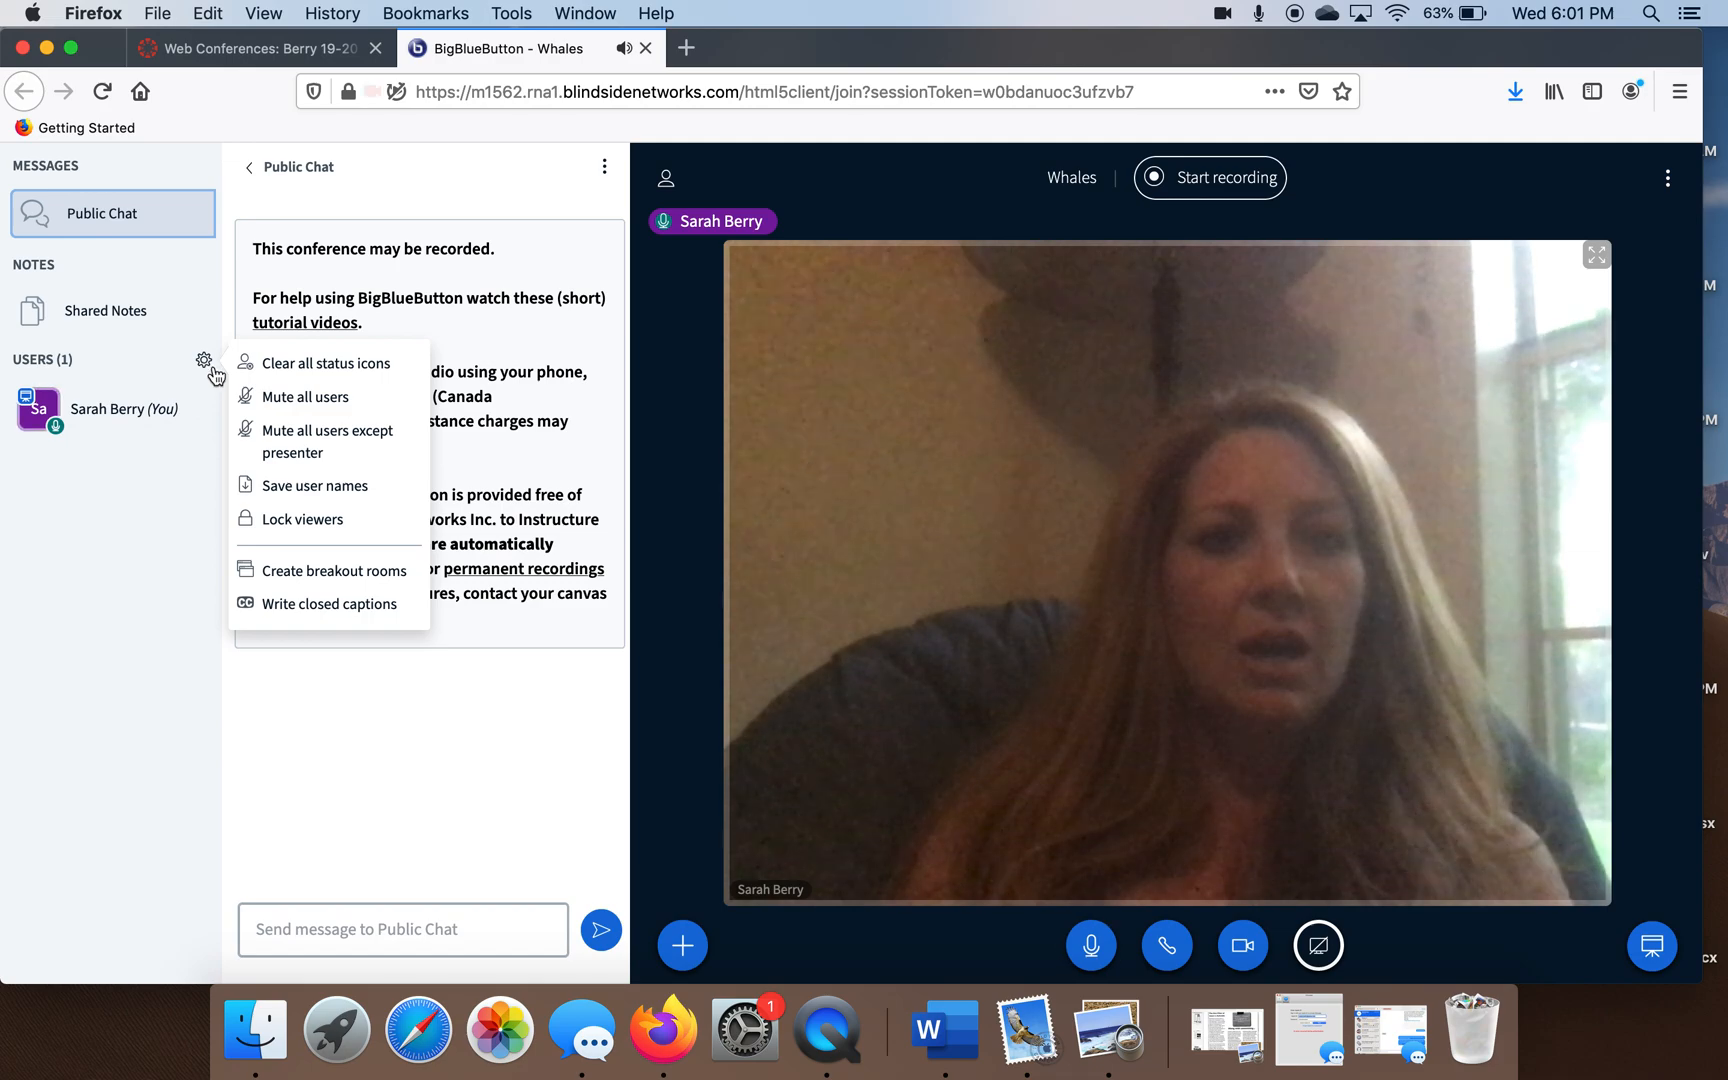
pyautogui.moveTo(305, 397)
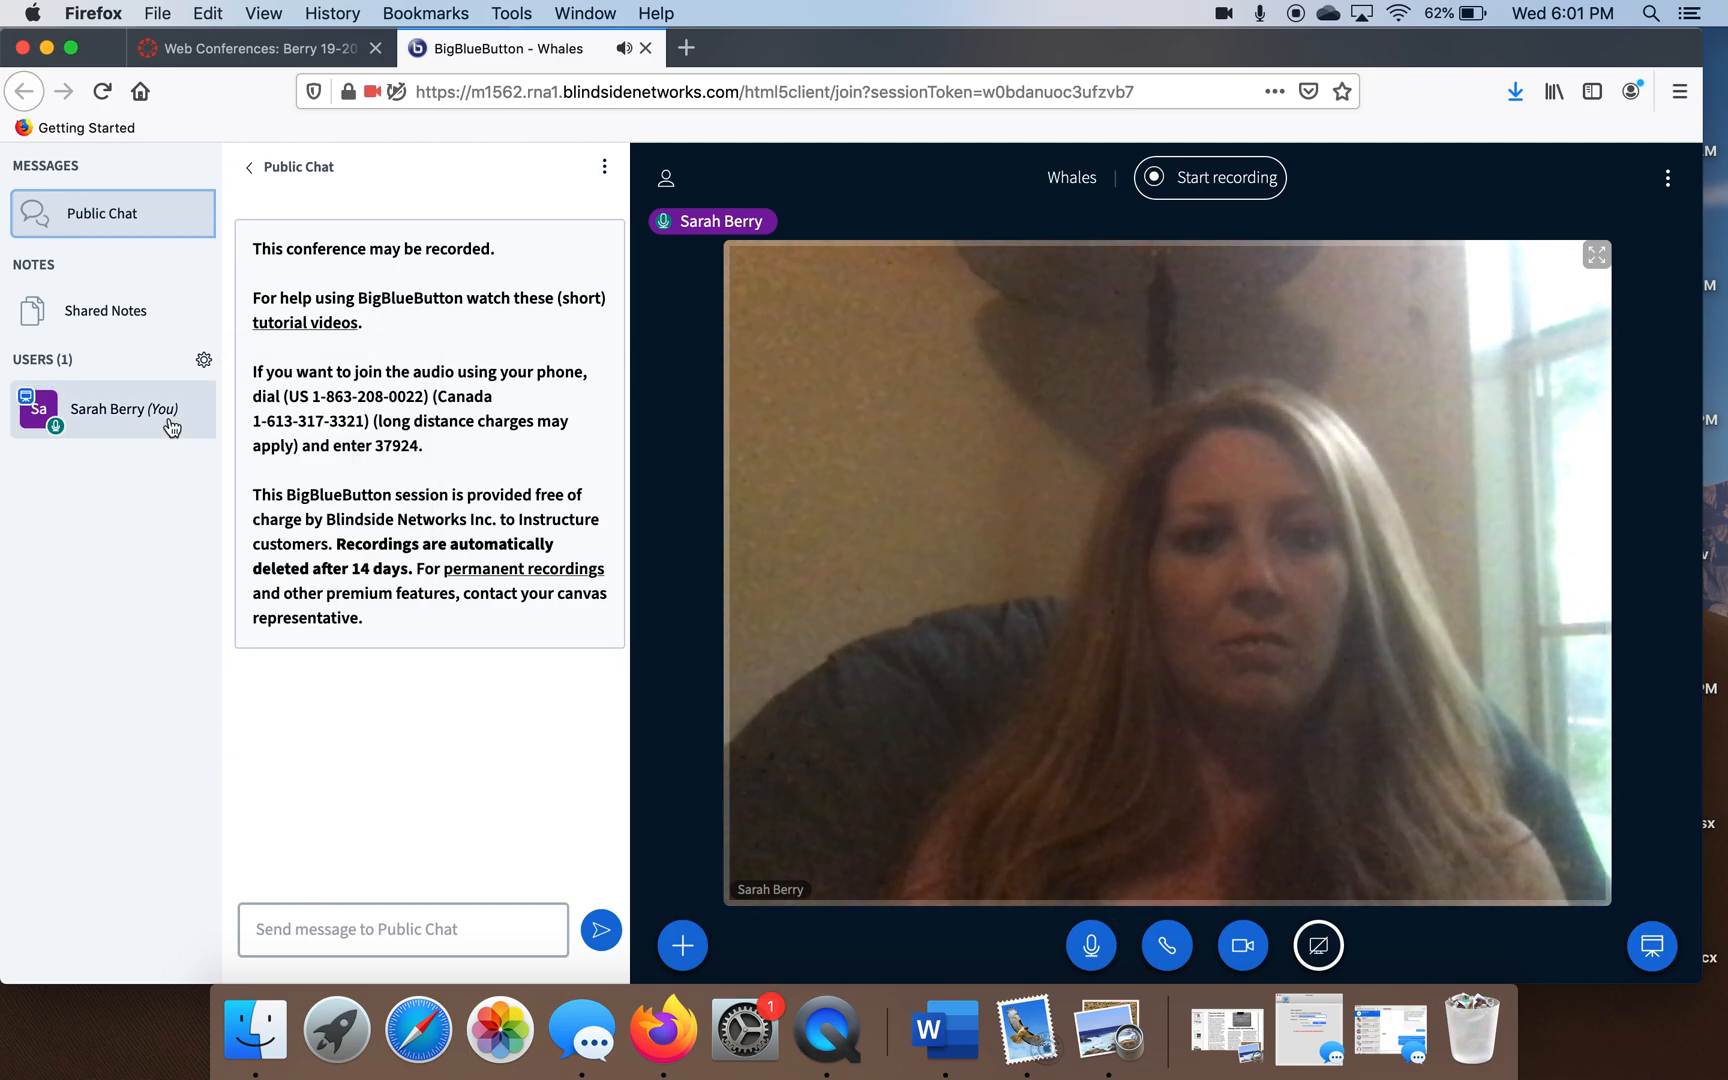
pyautogui.click(125, 409)
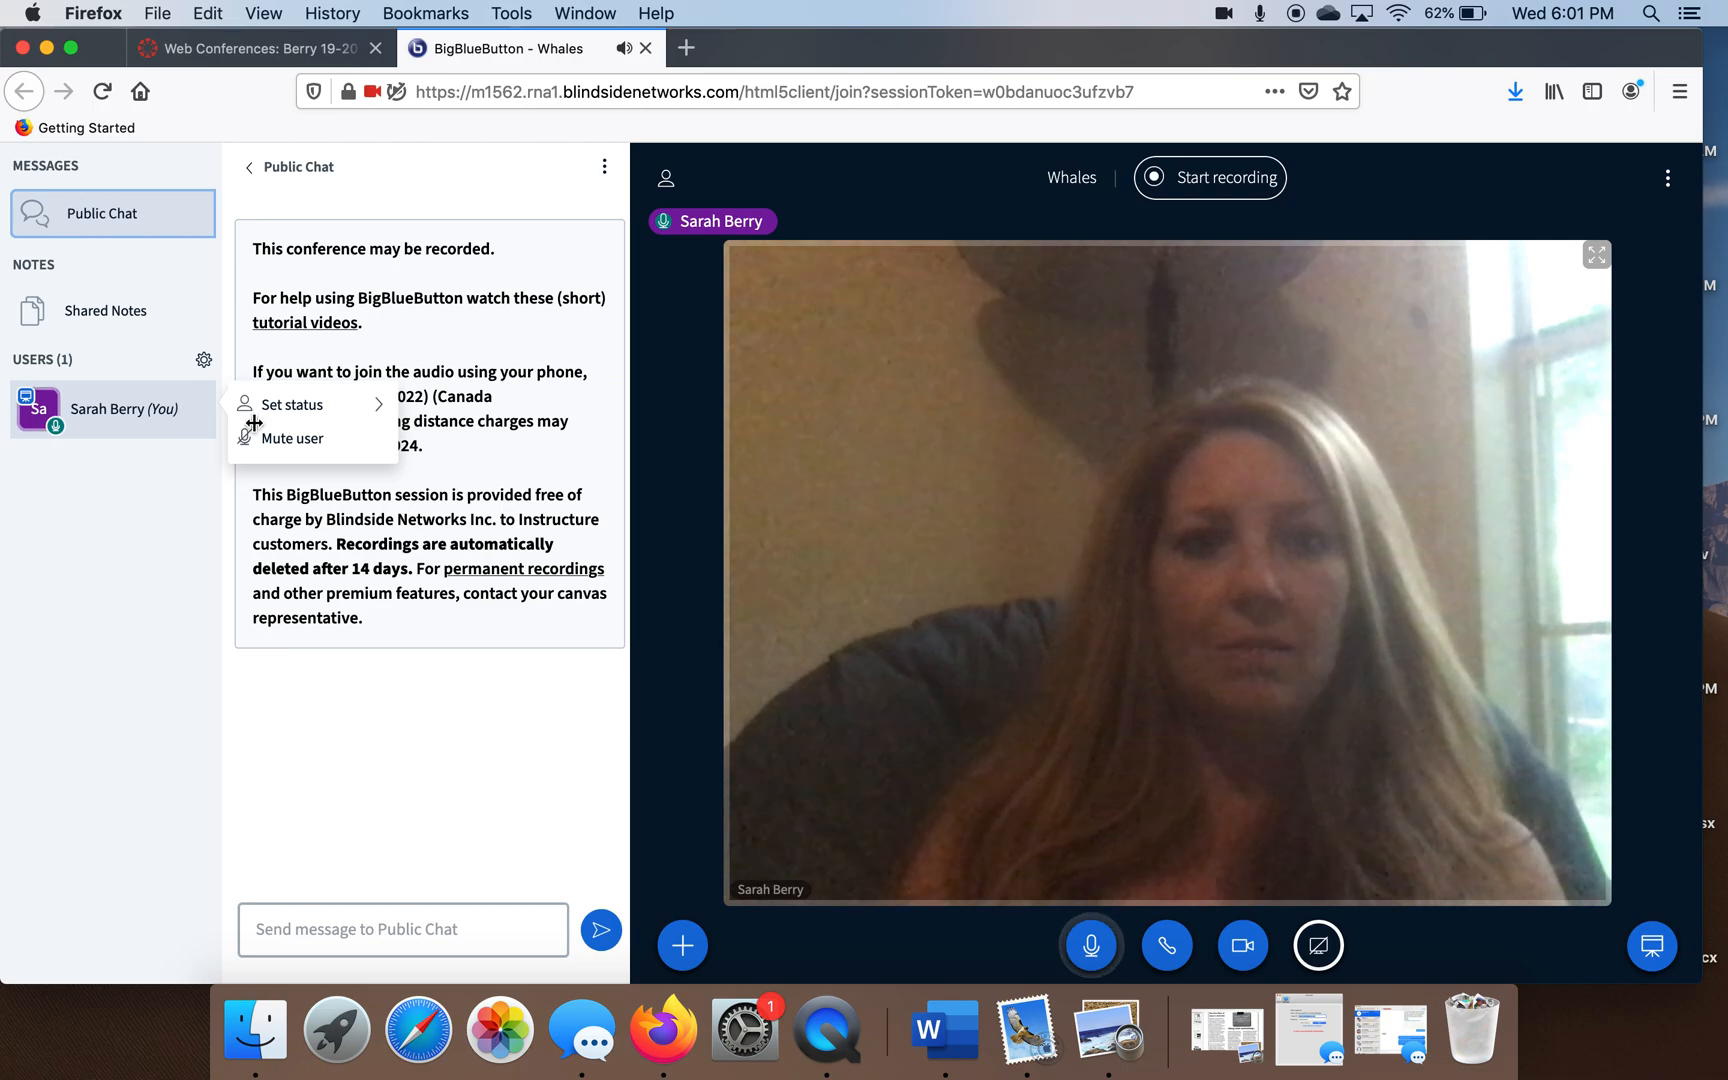
pyautogui.moveTo(289, 439)
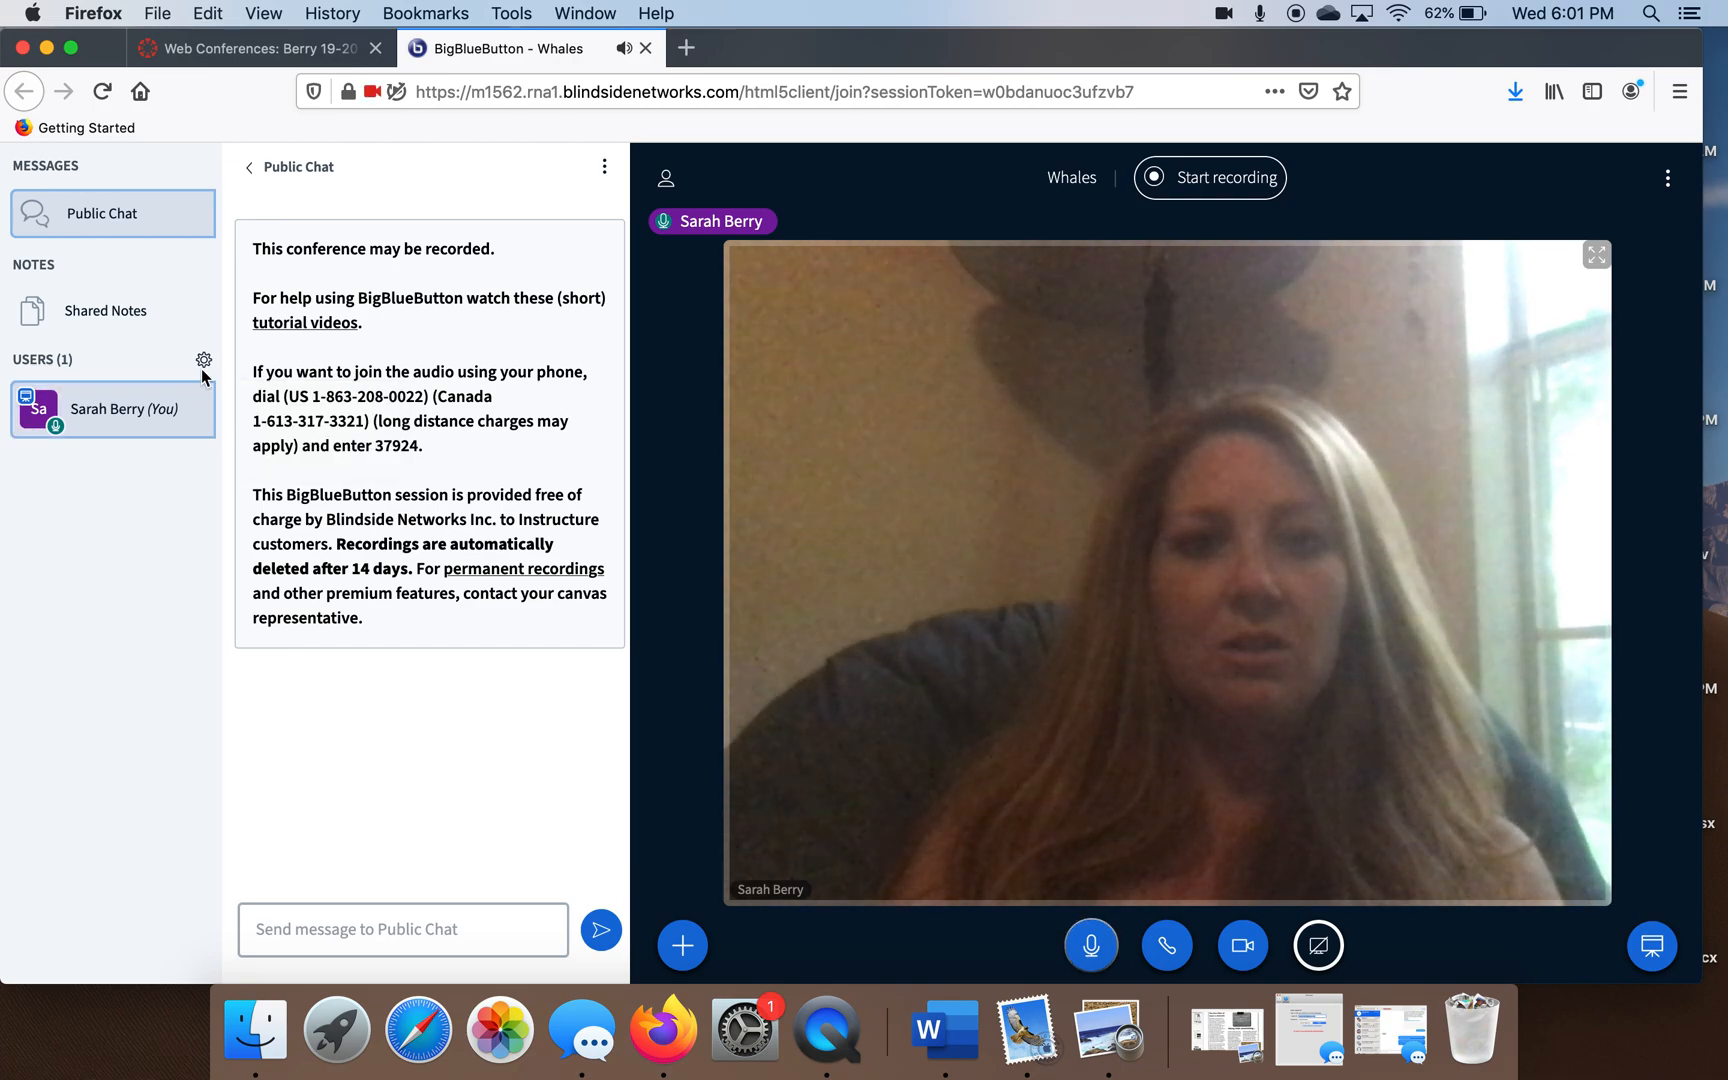
pyautogui.click(203, 359)
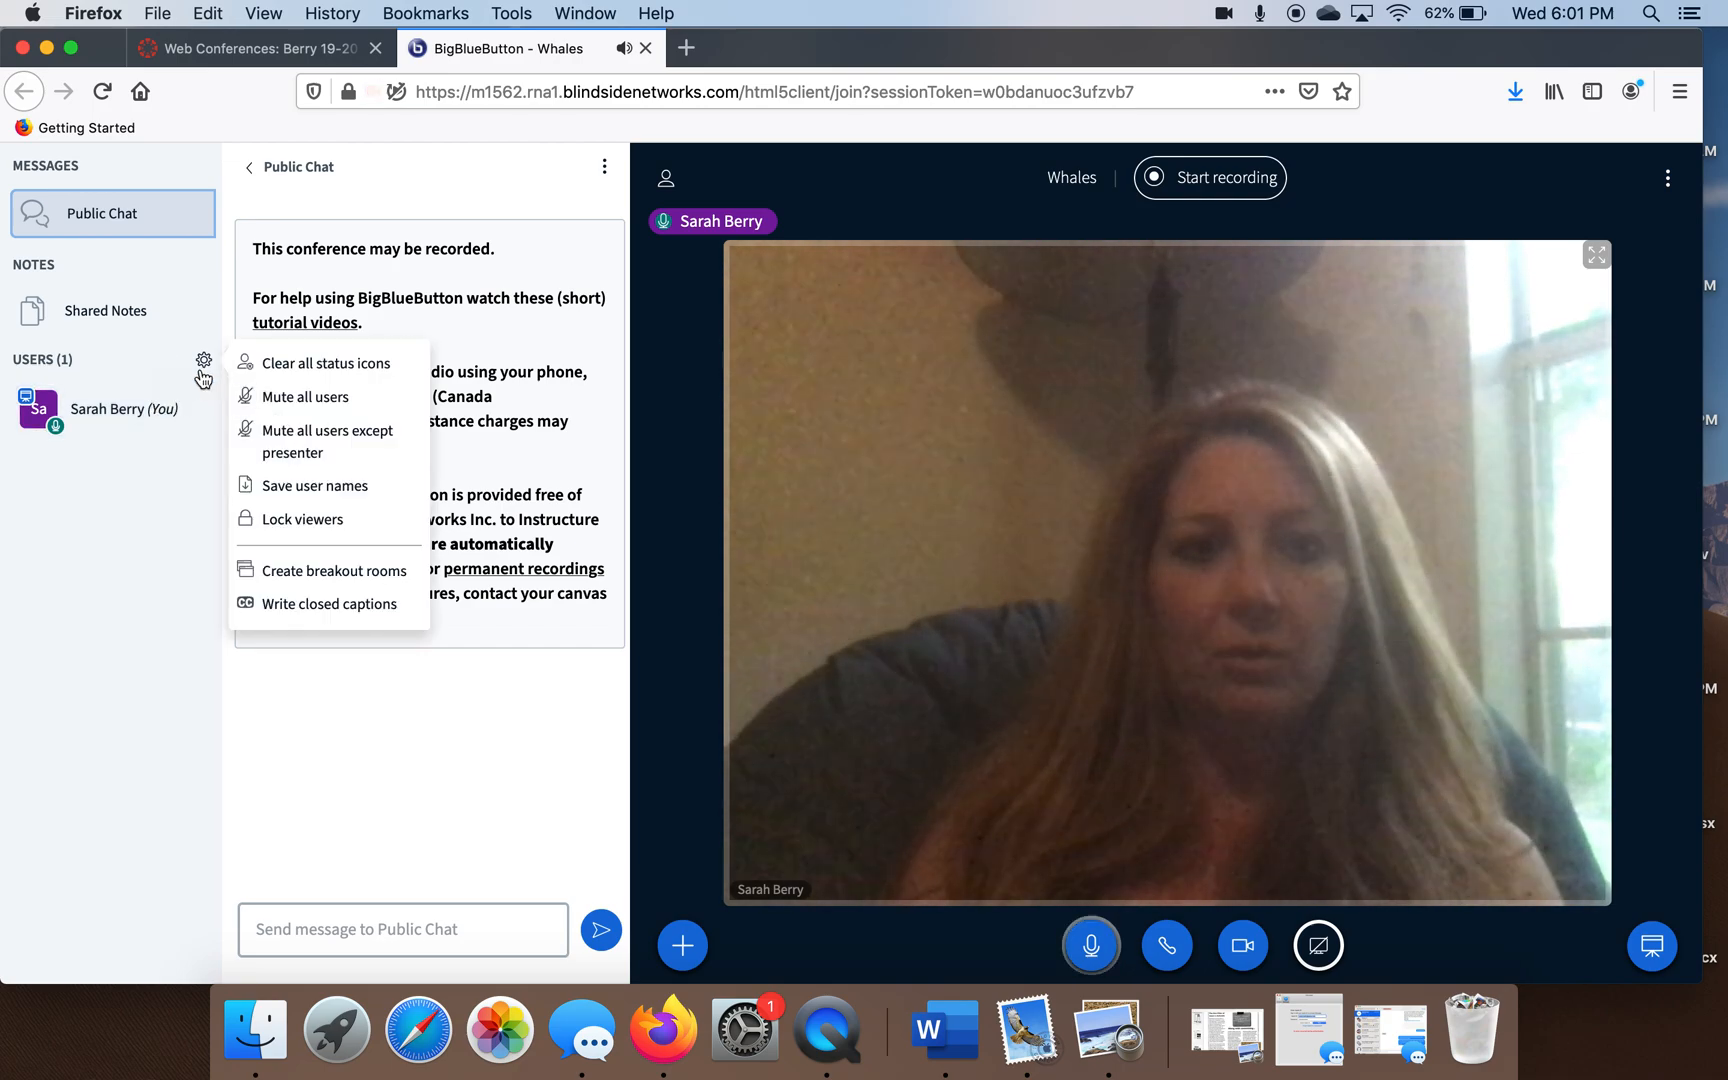
pyautogui.moveTo(304, 397)
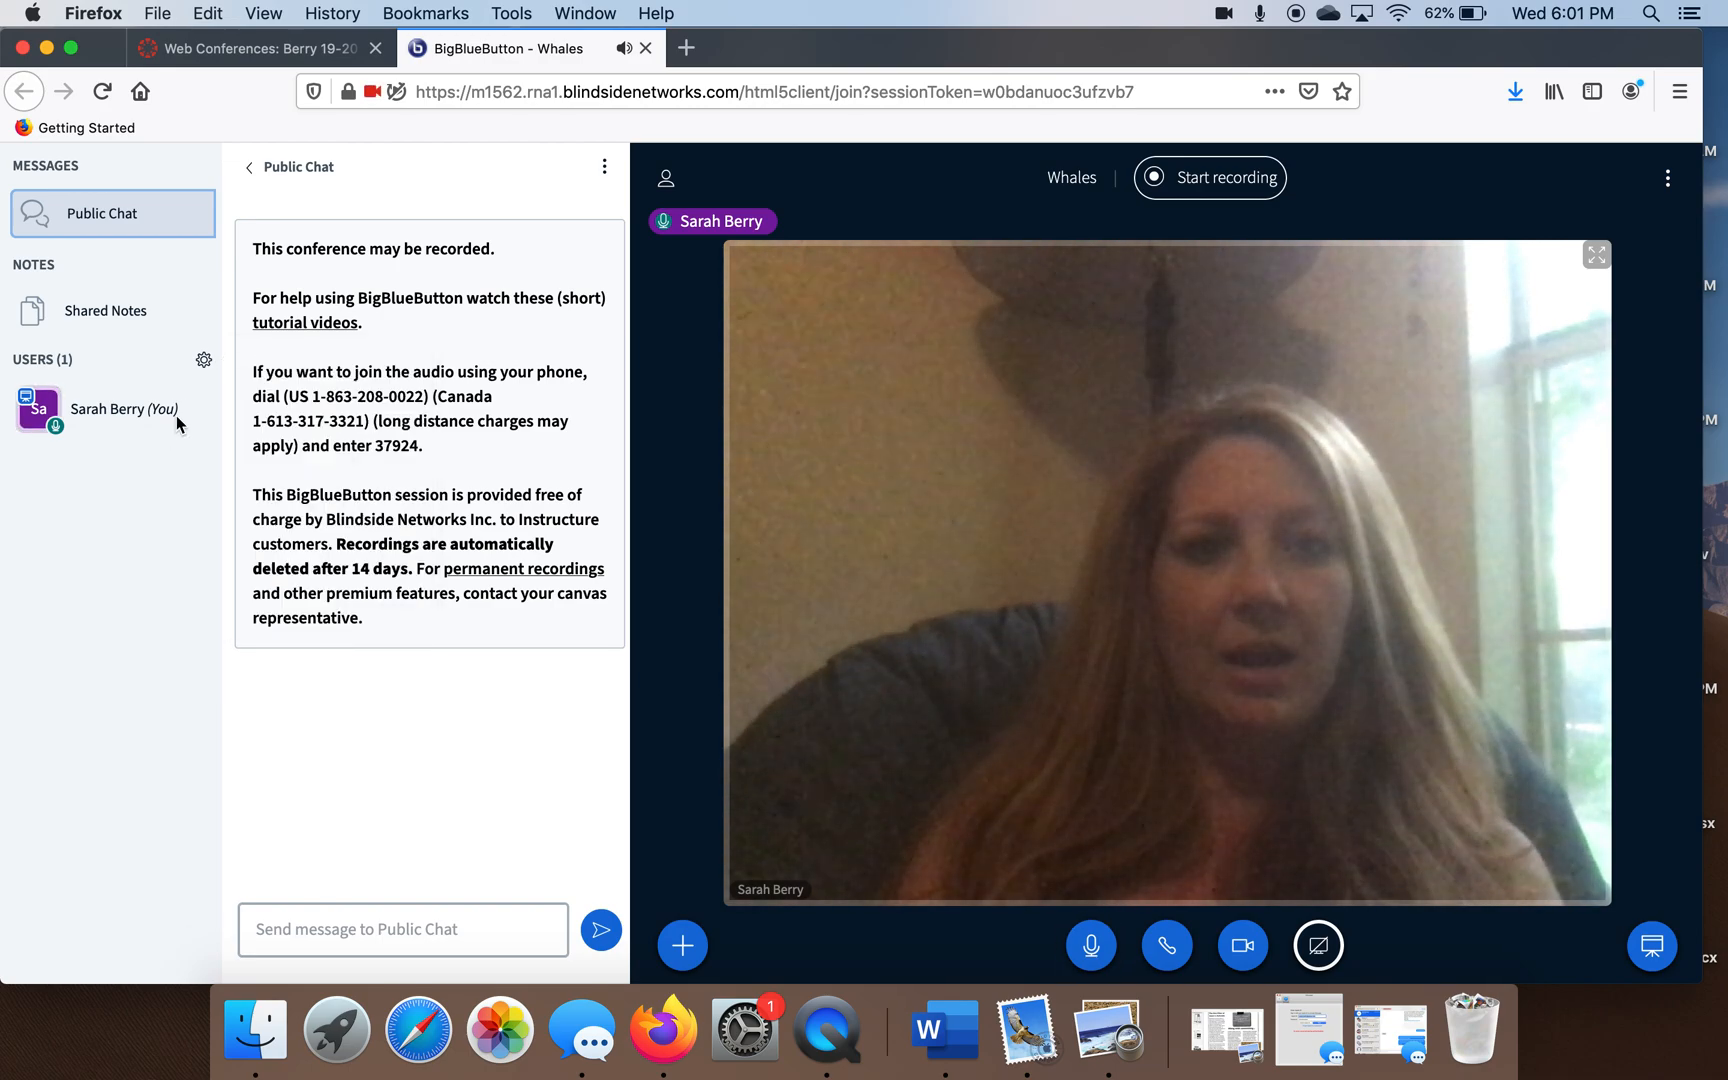
pyautogui.click(123, 409)
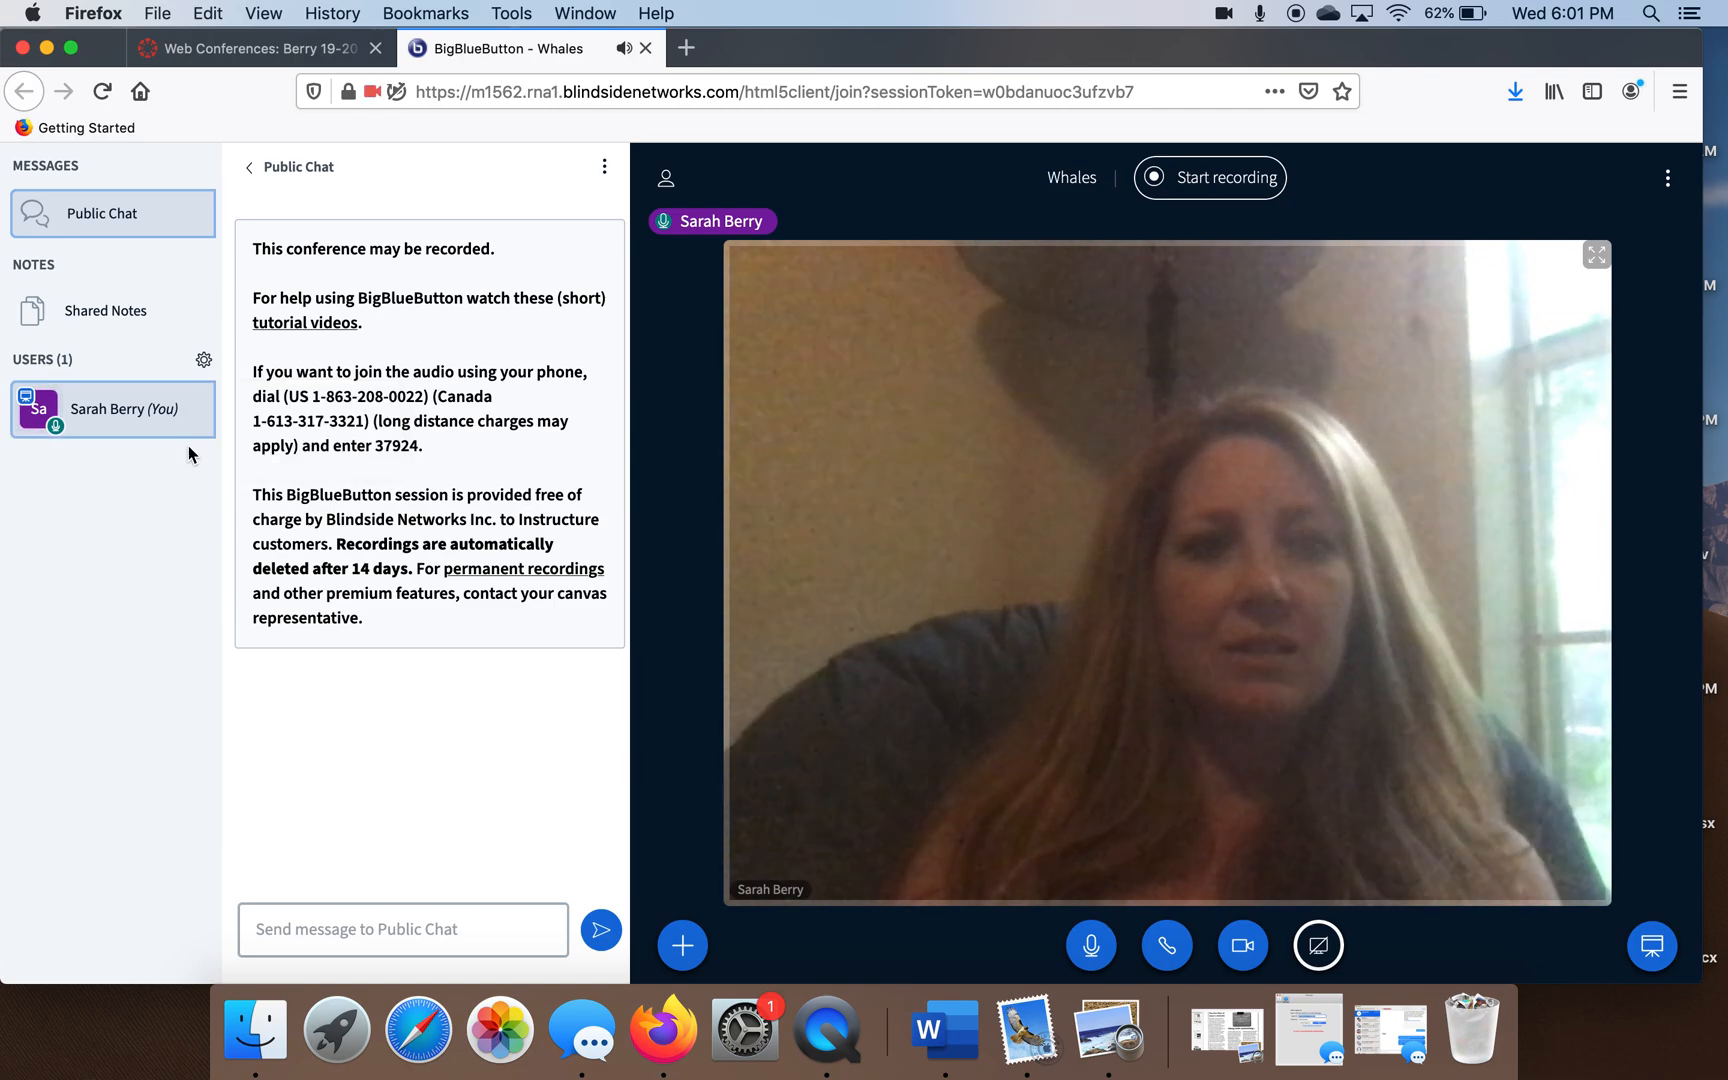
# Set my own user status to Raise hand from the Users list status choices.
pyautogui.click(114, 408)
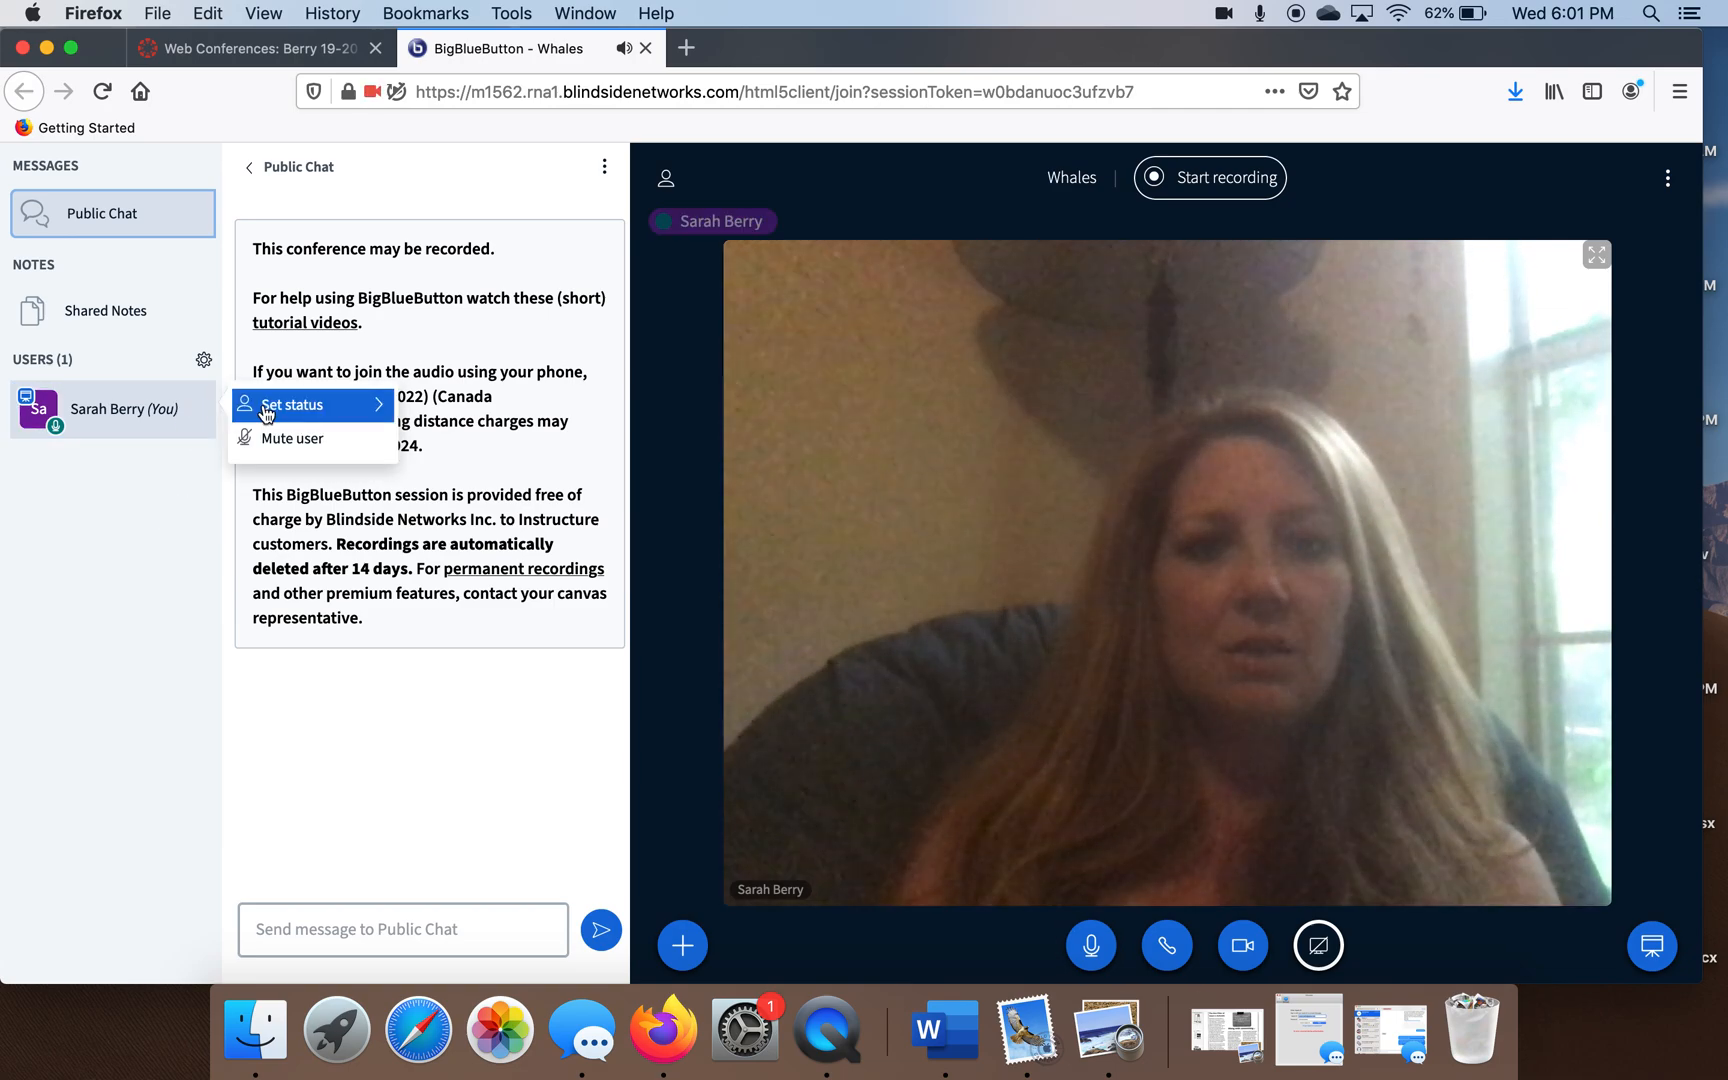
pyautogui.click(1090, 944)
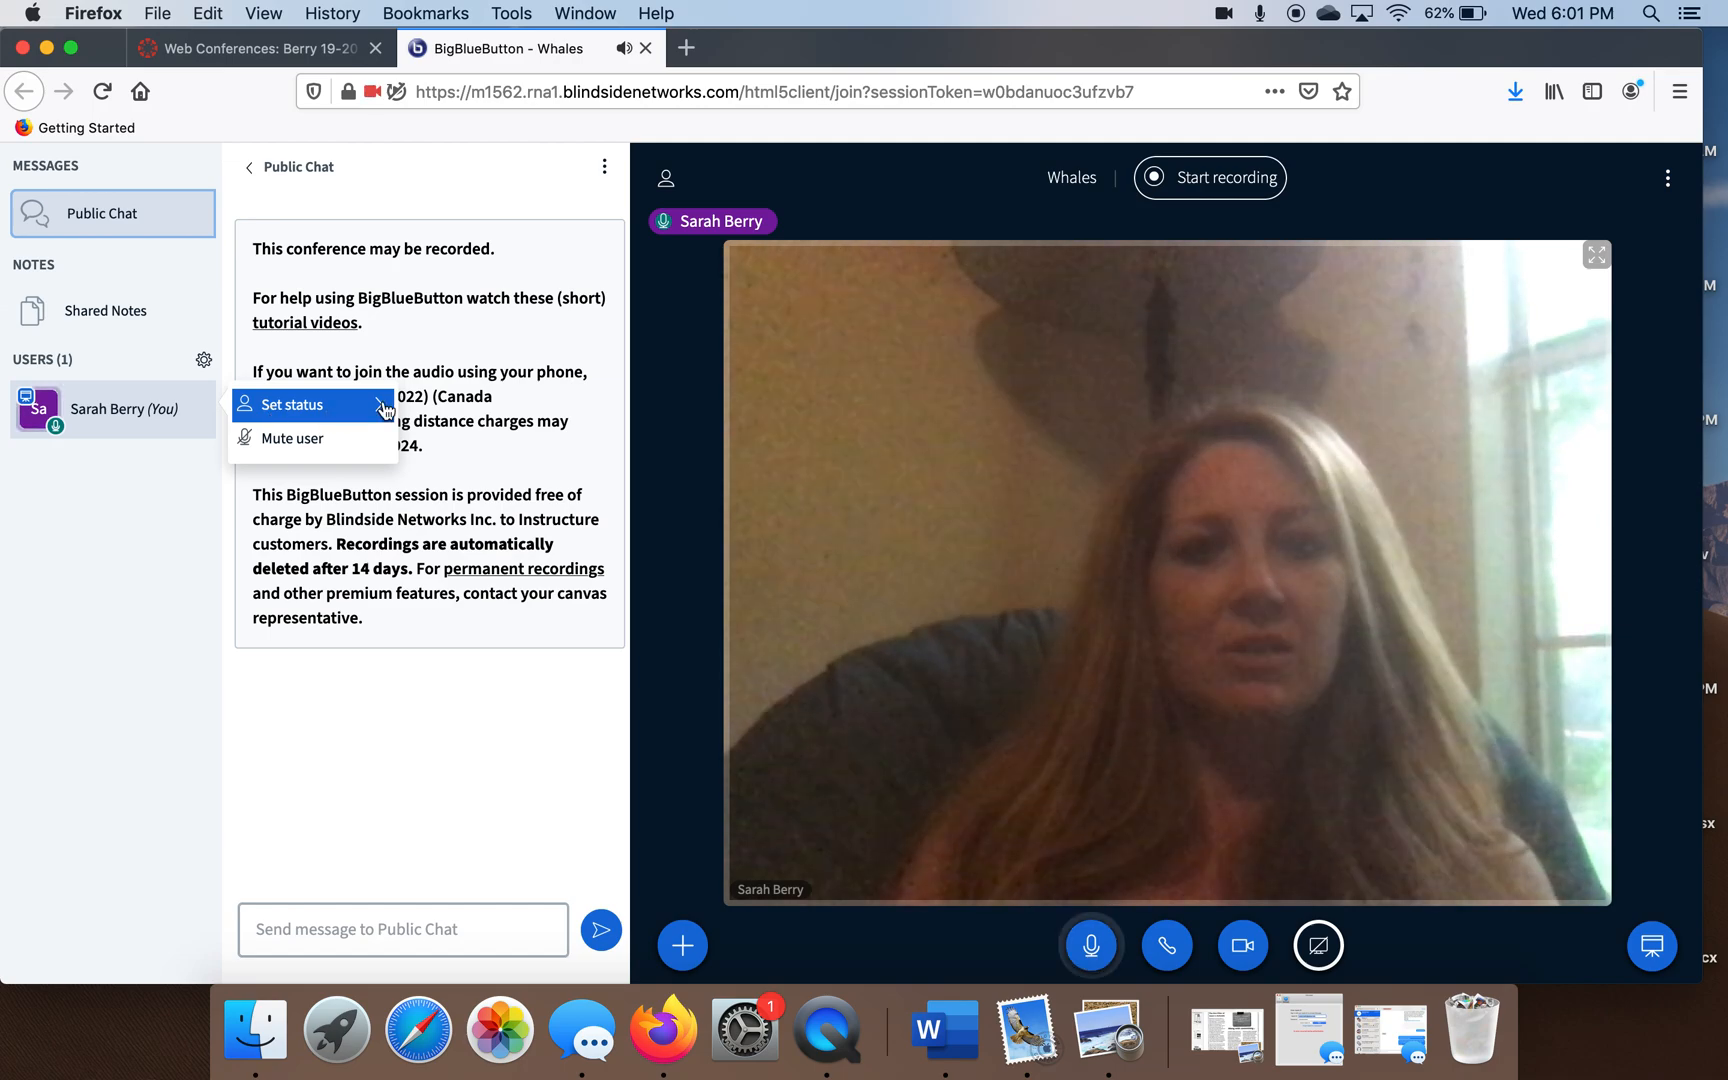
pyautogui.click(291, 404)
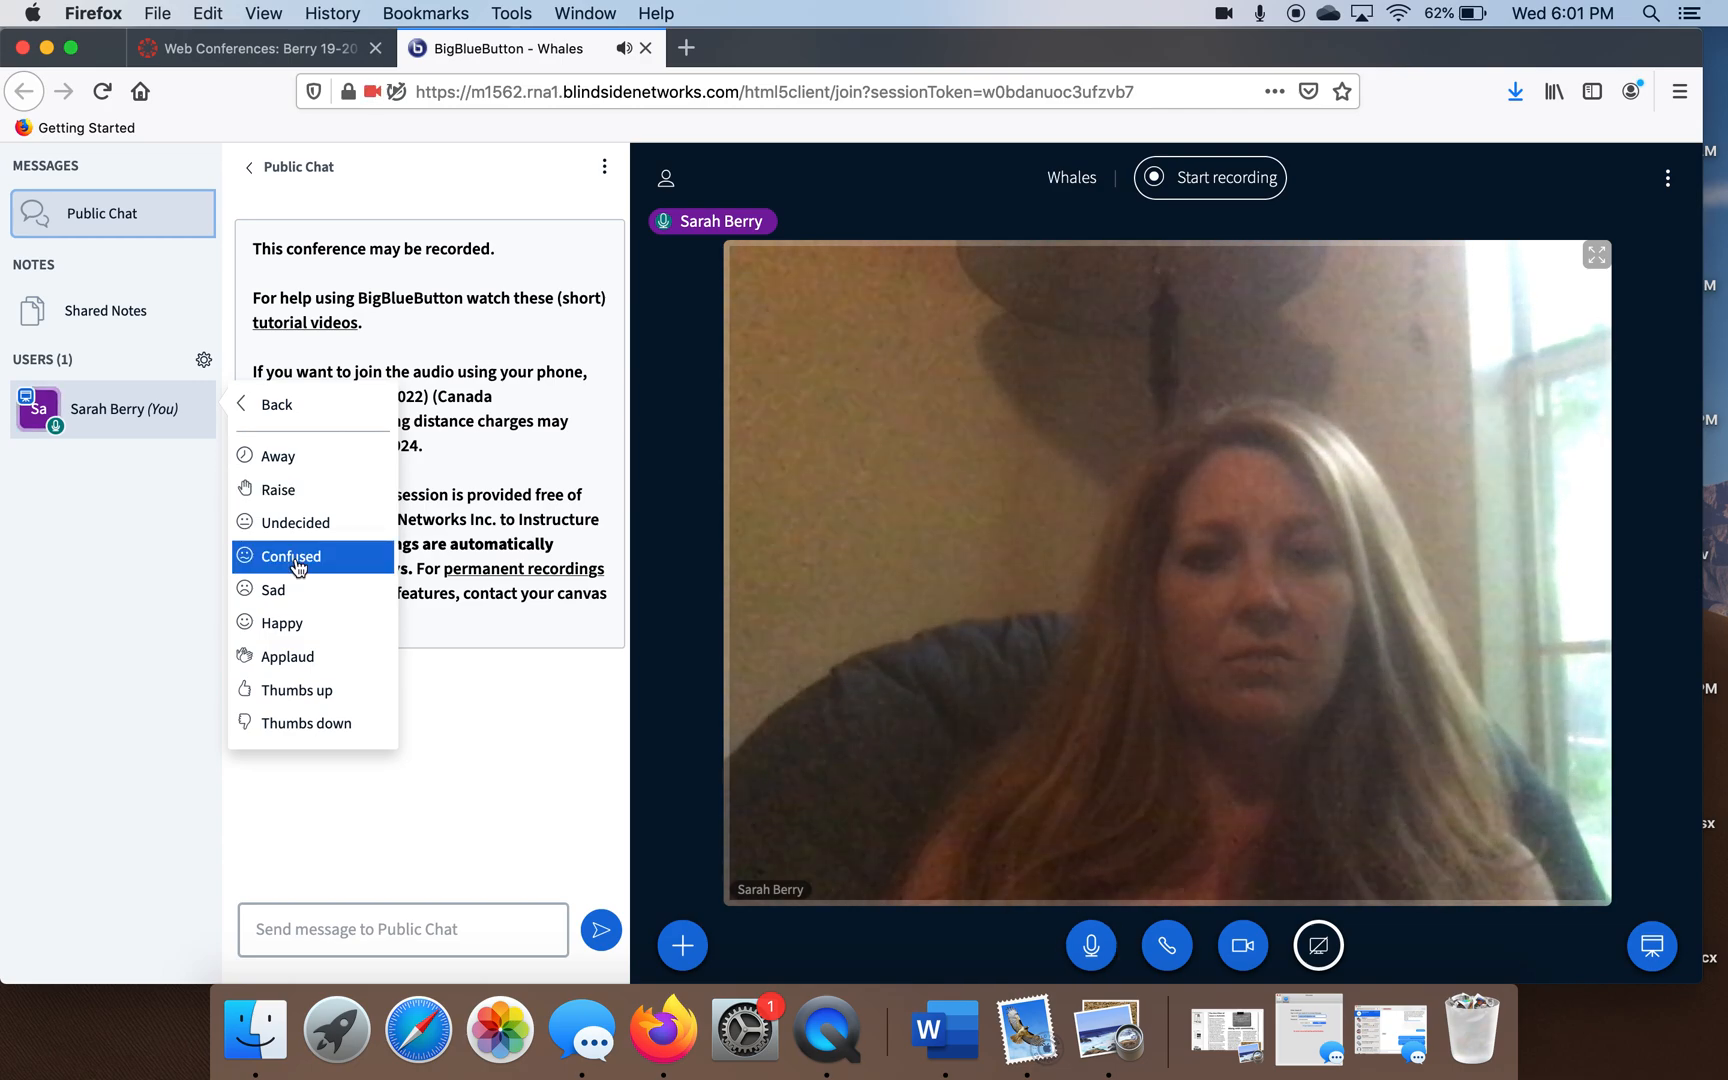
pyautogui.moveTo(281, 623)
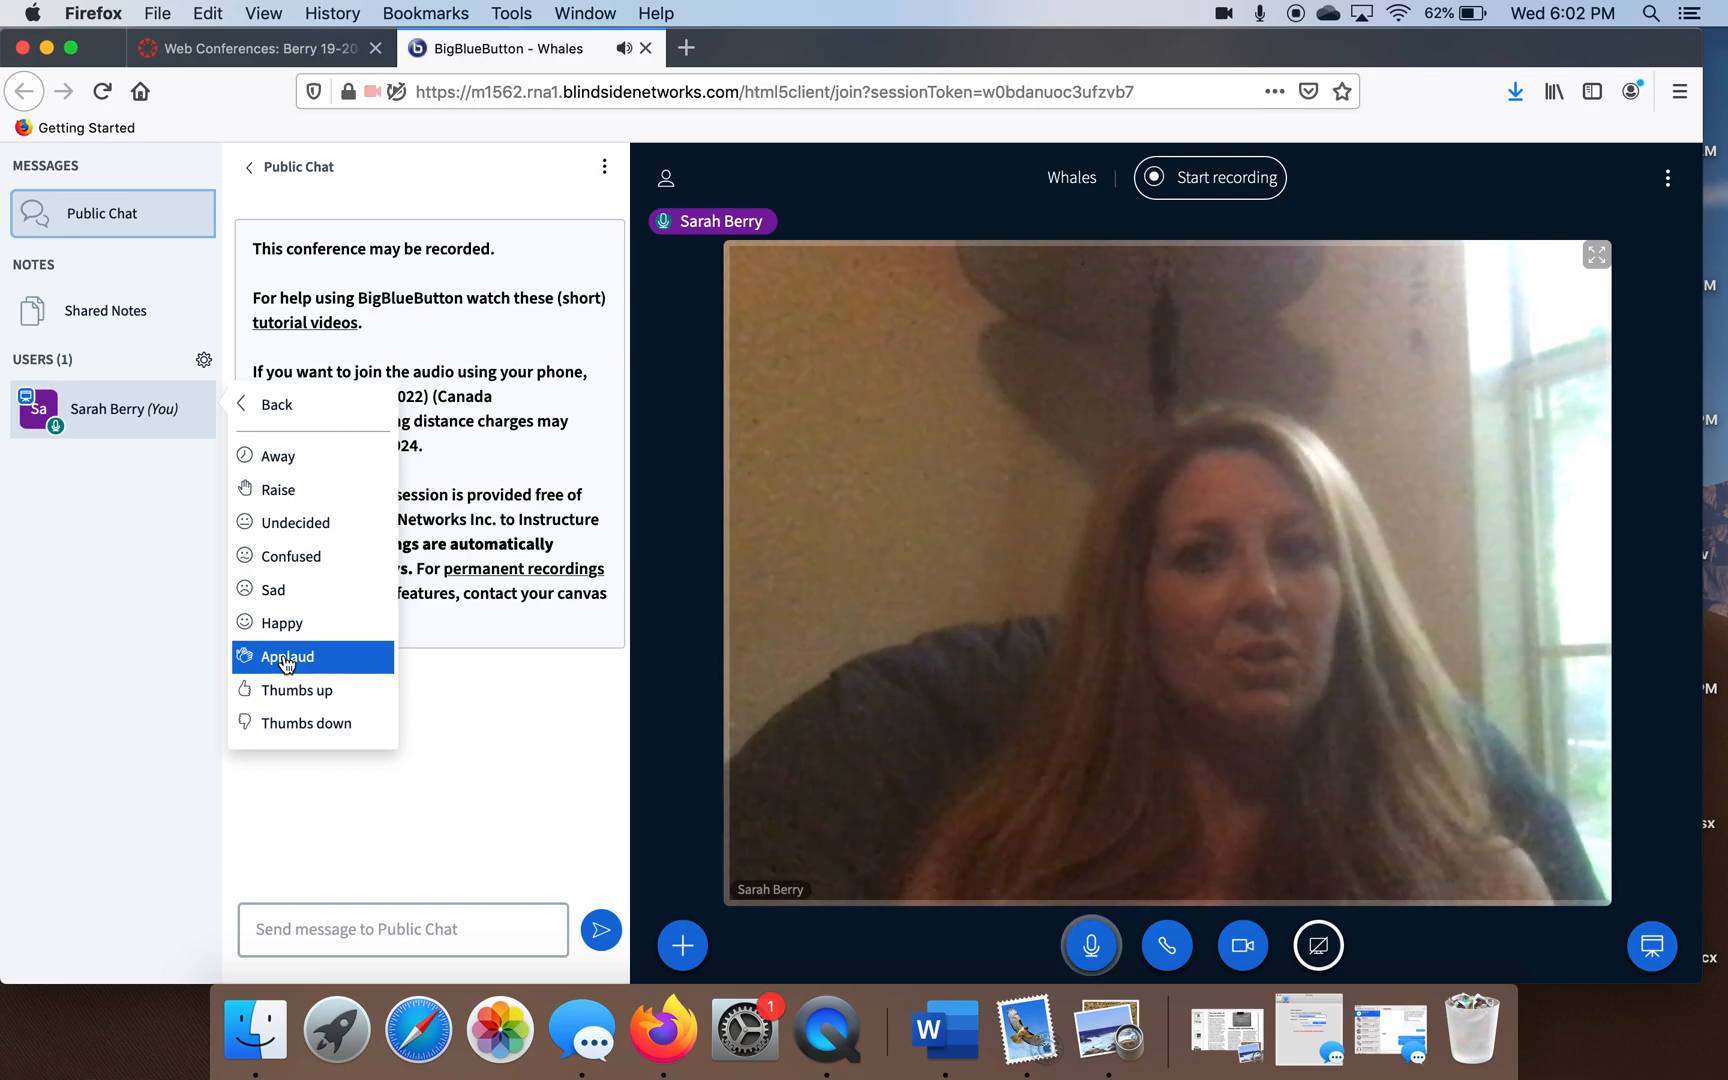
pyautogui.moveTo(287, 723)
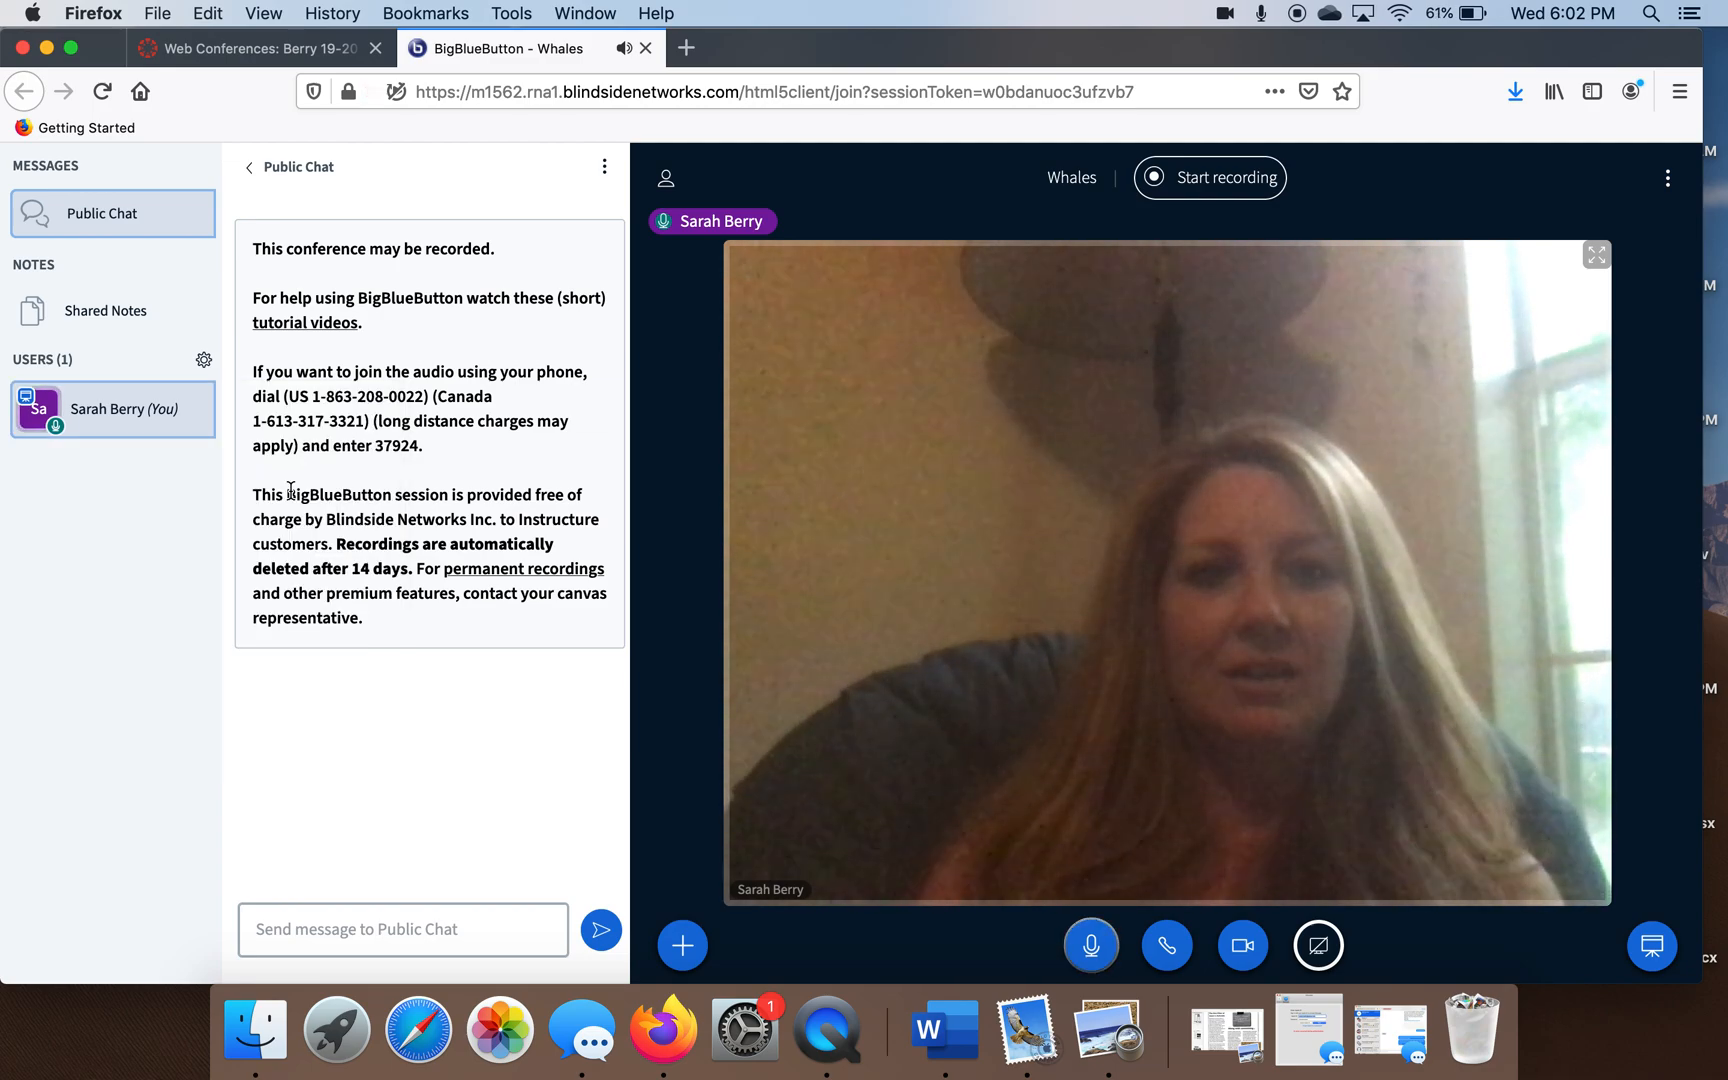
pyautogui.click(40, 409)
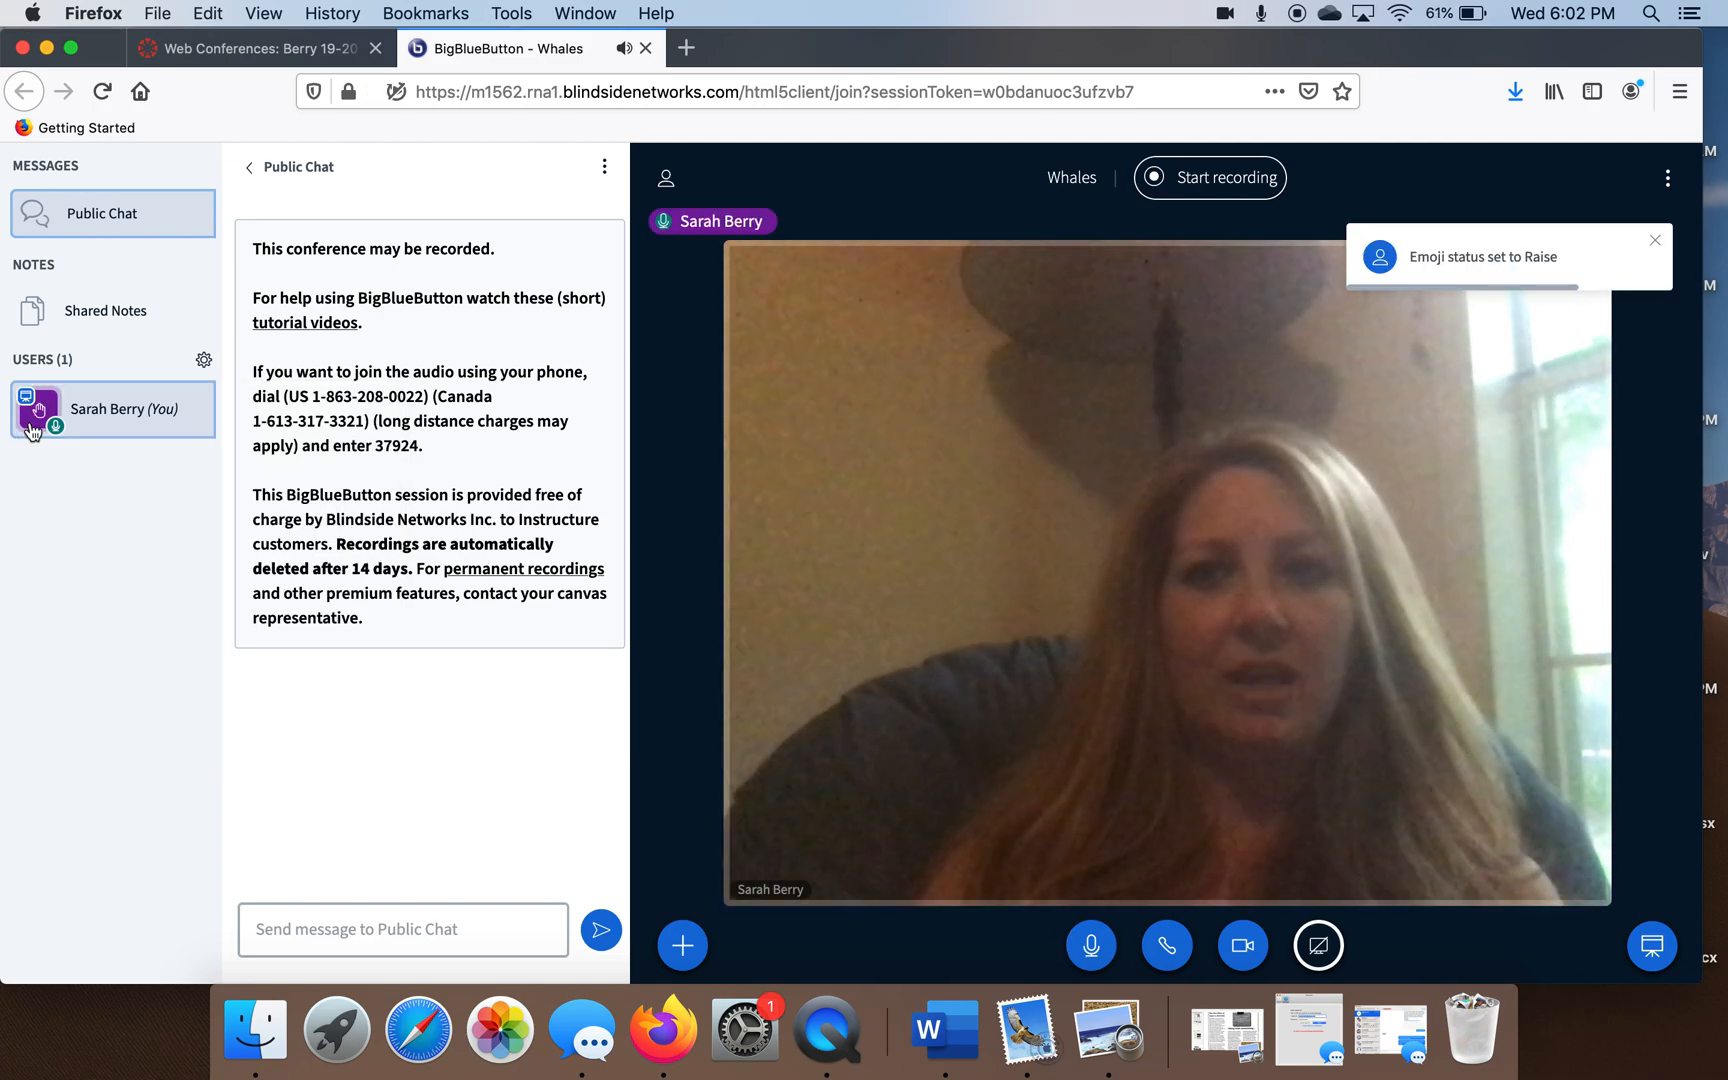